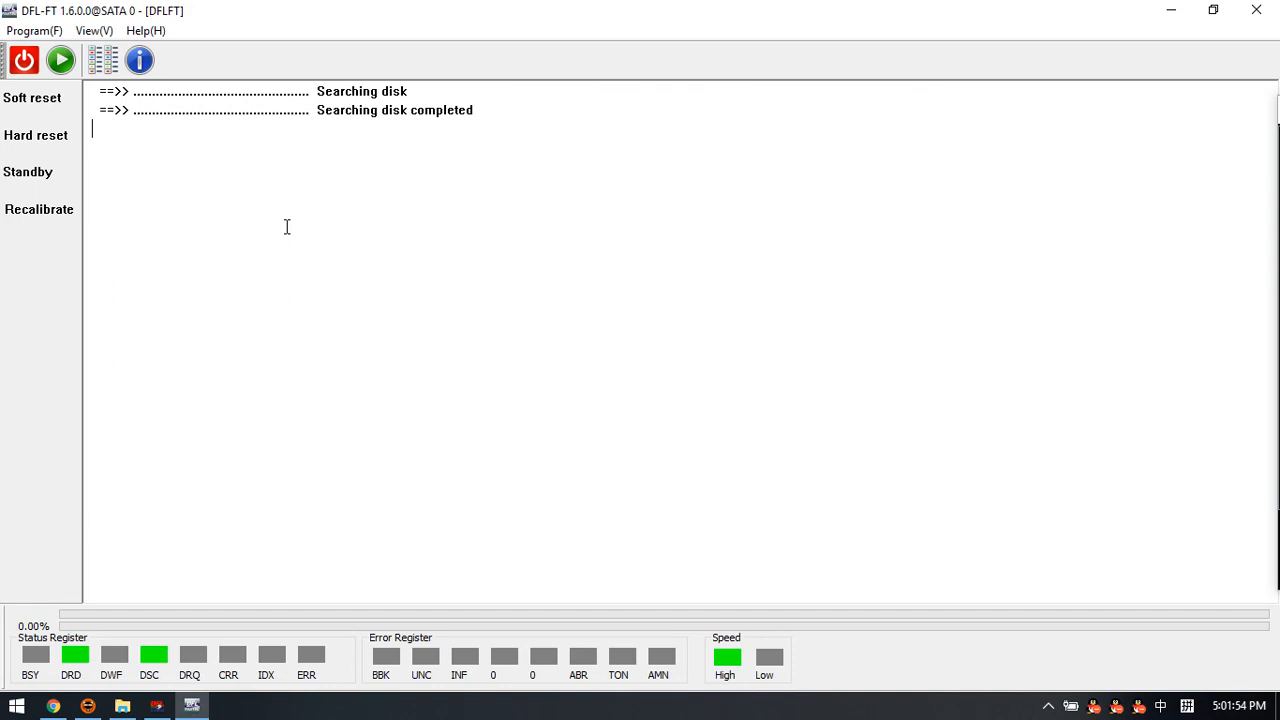
{"action": "mouse_move", "coordinate": [336, 288]}
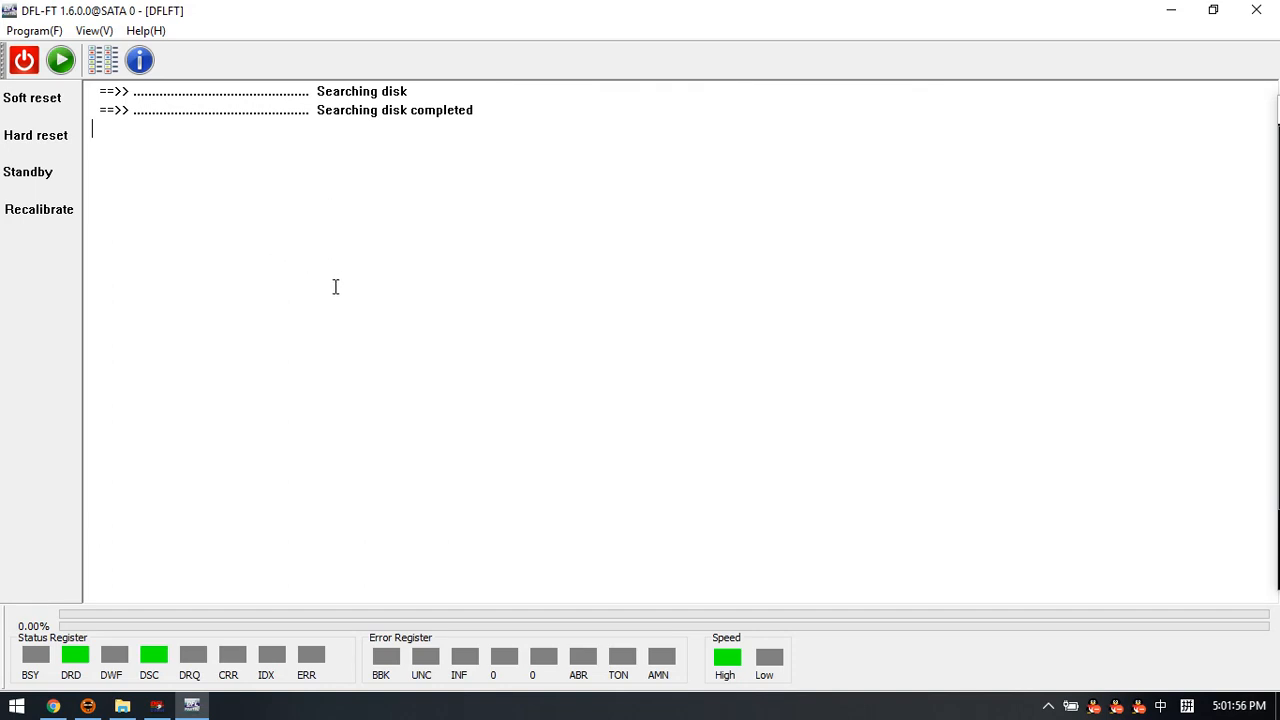
{"action": "mouse_move", "coordinate": [322, 292]}
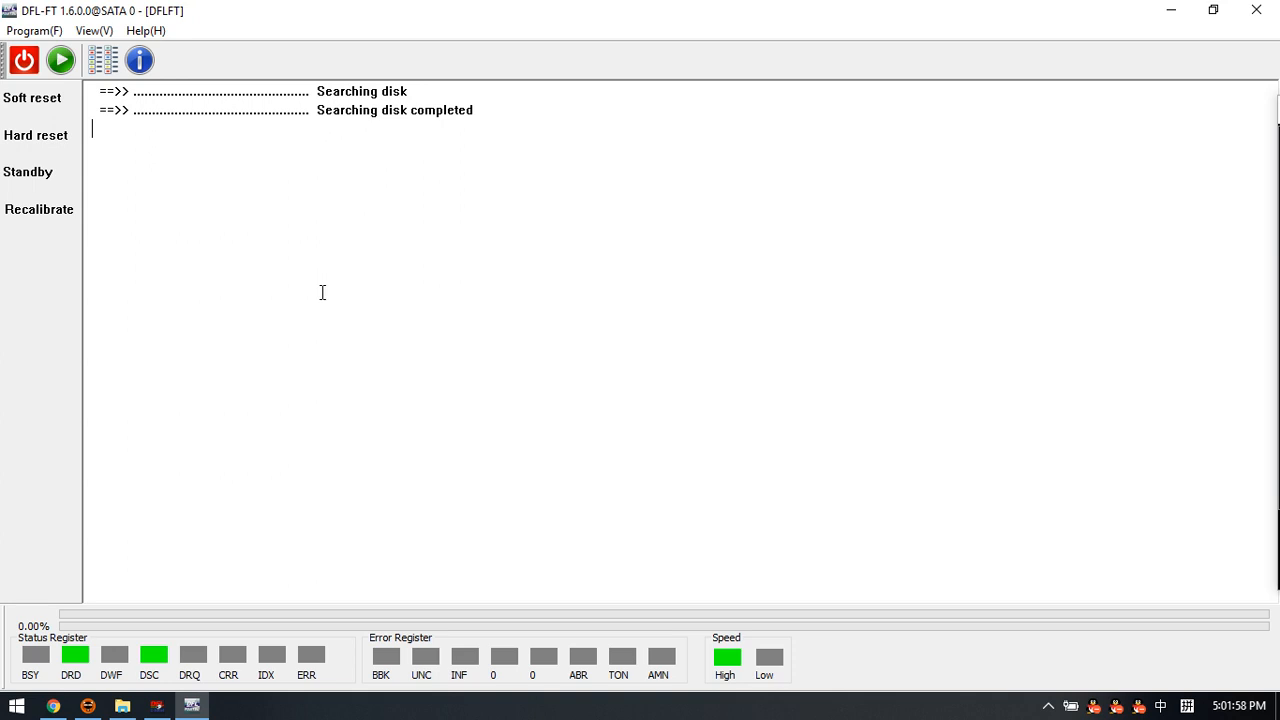
{"action": "mouse_move", "coordinate": [296, 280]}
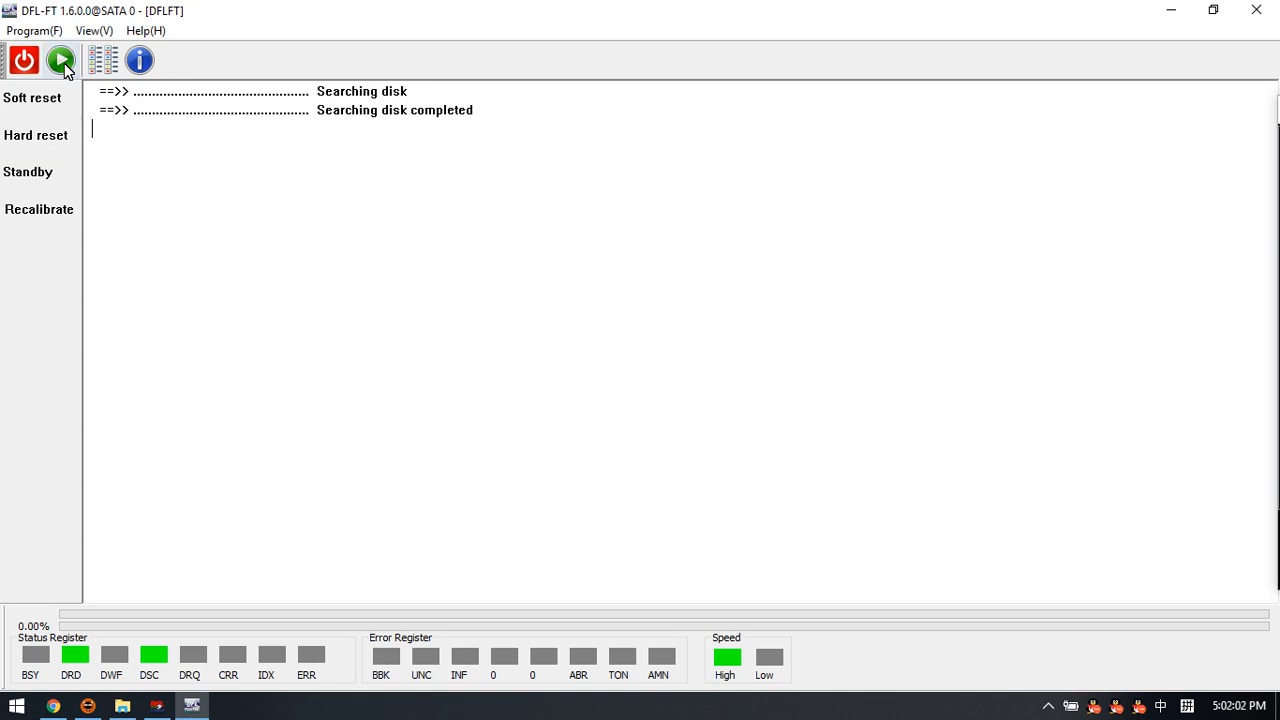
Step: Read the TOSHIBA MQ03ABB200M basic info and confirm MQ03ABB as its drive family
{"action": "left_click", "coordinate": [60, 60]}
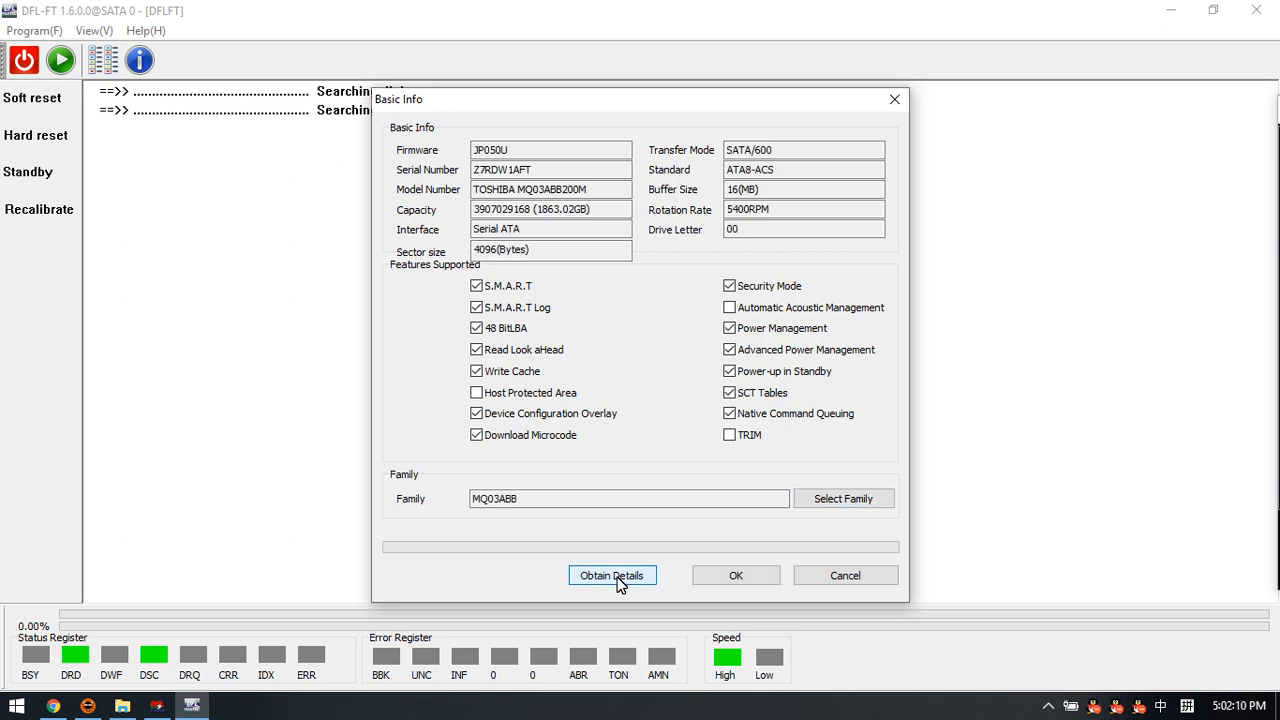
{"action": "left_click", "coordinate": [844, 498]}
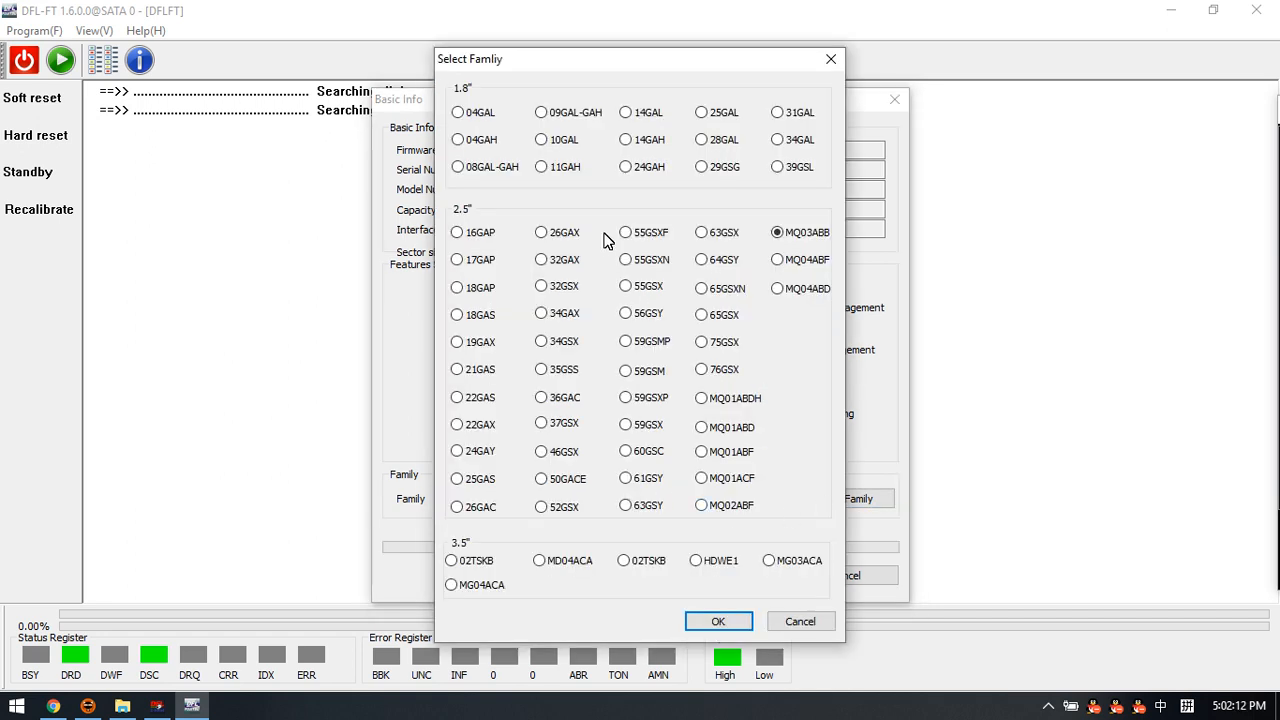
{"action": "mouse_move", "coordinate": [638, 310]}
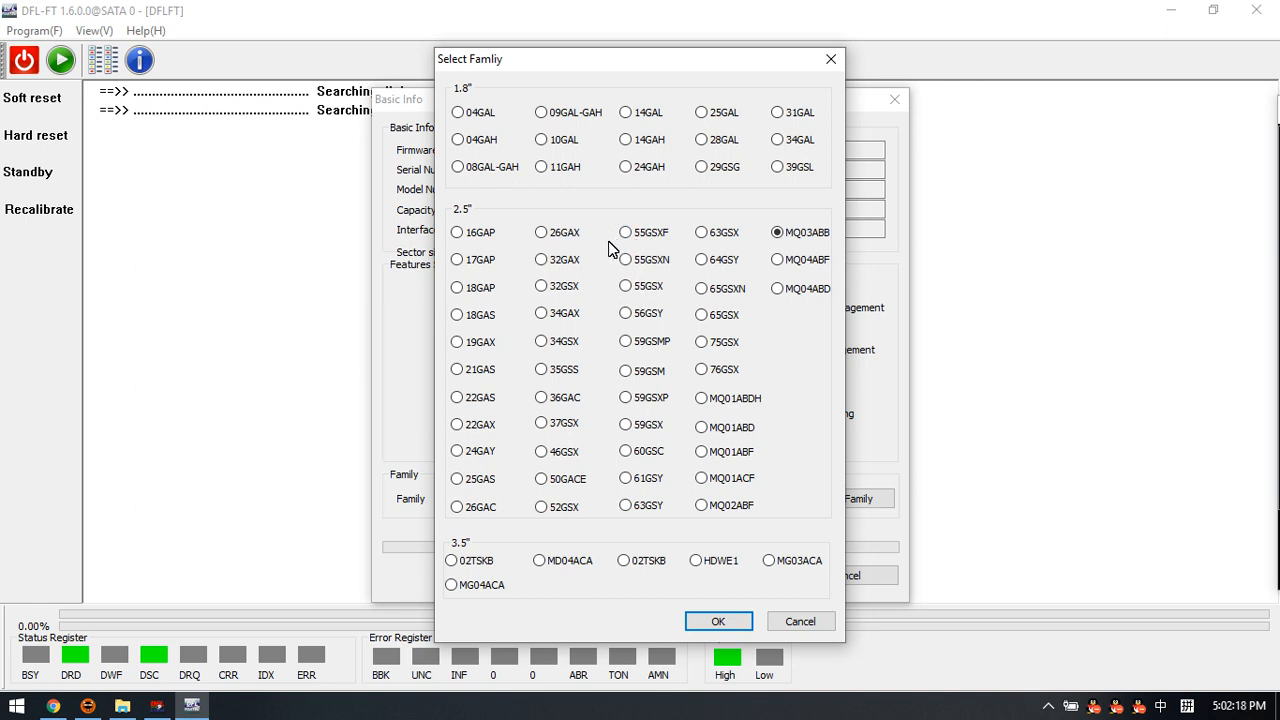
{"action": "mouse_move", "coordinate": [602, 284]}
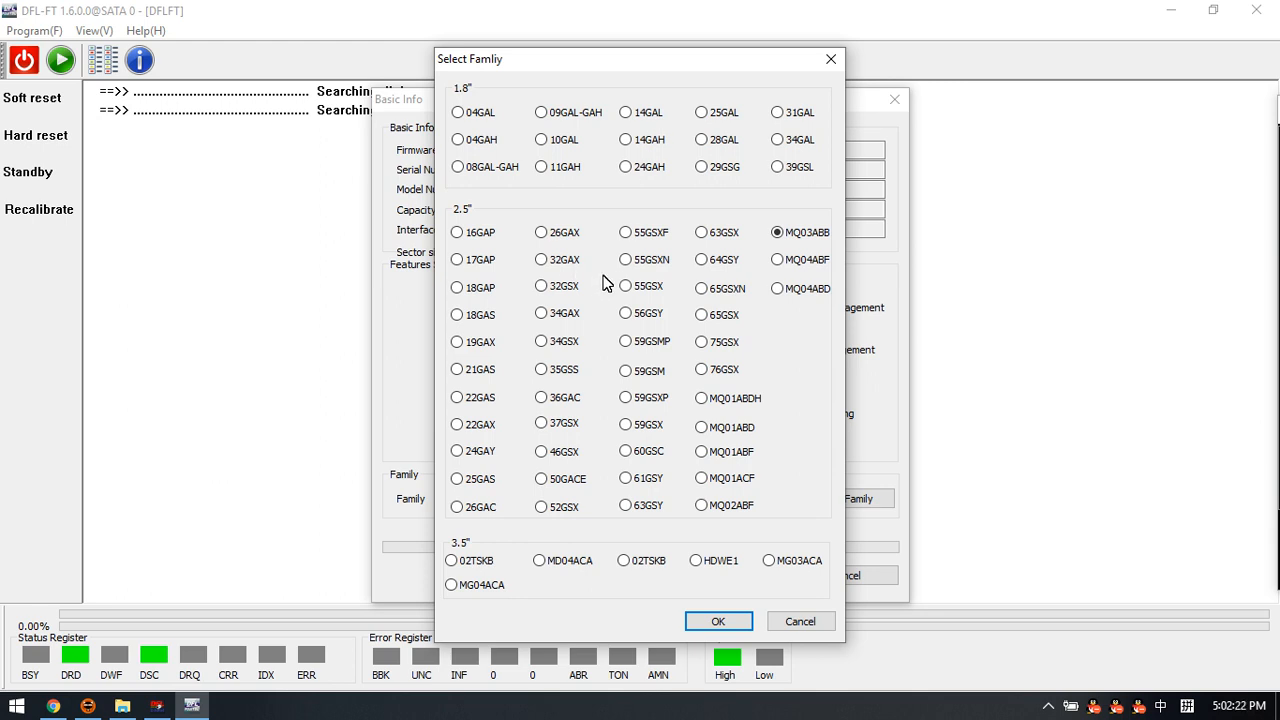
{"action": "left_click", "coordinate": [624, 450]}
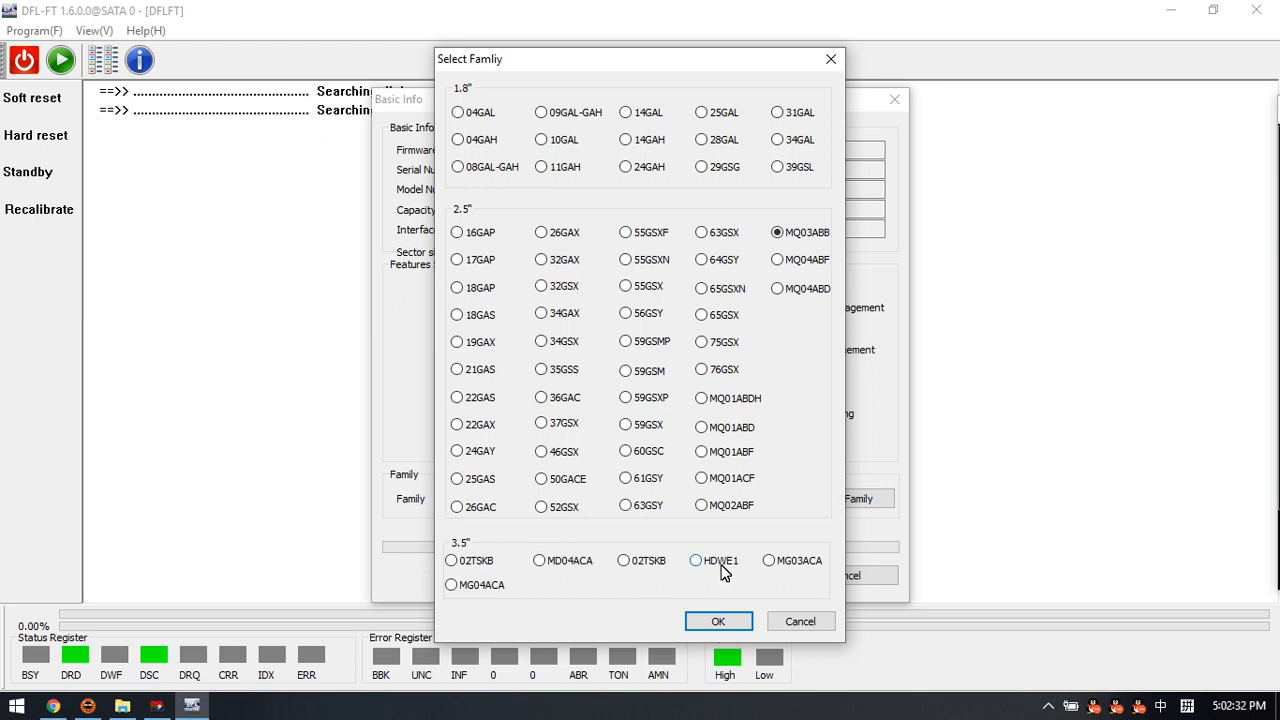
{"action": "left_click", "coordinate": [718, 620]}
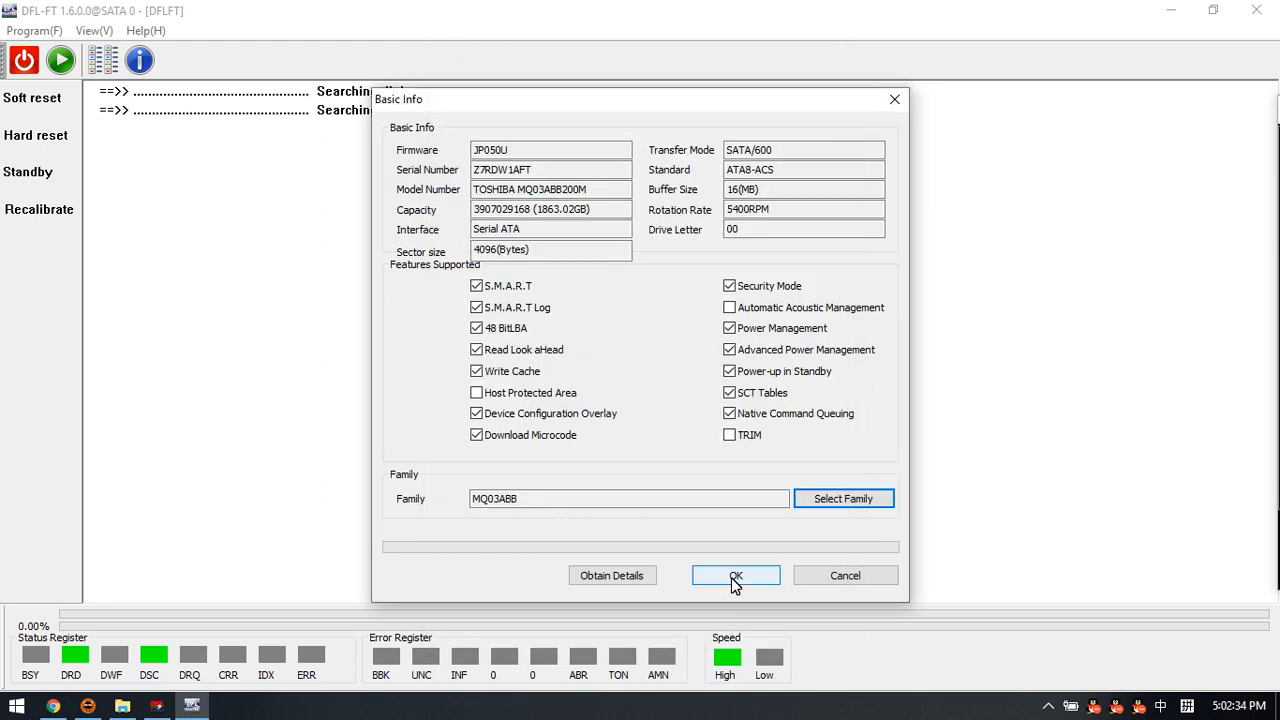
Step: Accept the basic info and firmware task folder, then initialize the drive with an ATA-only connection
{"action": "left_click", "coordinate": [736, 576]}
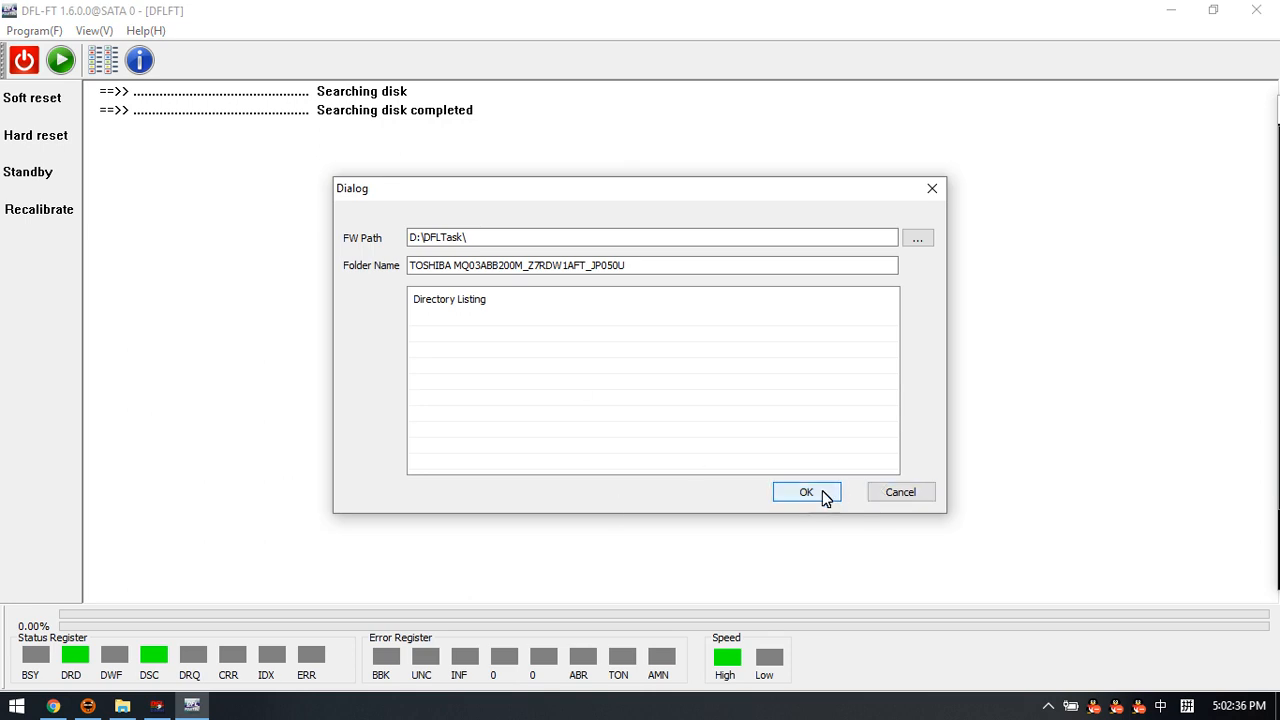
{"action": "left_click", "coordinate": [806, 492]}
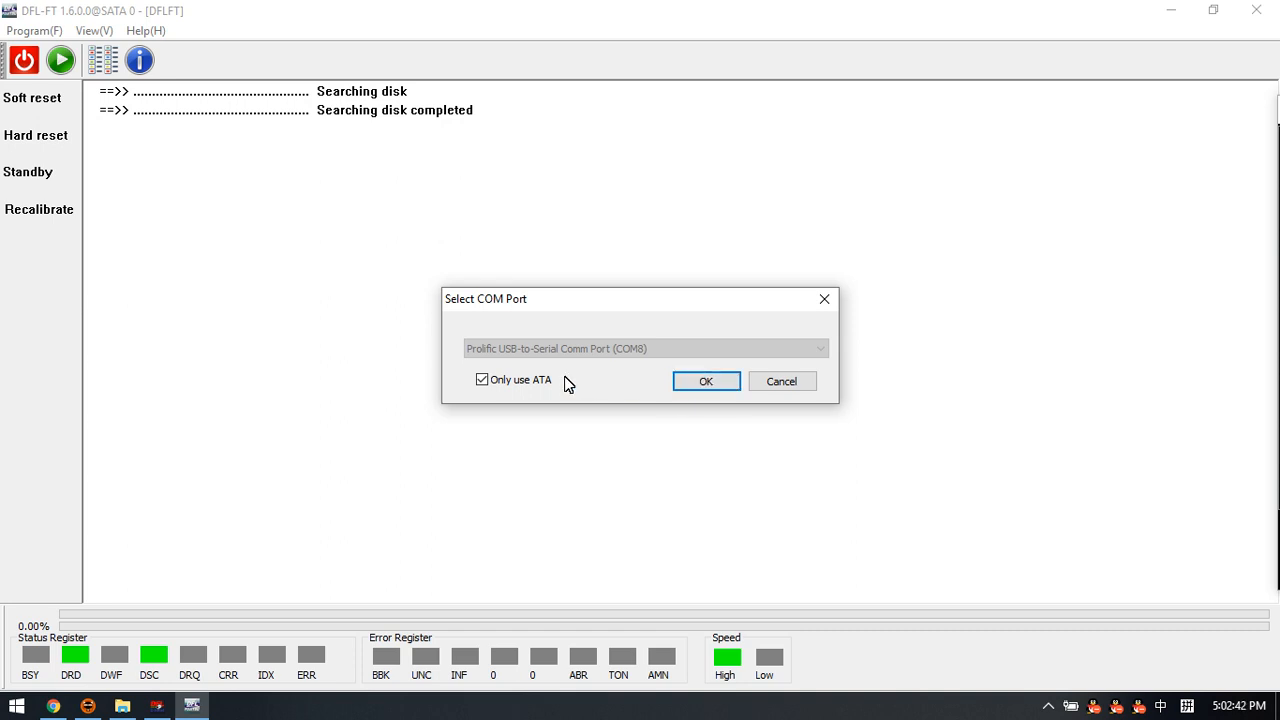
{"action": "mouse_move", "coordinate": [574, 398]}
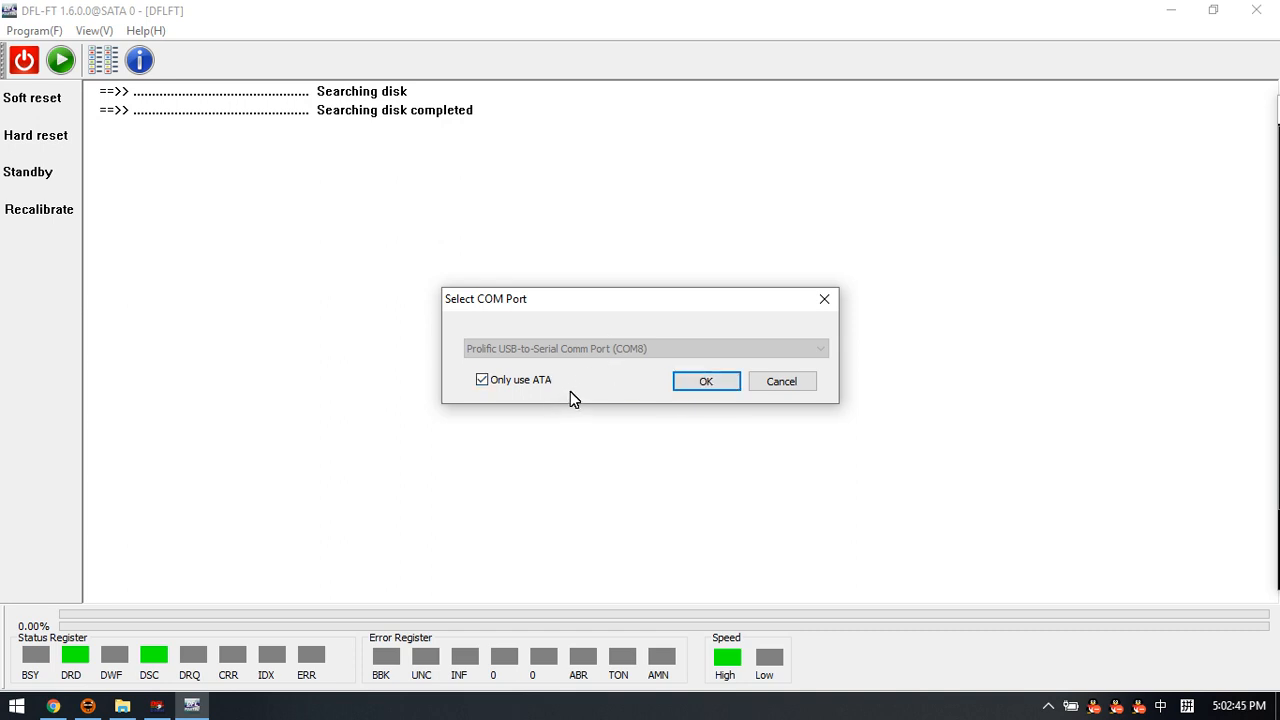
{"action": "left_click", "coordinate": [704, 380]}
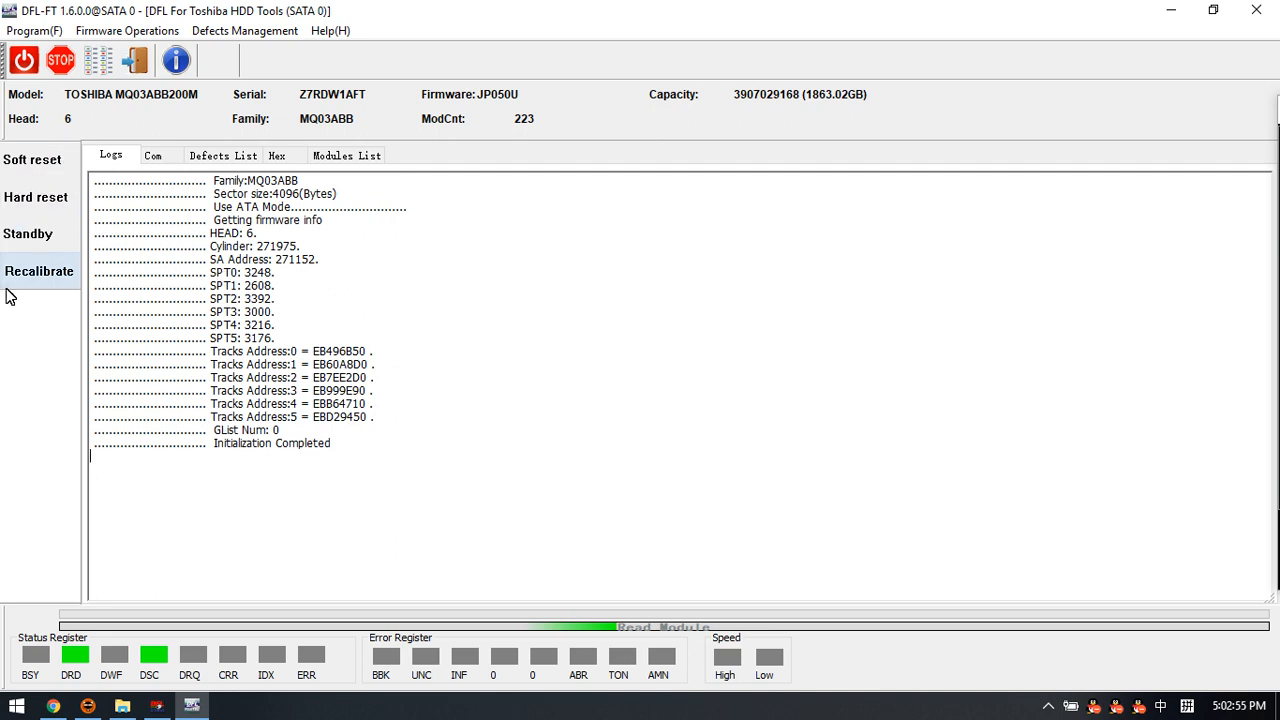
{"action": "mouse_move", "coordinate": [36, 238]}
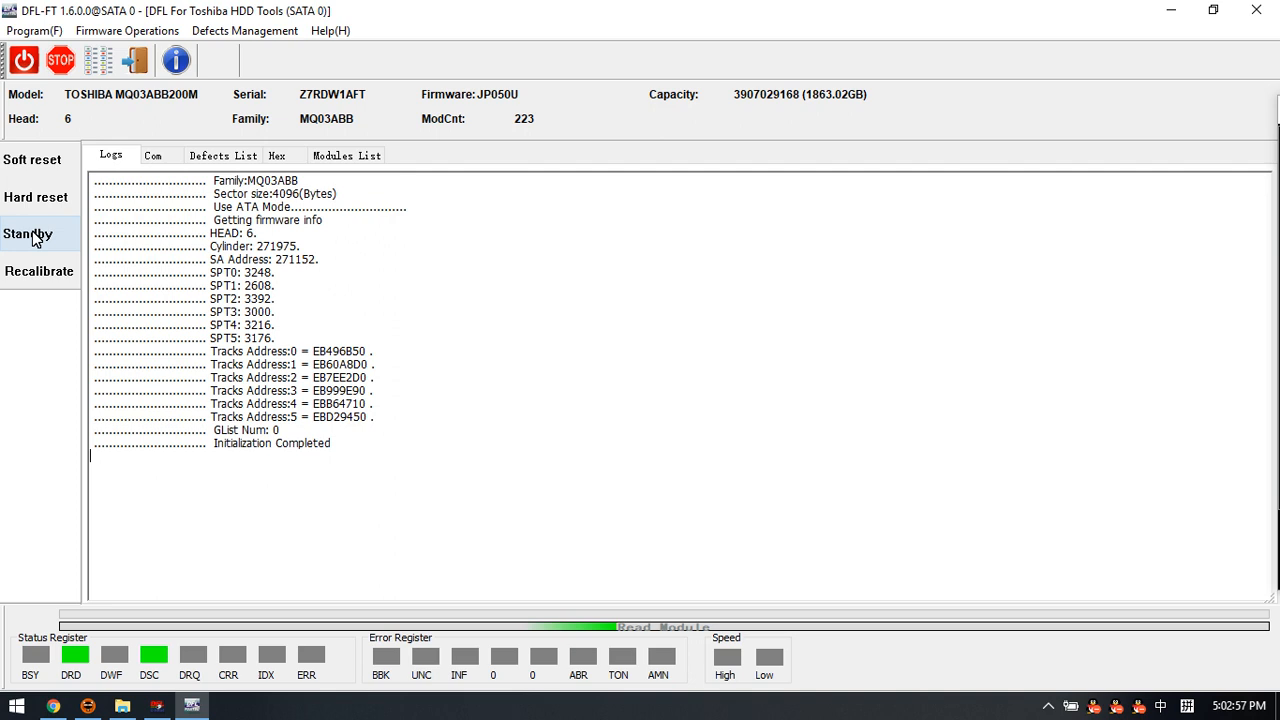
{"action": "mouse_move", "coordinate": [36, 198]}
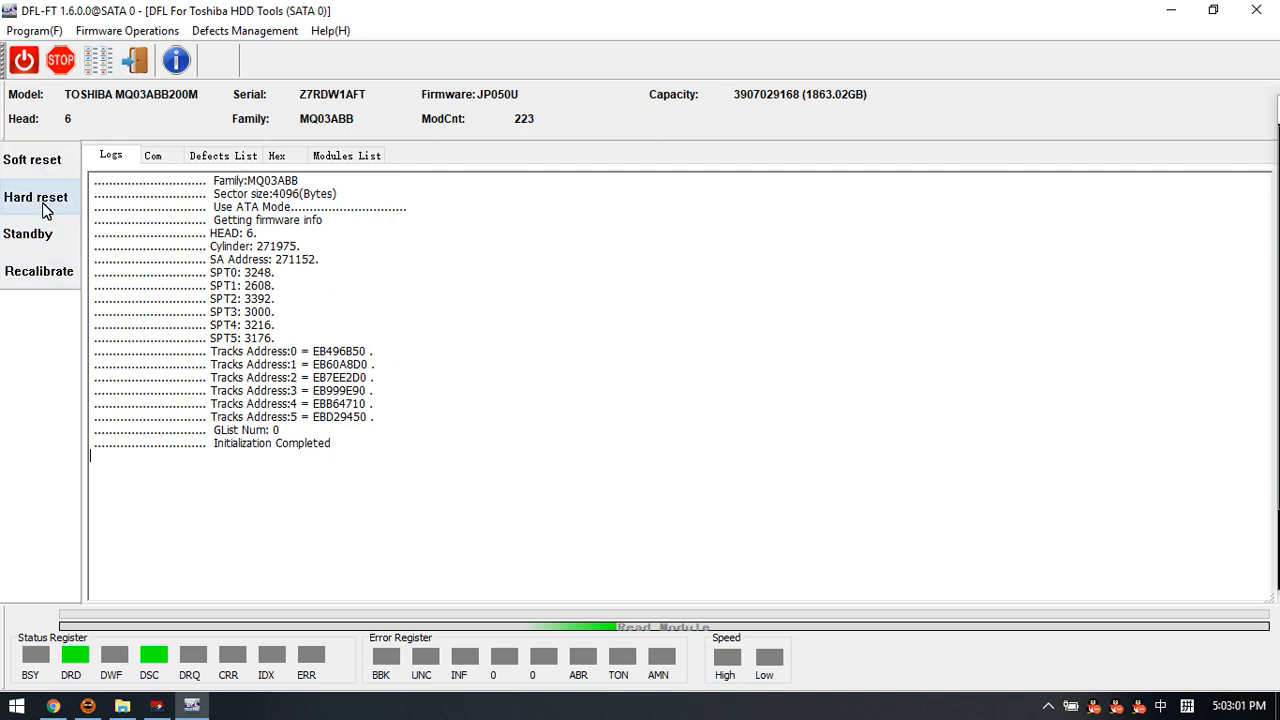
{"action": "mouse_move", "coordinate": [28, 232]}
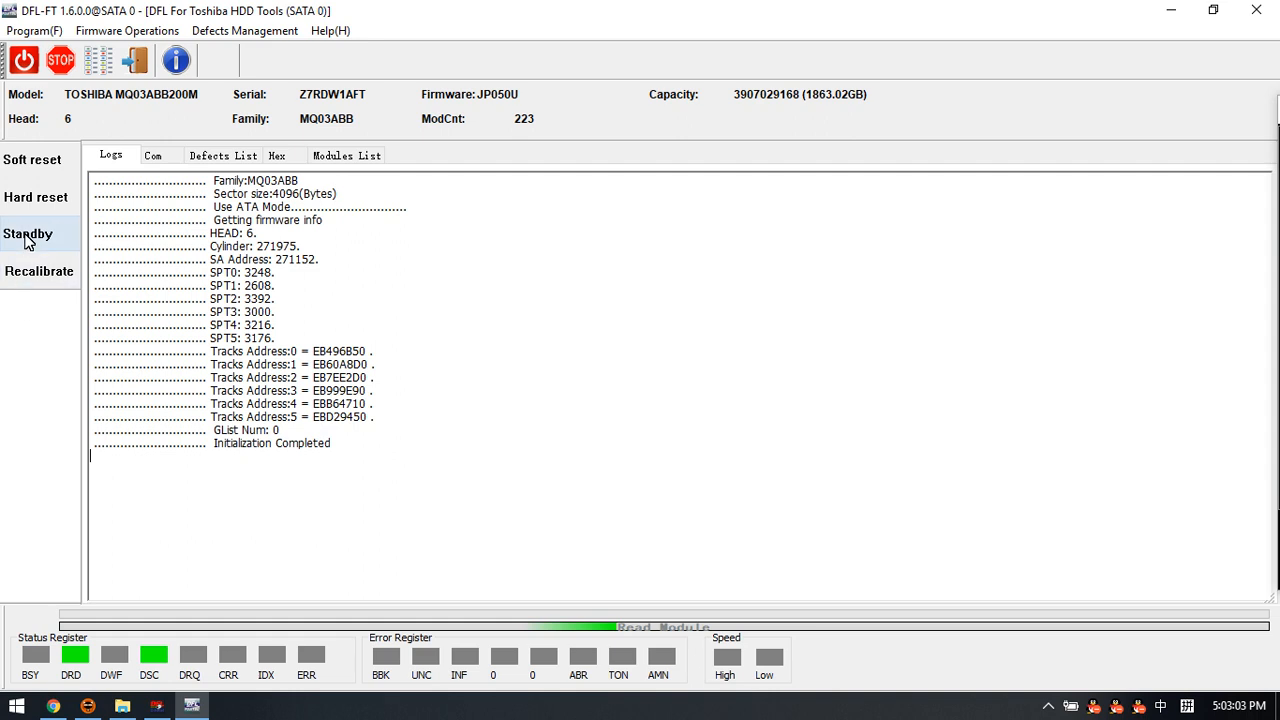
{"action": "mouse_move", "coordinate": [16, 252]}
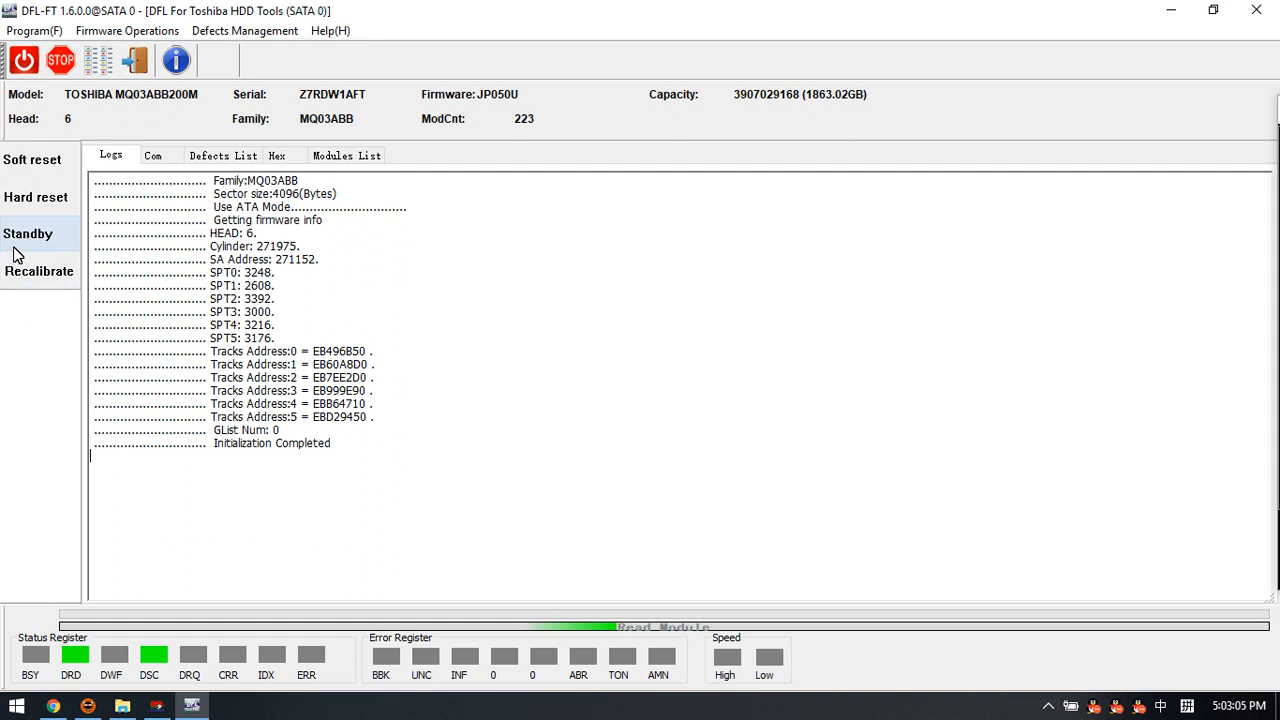
{"action": "mouse_move", "coordinate": [30, 244]}
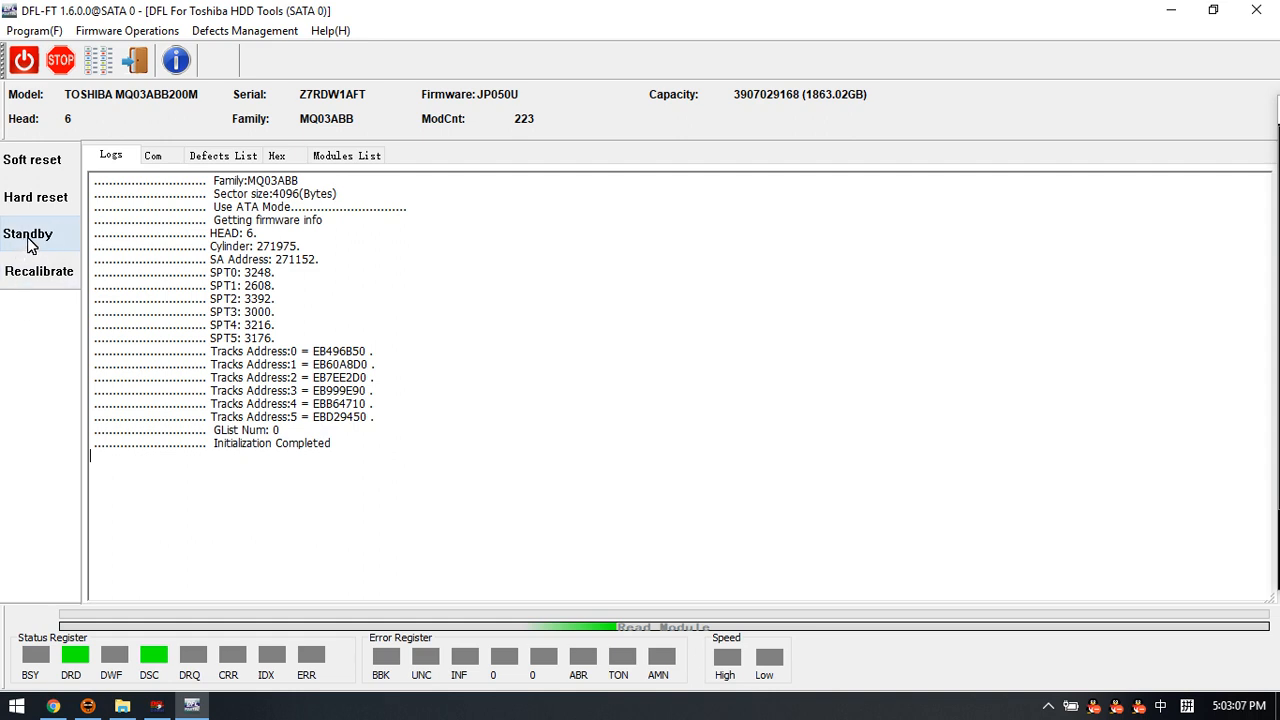
{"action": "mouse_move", "coordinate": [40, 272]}
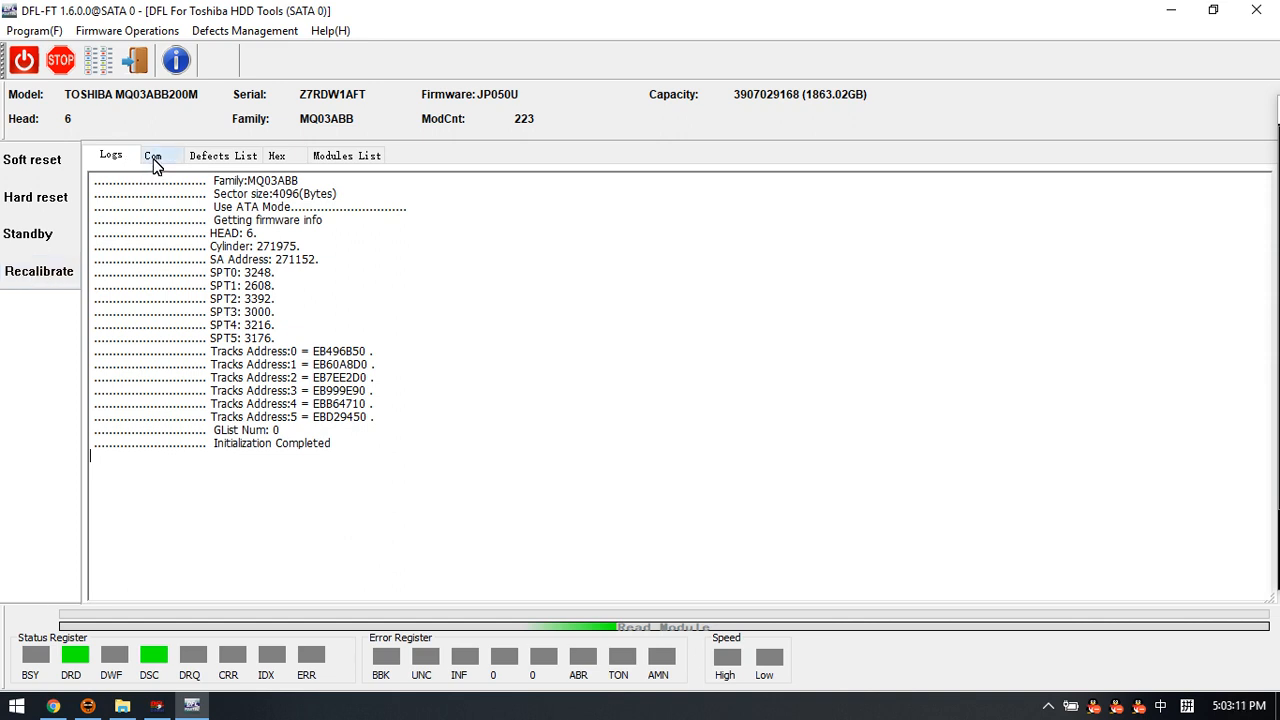
{"action": "left_click", "coordinate": [152, 156]}
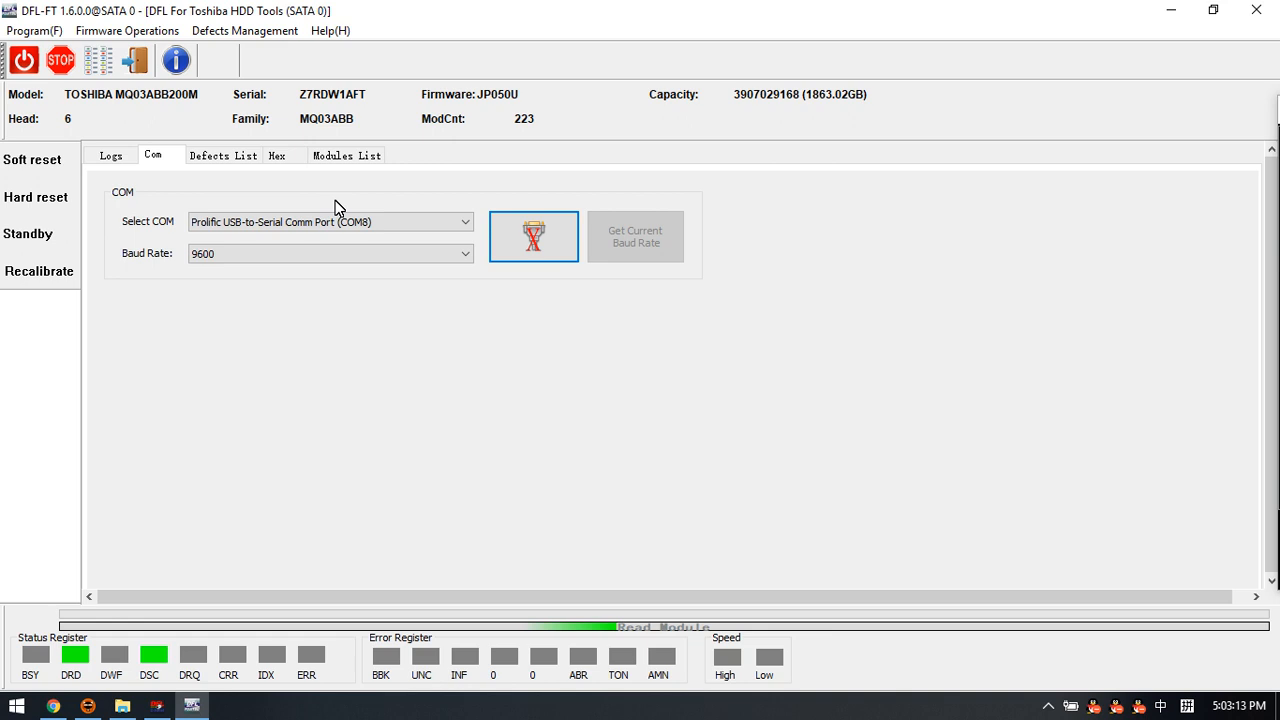
{"action": "left_click", "coordinate": [278, 156]}
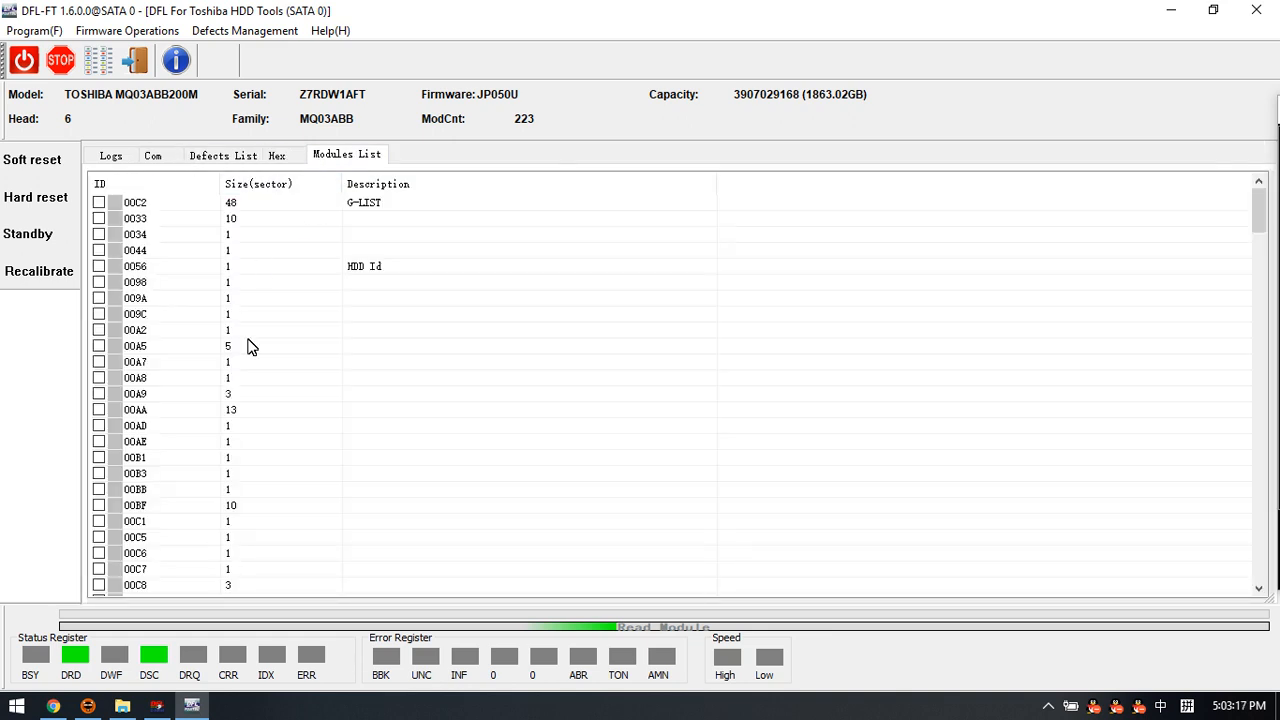
{"action": "left_click", "coordinate": [136, 202]}
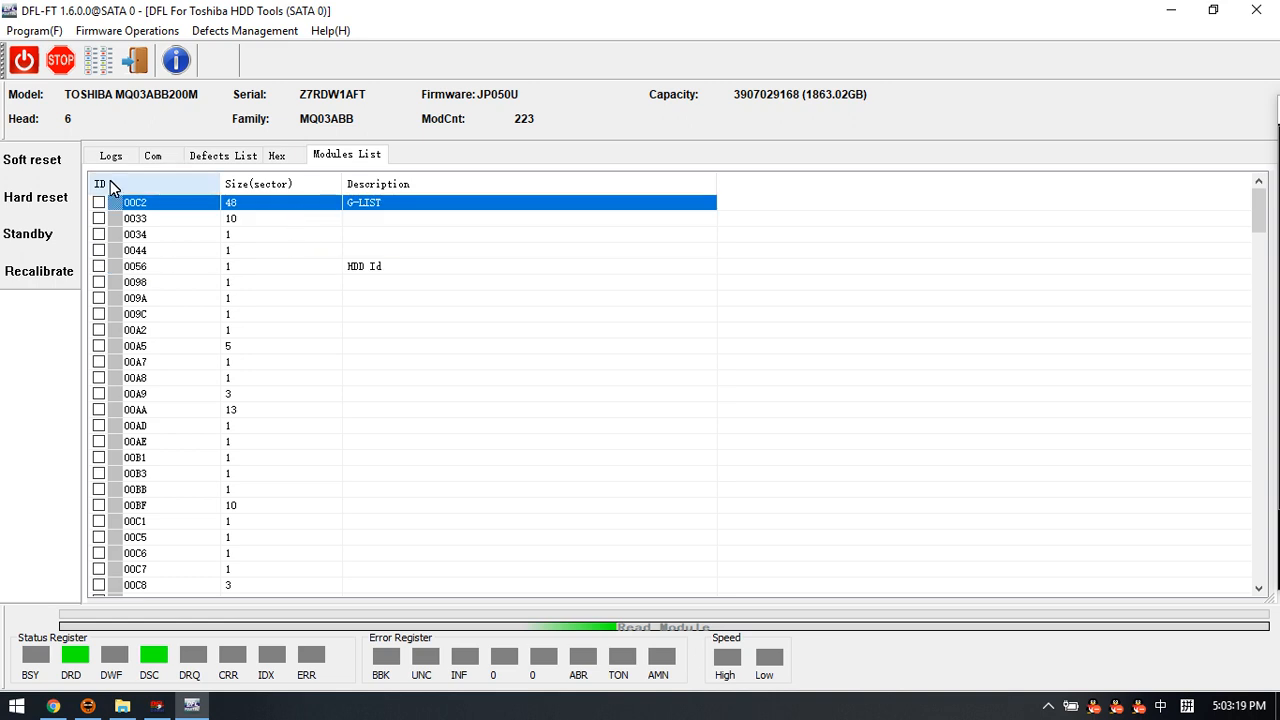
{"action": "left_click", "coordinate": [128, 30]}
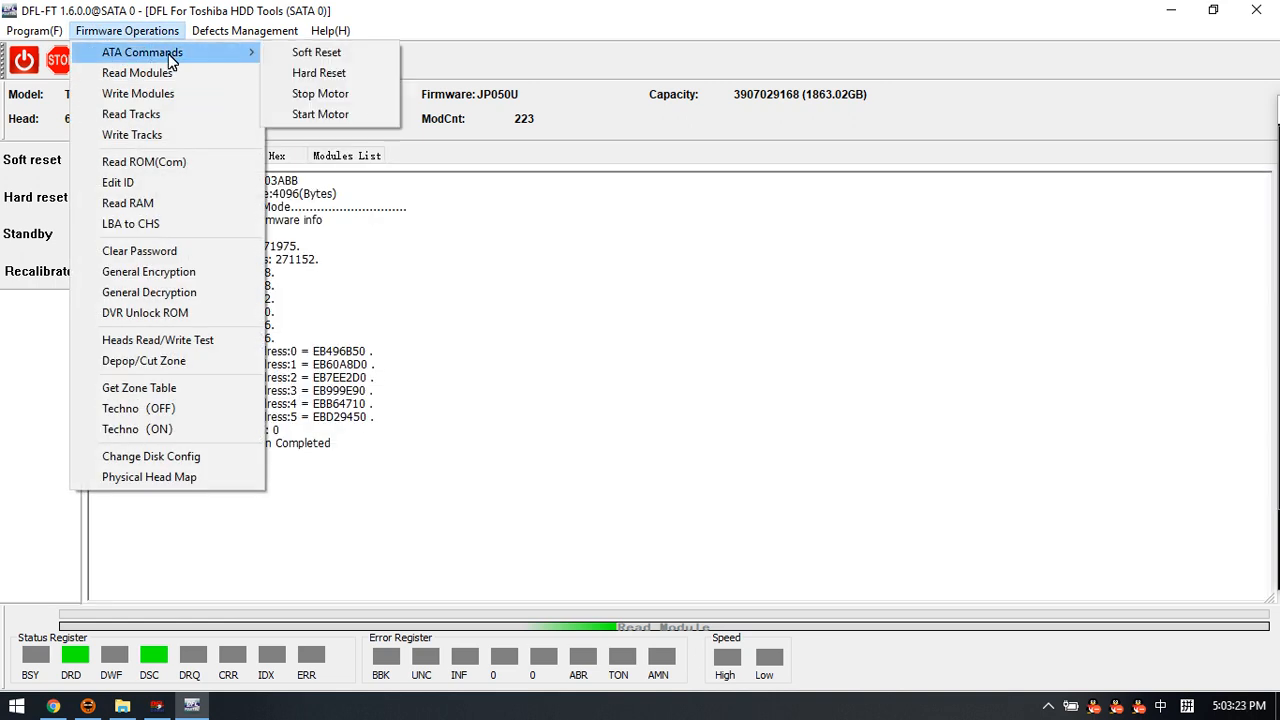
{"action": "mouse_move", "coordinate": [136, 72]}
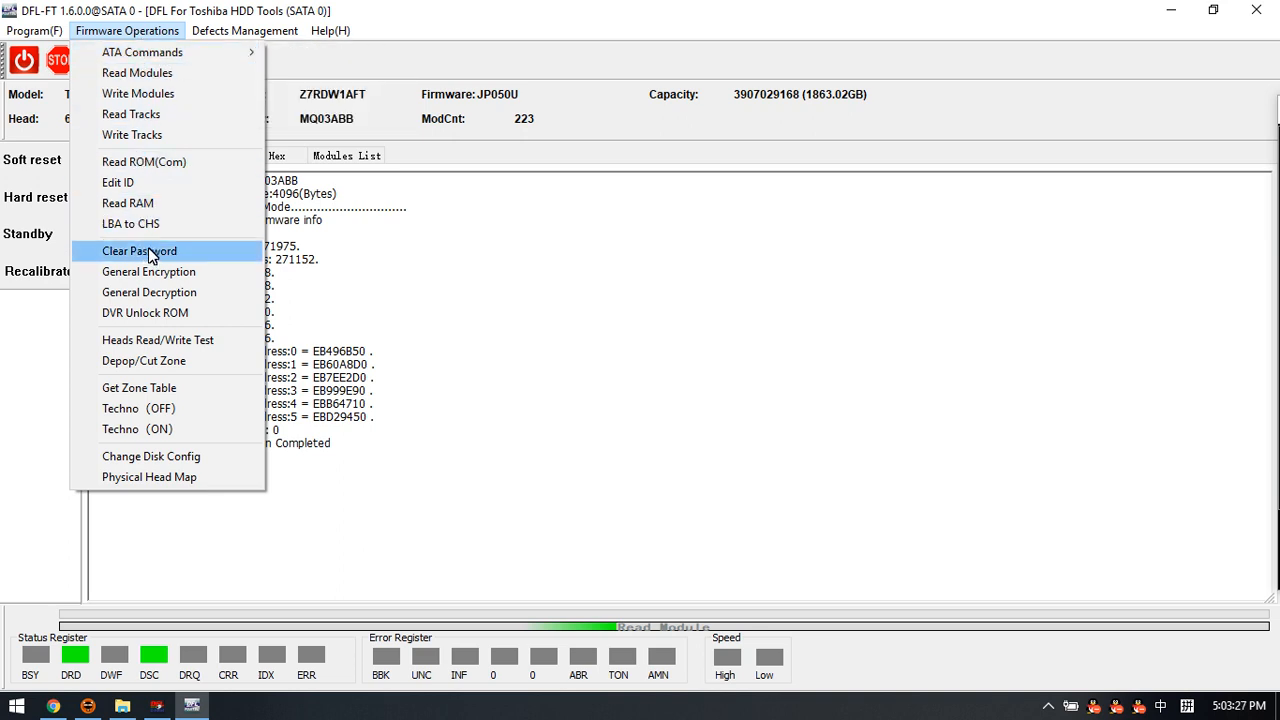
{"action": "mouse_move", "coordinate": [132, 114]}
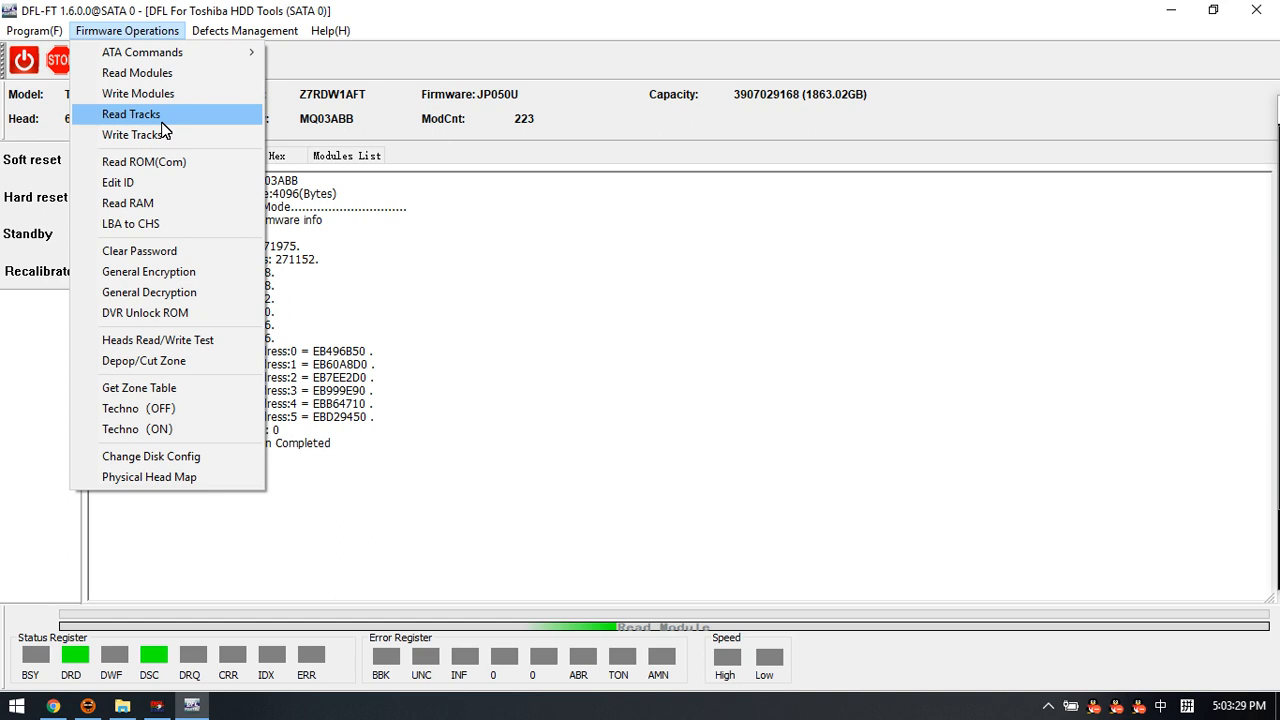
{"action": "mouse_move", "coordinate": [136, 72]}
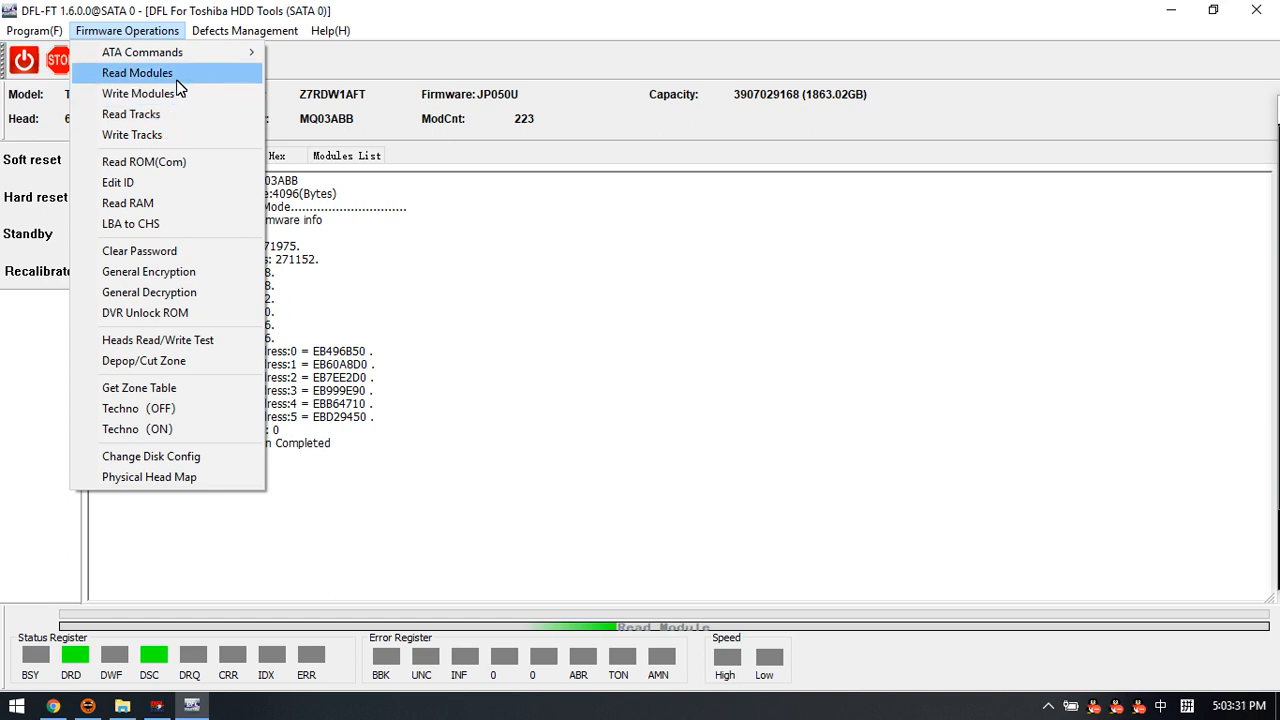
{"action": "mouse_move", "coordinate": [132, 114]}
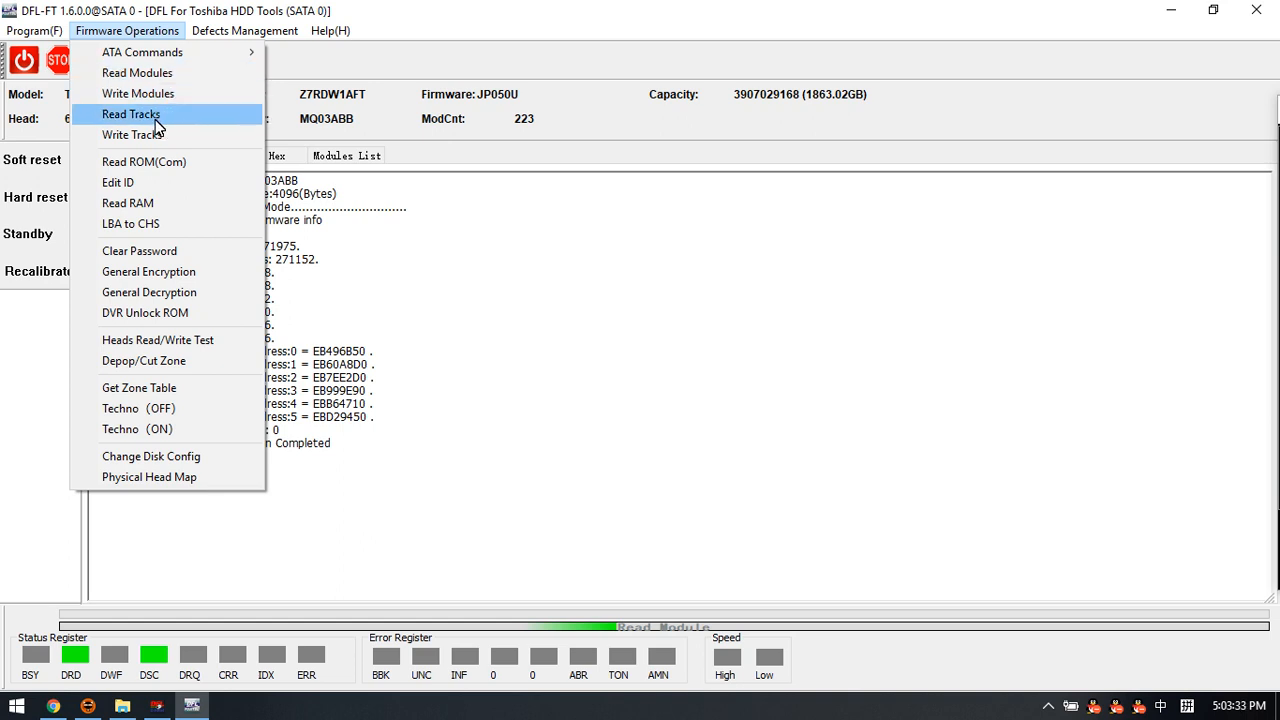
{"action": "mouse_move", "coordinate": [150, 188]}
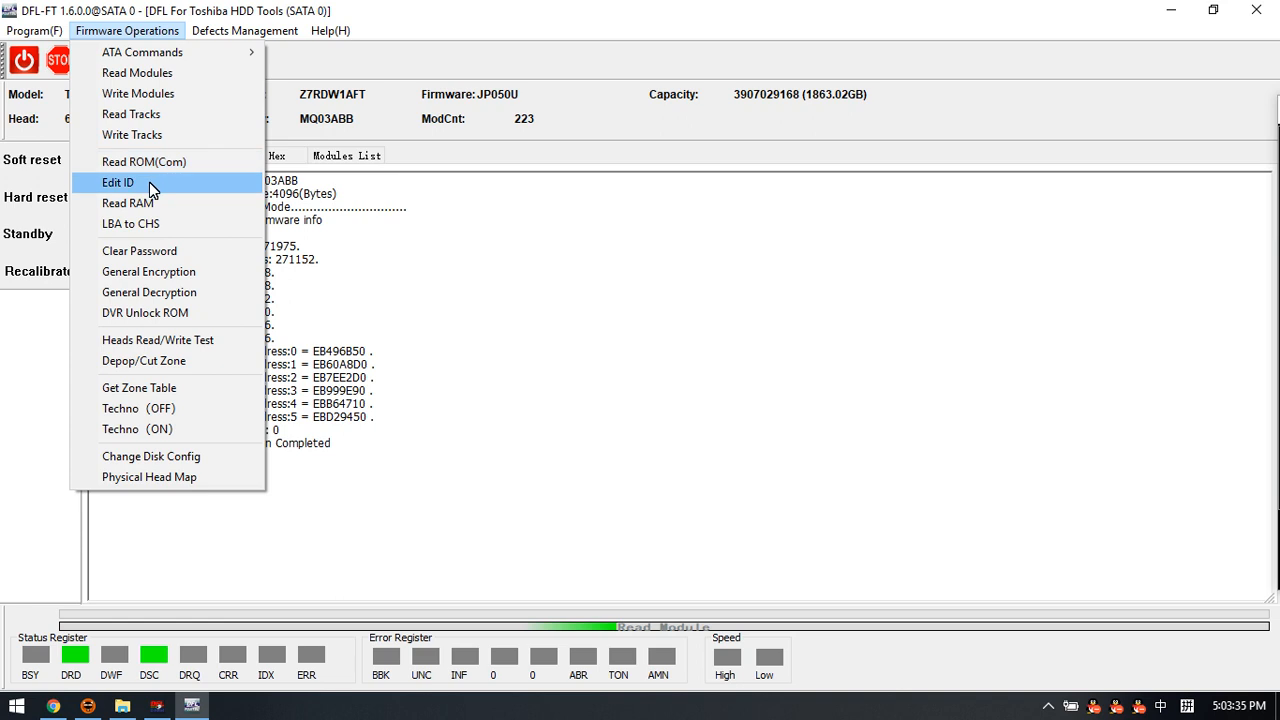
{"action": "mouse_move", "coordinate": [168, 190]}
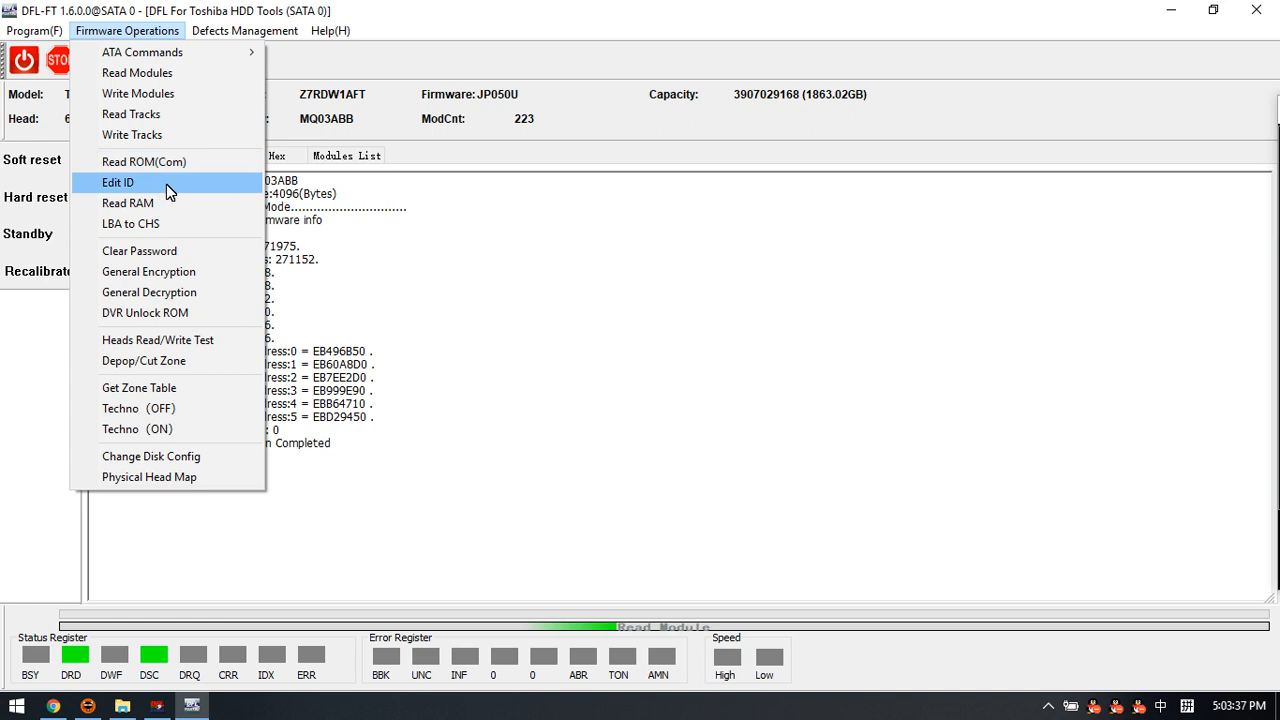
{"action": "left_click", "coordinate": [116, 182]}
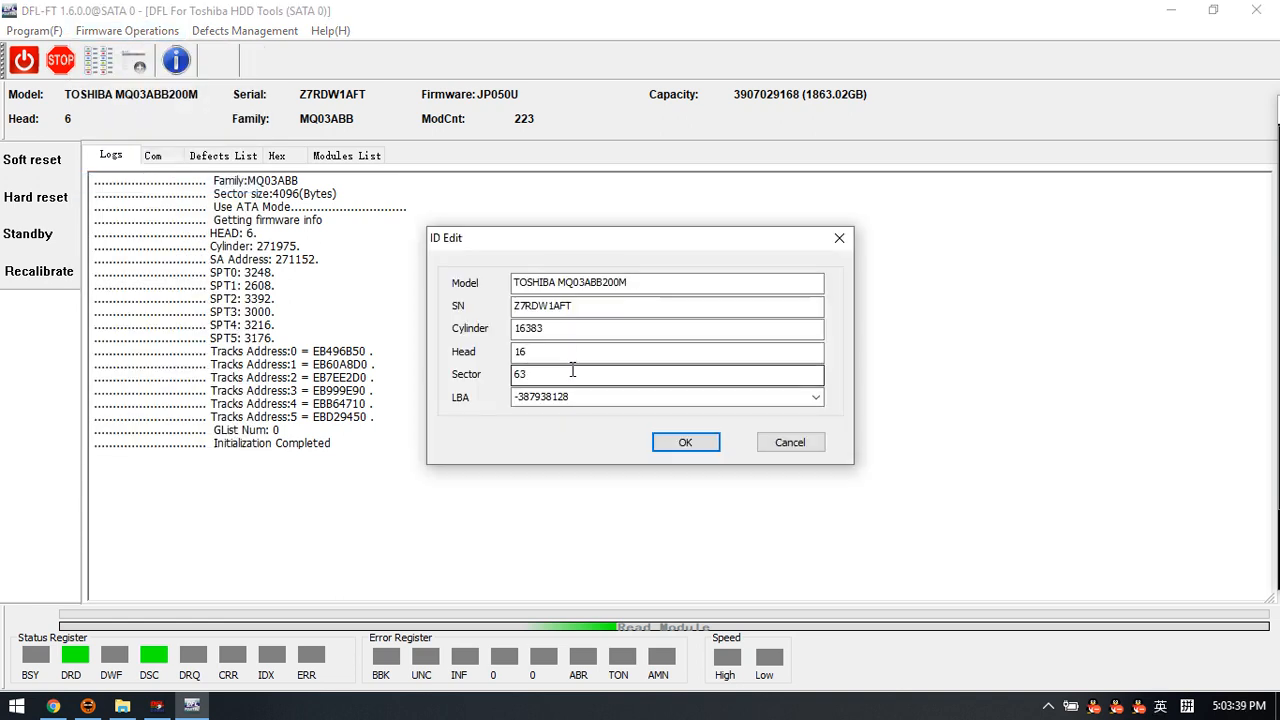
{"action": "left_click", "coordinate": [668, 282]}
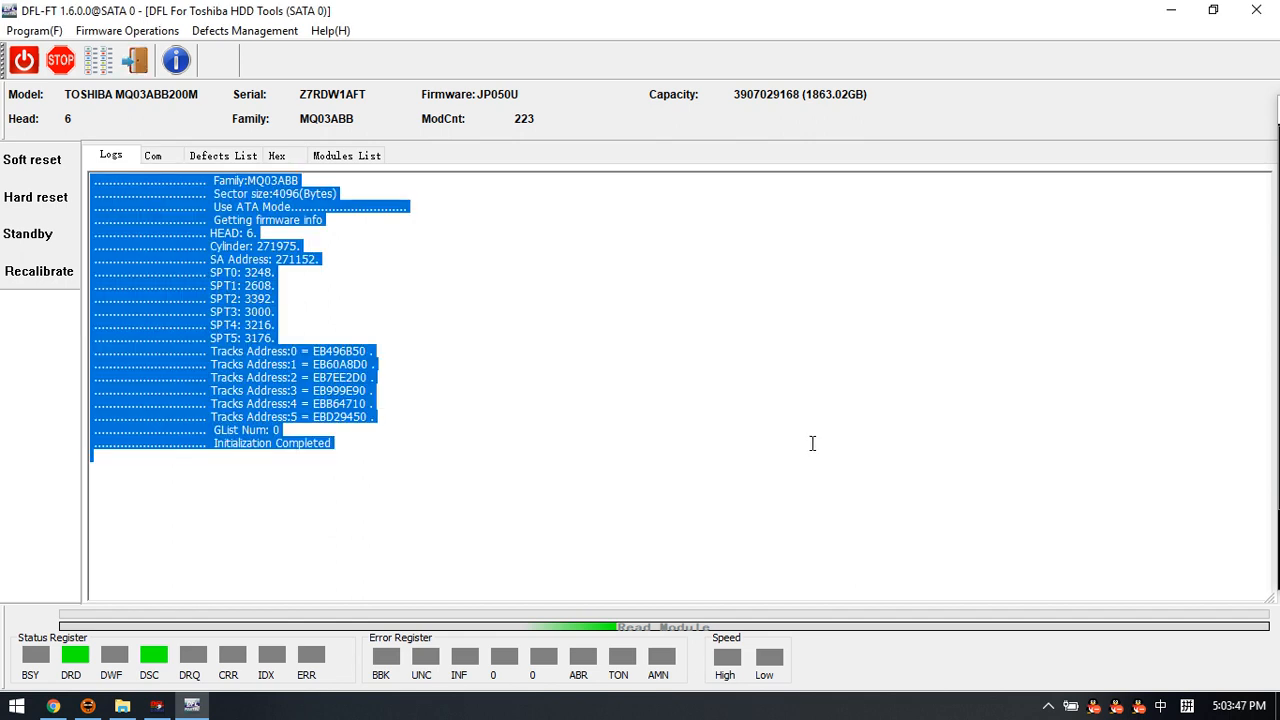
Step: Leave Defects Management, glance at Program, and list the drive's firmware operations
{"action": "left_click", "coordinate": [244, 30]}
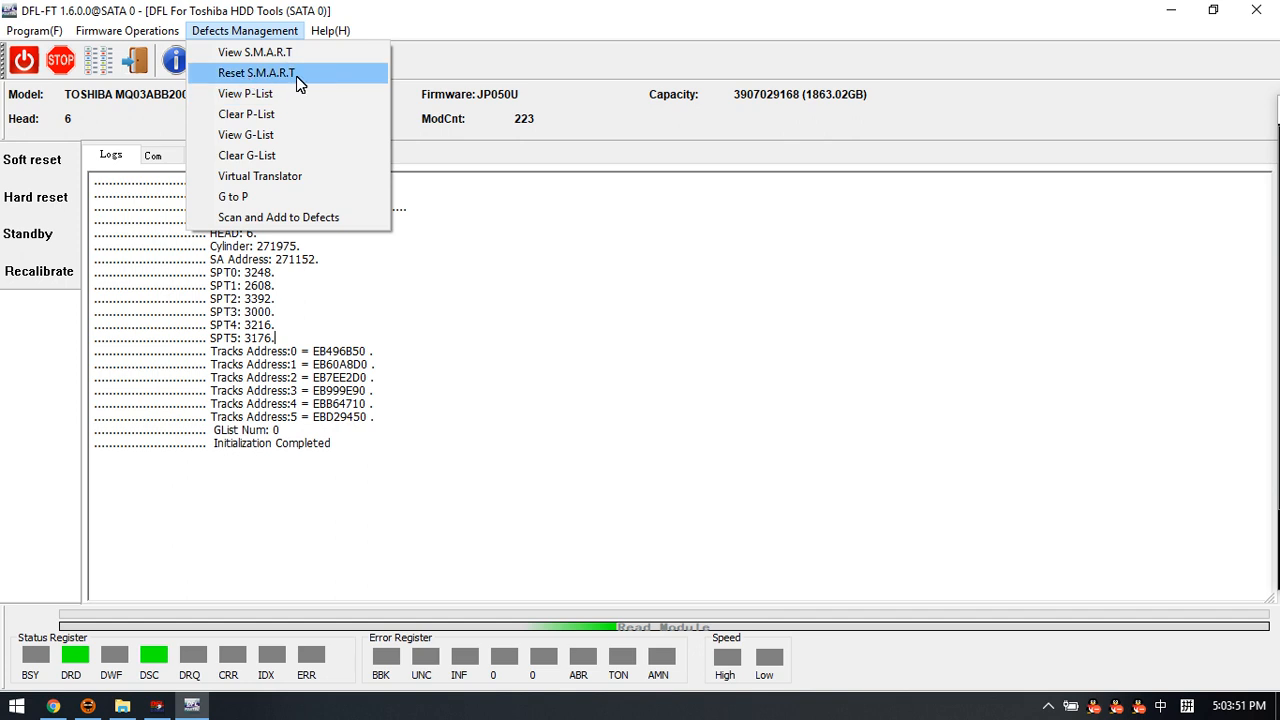
{"action": "mouse_move", "coordinate": [264, 78]}
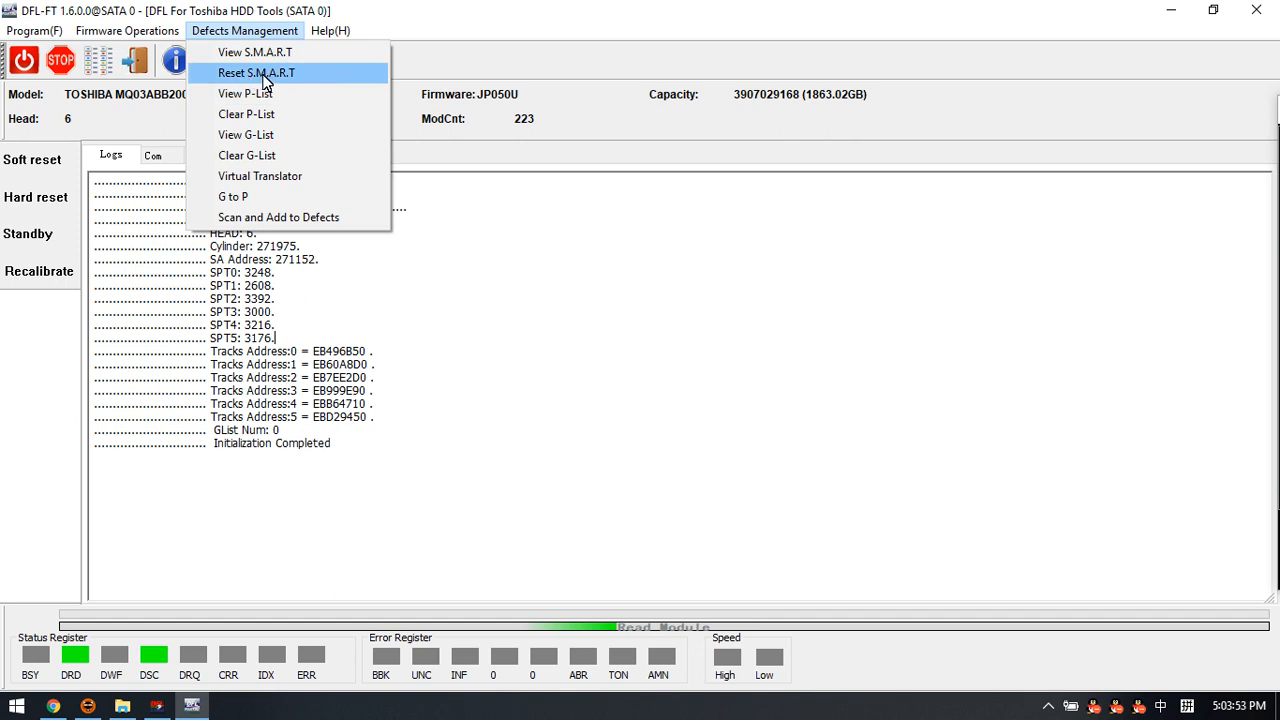
{"action": "left_click", "coordinate": [32, 30]}
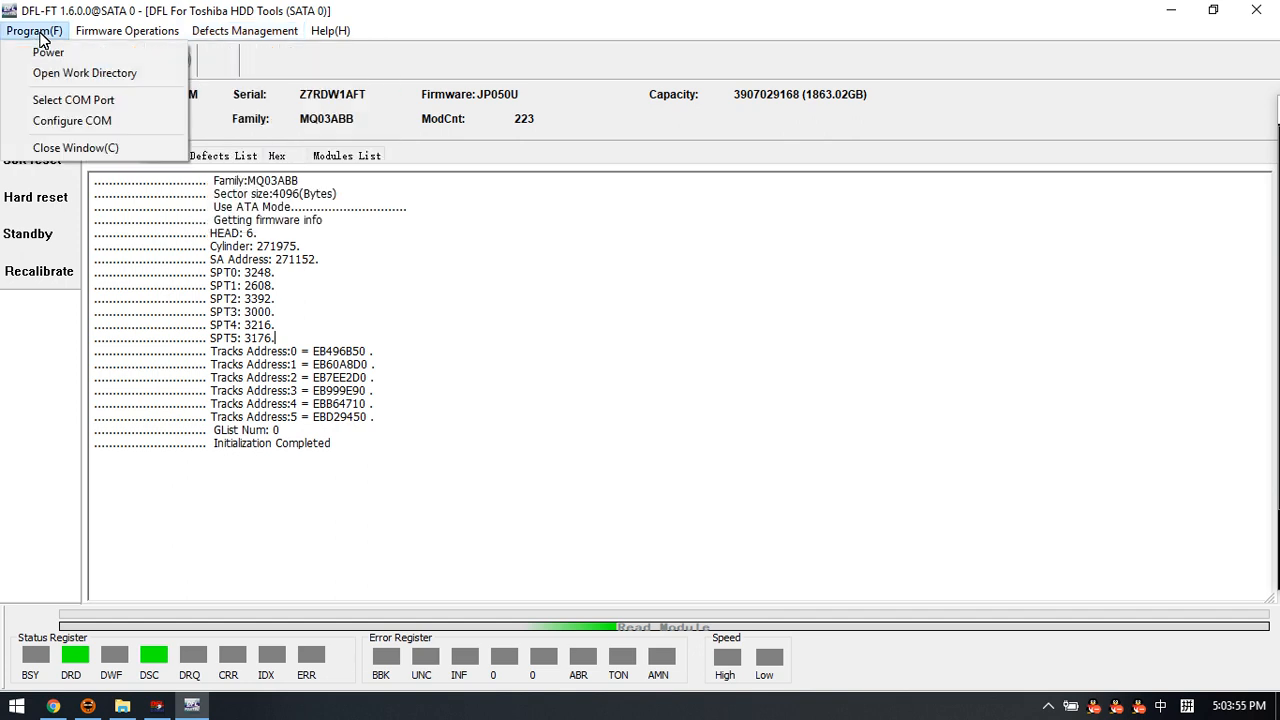
{"action": "left_click", "coordinate": [128, 30]}
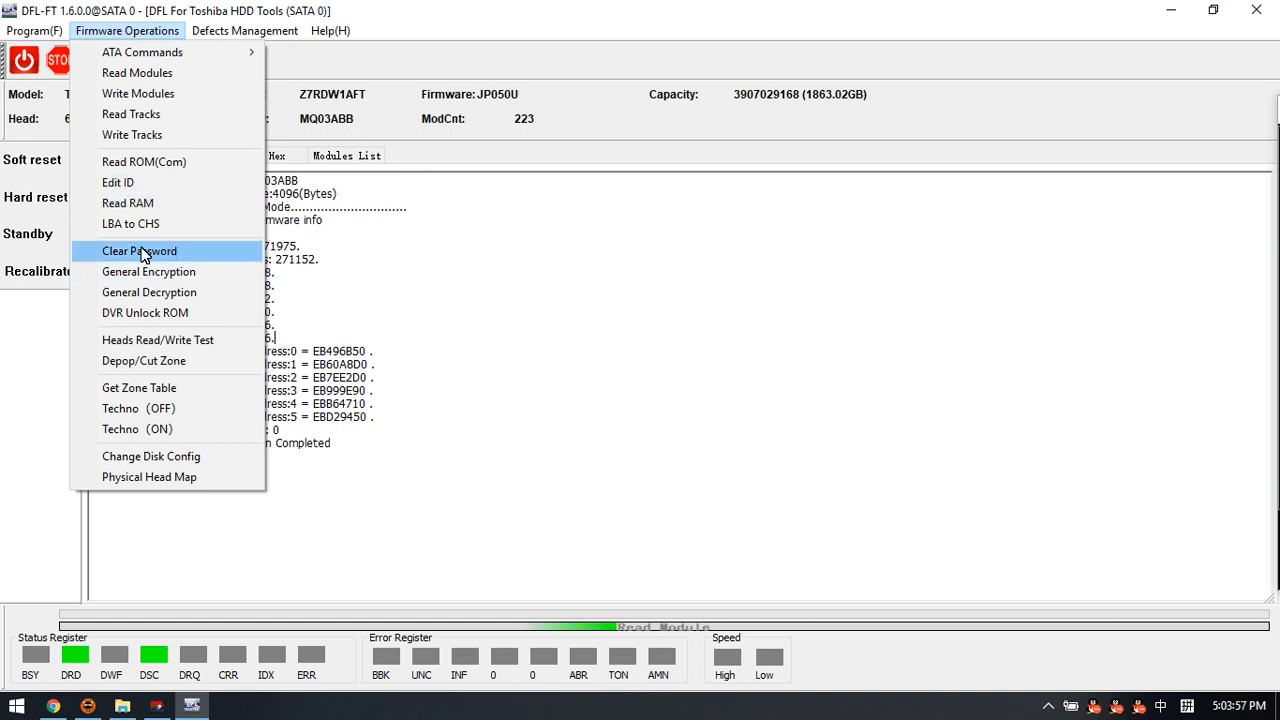
{"action": "mouse_move", "coordinate": [186, 256]}
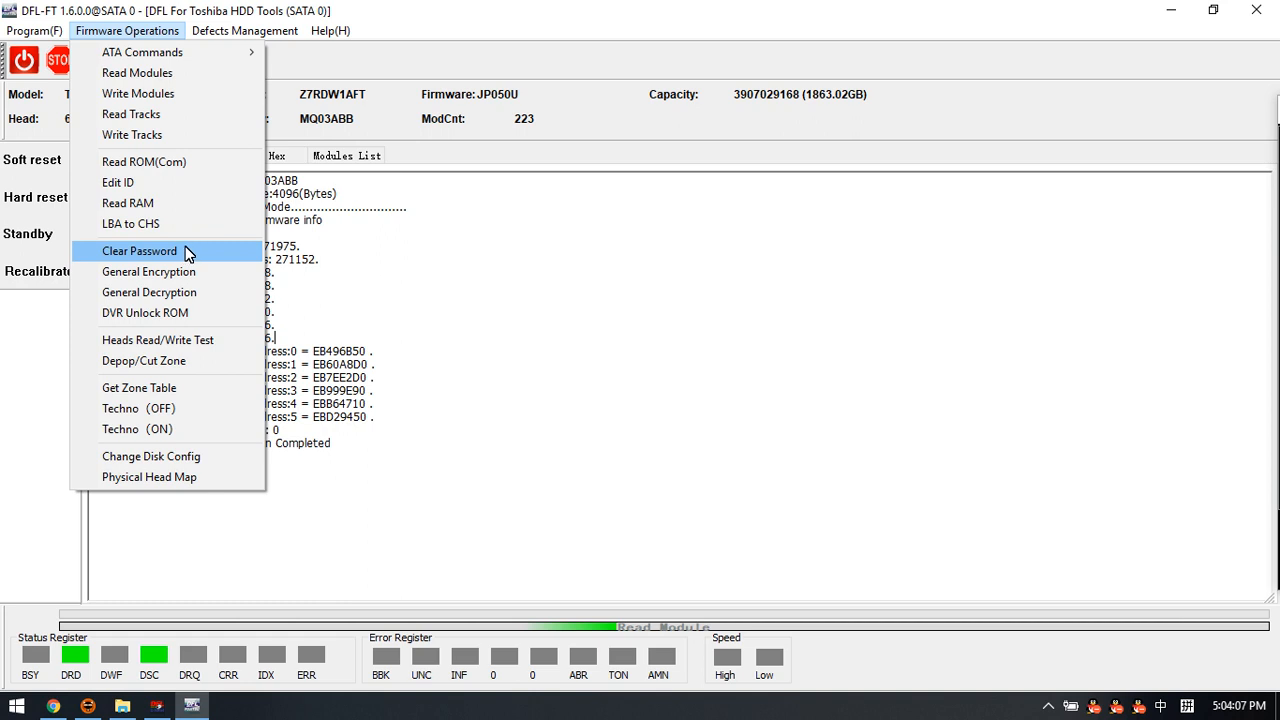
{"action": "mouse_move", "coordinate": [168, 256]}
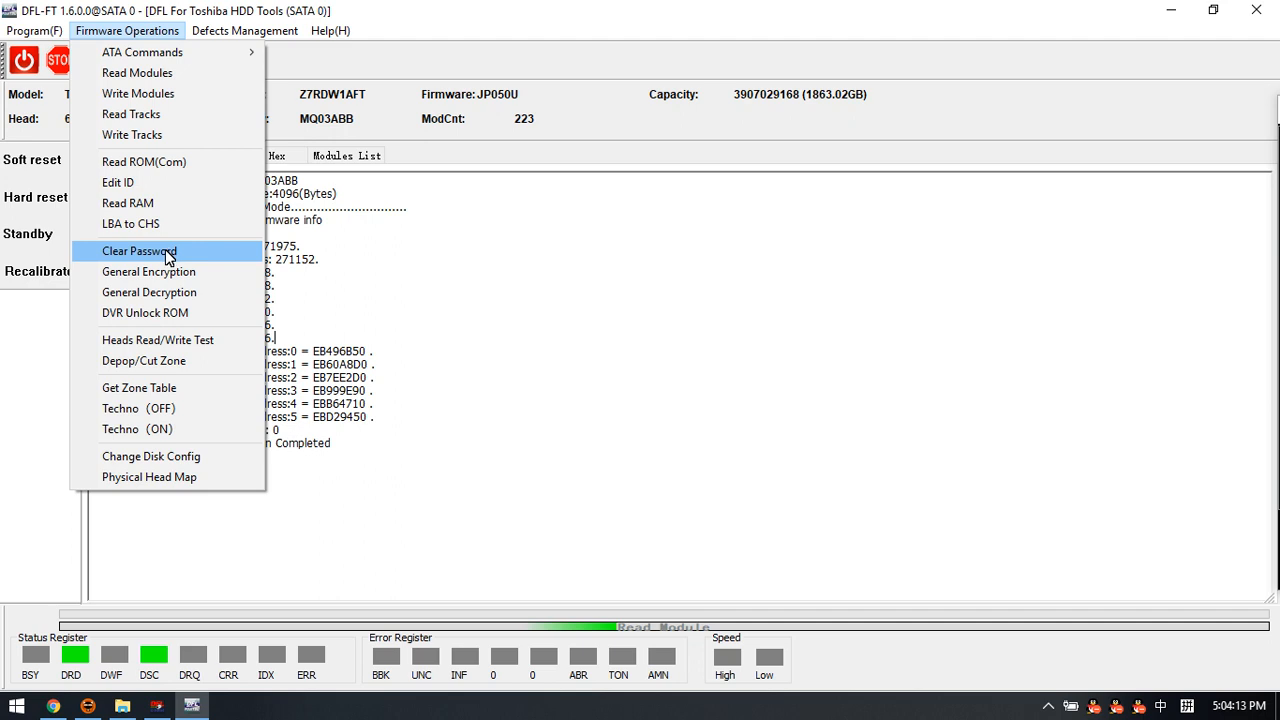
{"action": "mouse_move", "coordinate": [166, 260]}
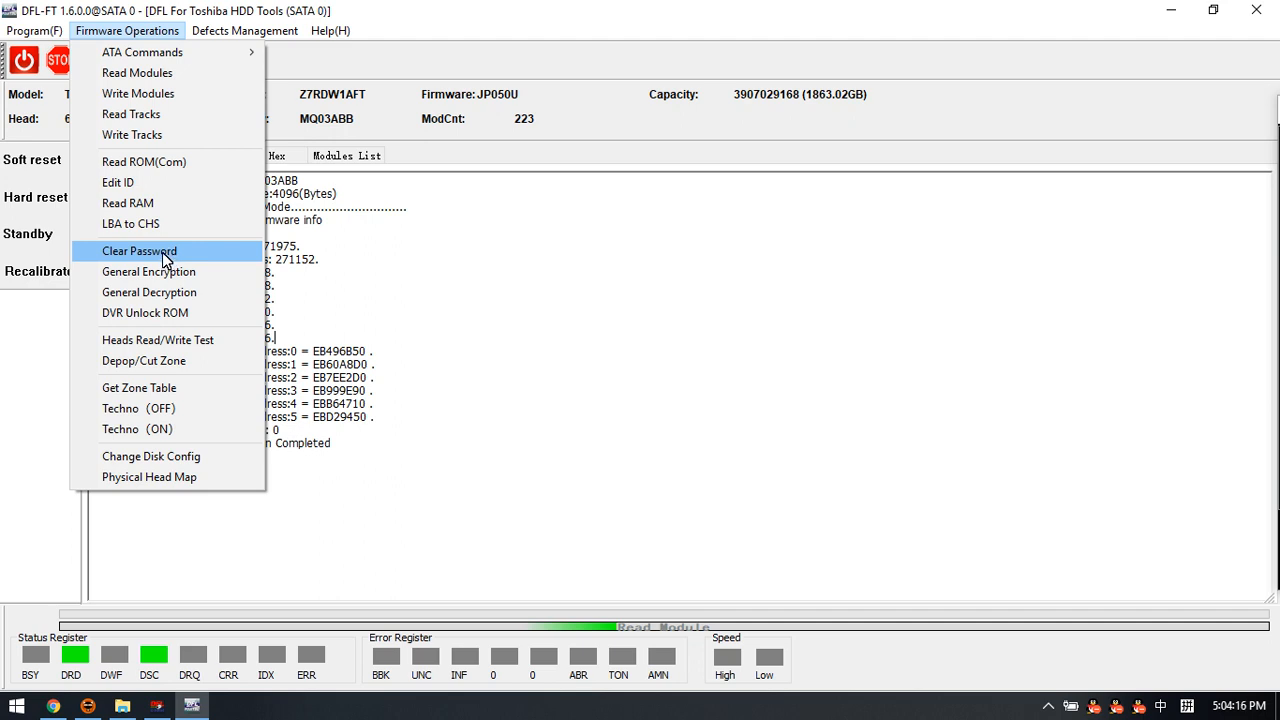
{"action": "mouse_move", "coordinate": [184, 264]}
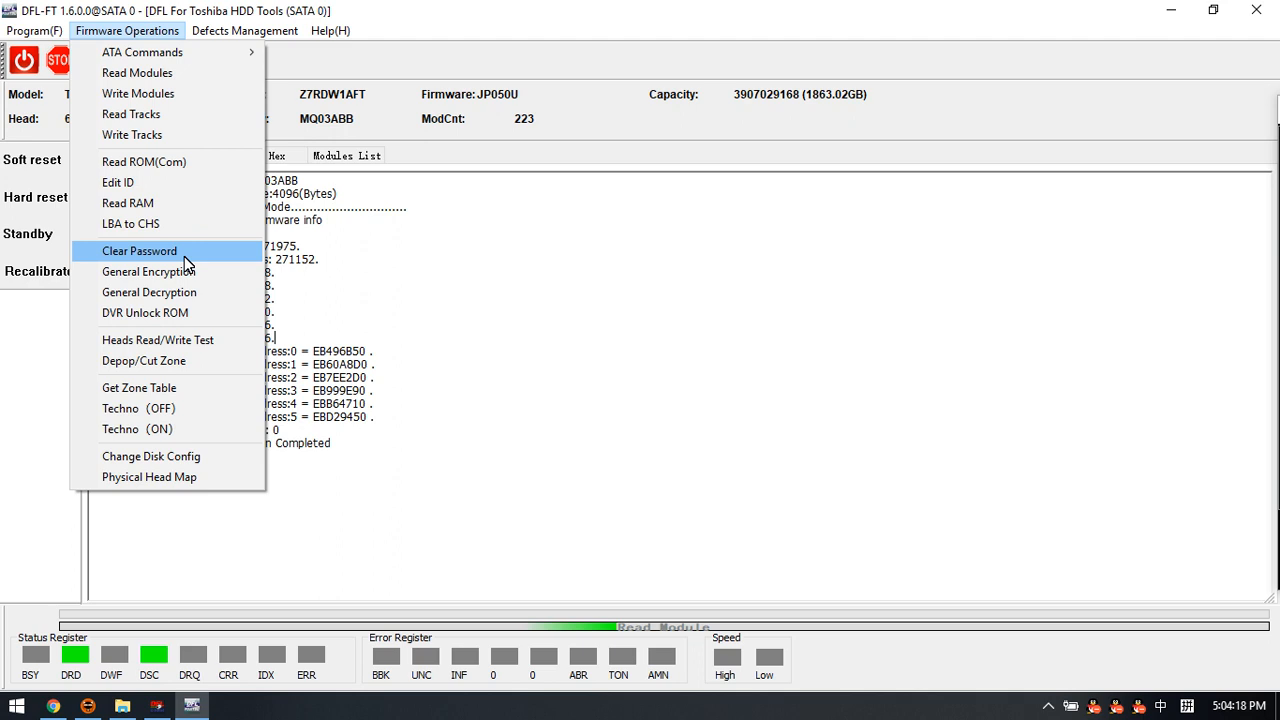
{"action": "mouse_move", "coordinate": [188, 264]}
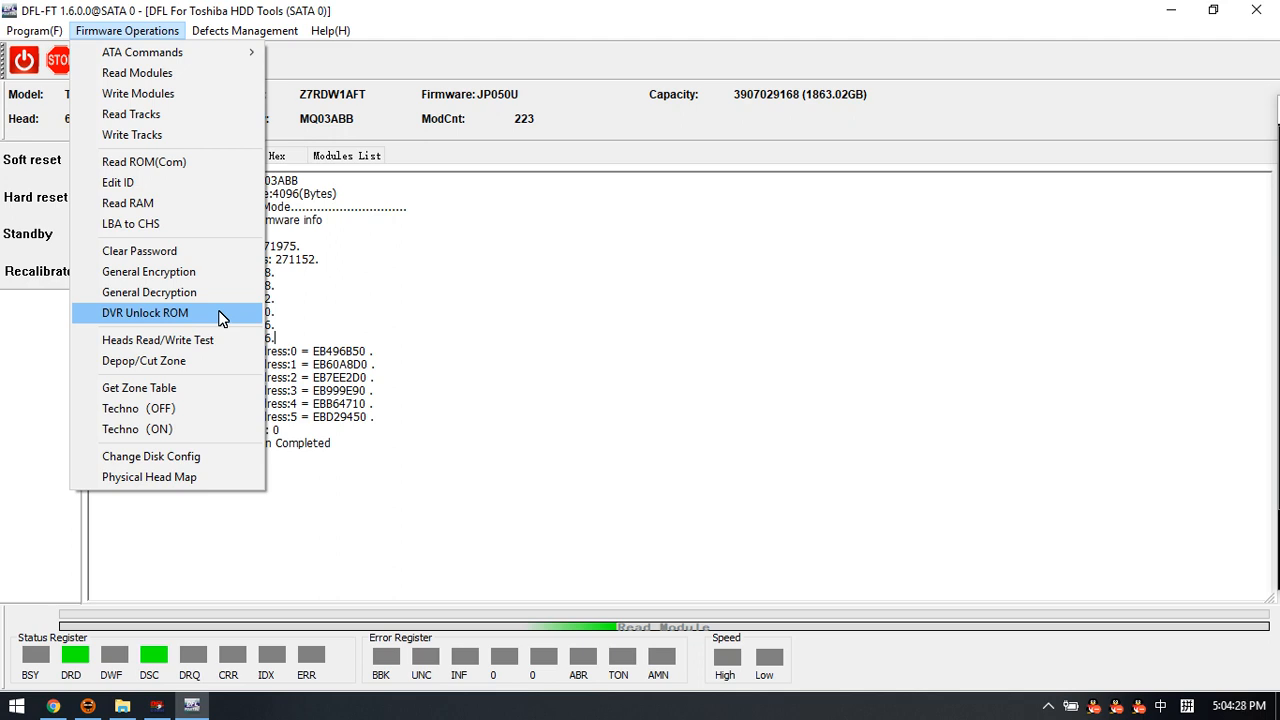
{"action": "mouse_move", "coordinate": [210, 320]}
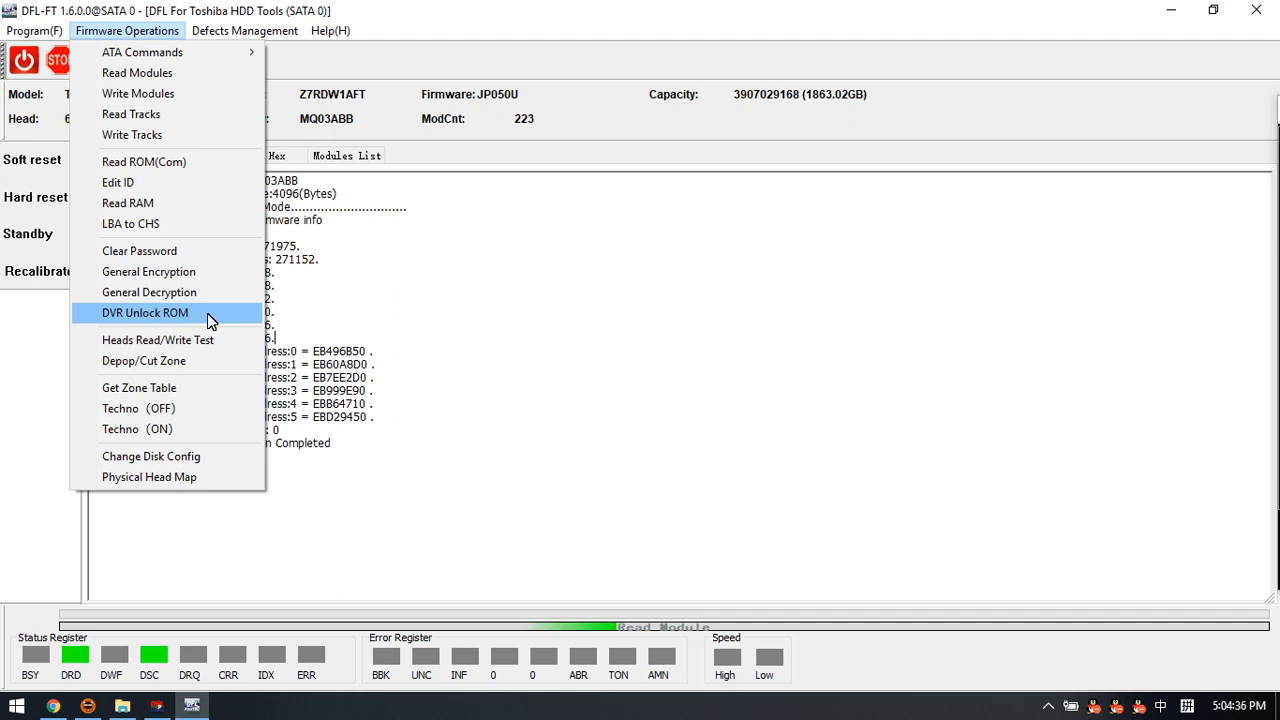
{"action": "mouse_move", "coordinate": [220, 318]}
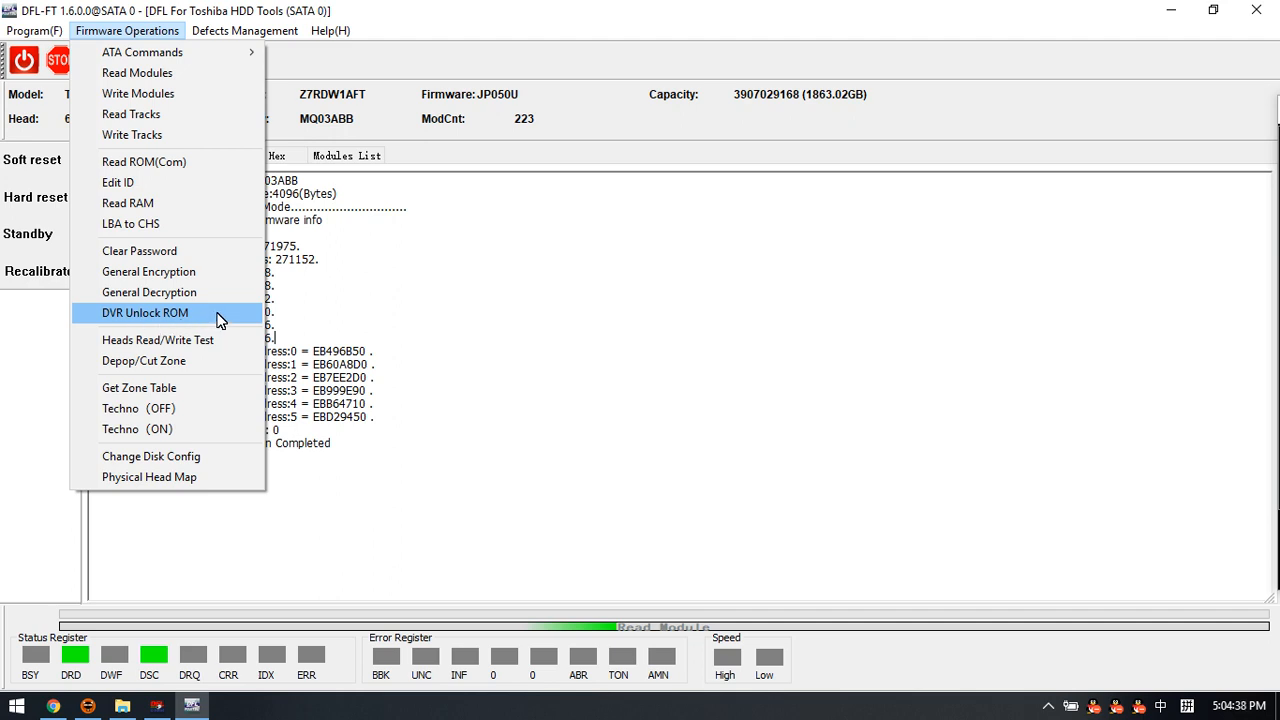
{"action": "mouse_move", "coordinate": [188, 340]}
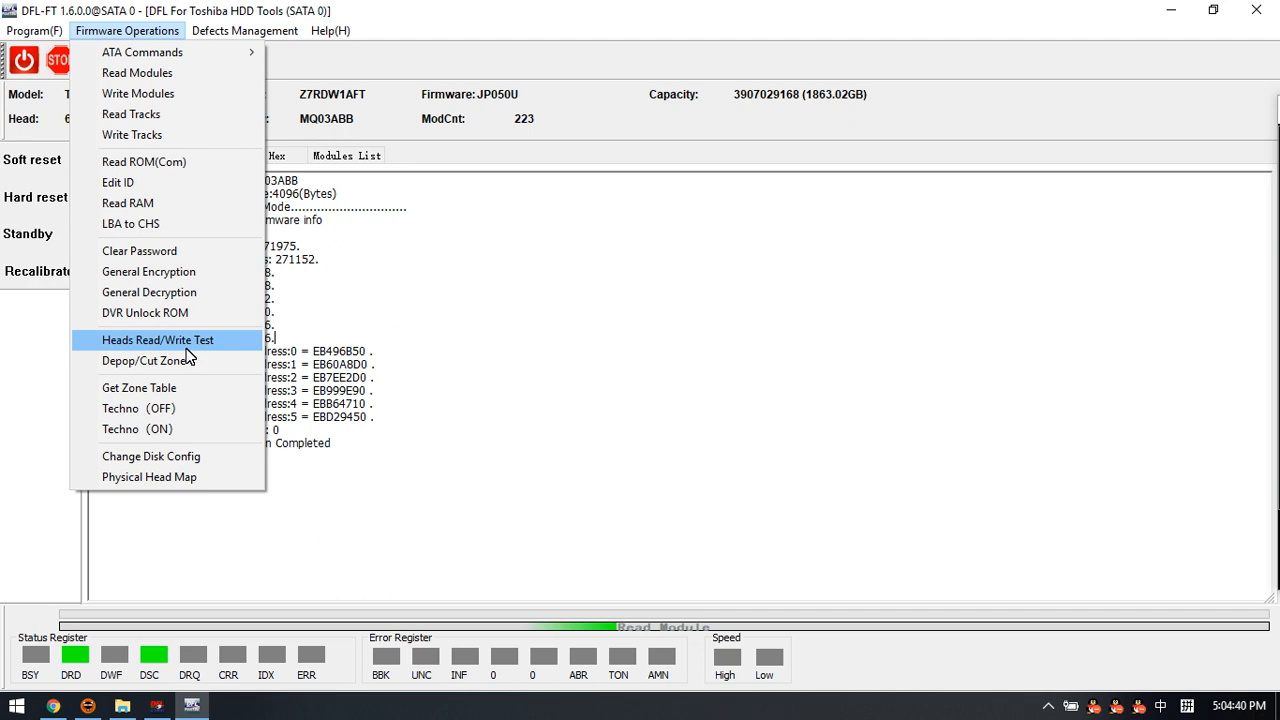
{"action": "mouse_move", "coordinate": [190, 356]}
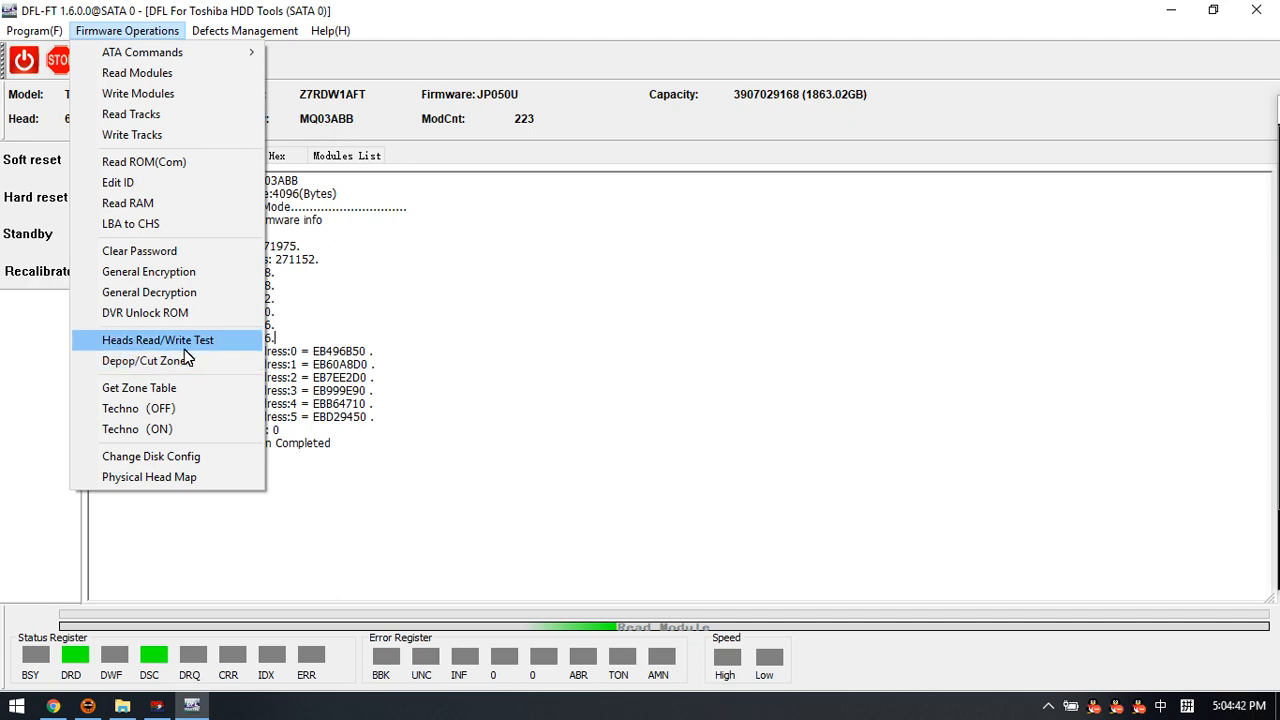
{"action": "mouse_move", "coordinate": [186, 352]}
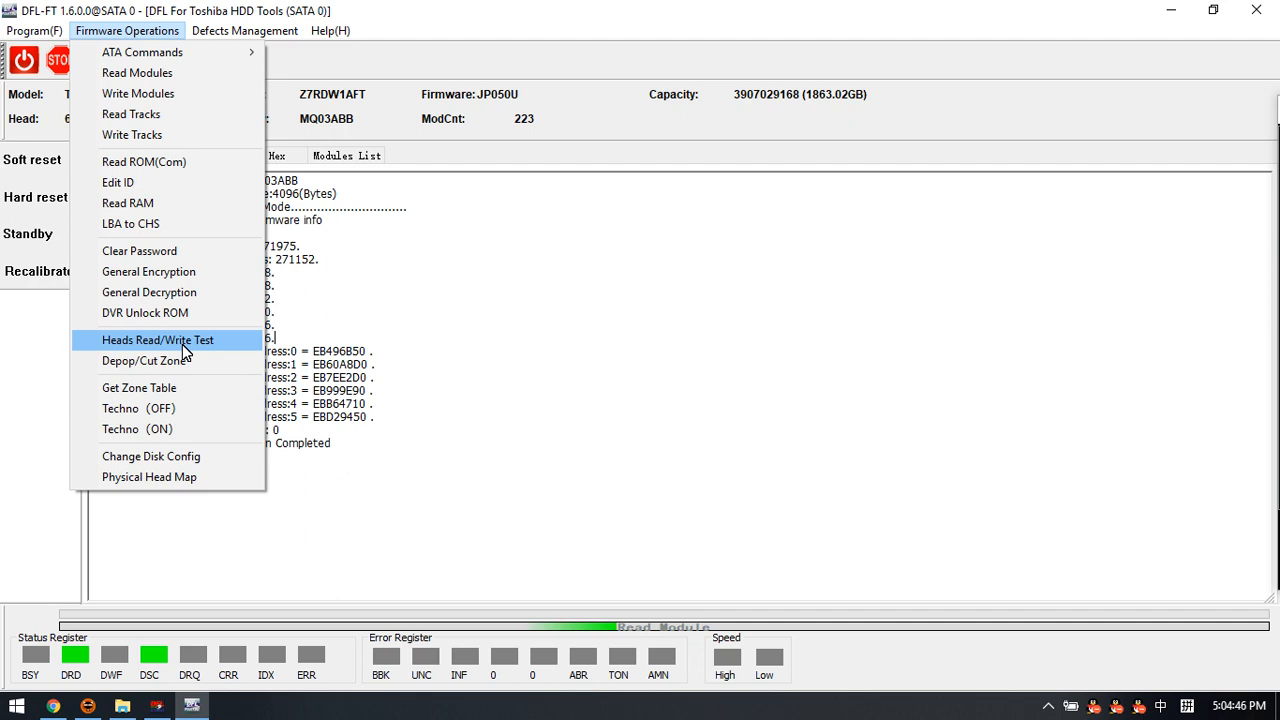
{"action": "mouse_move", "coordinate": [198, 356]}
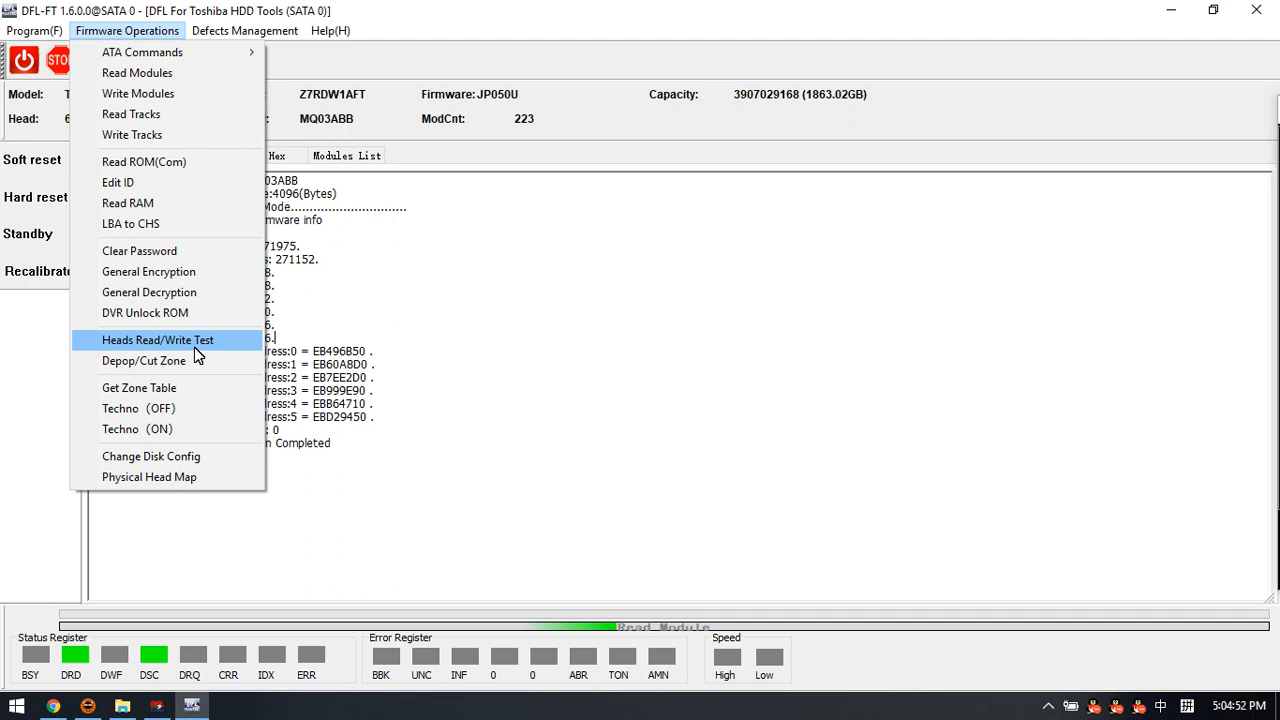
{"action": "mouse_move", "coordinate": [192, 344]}
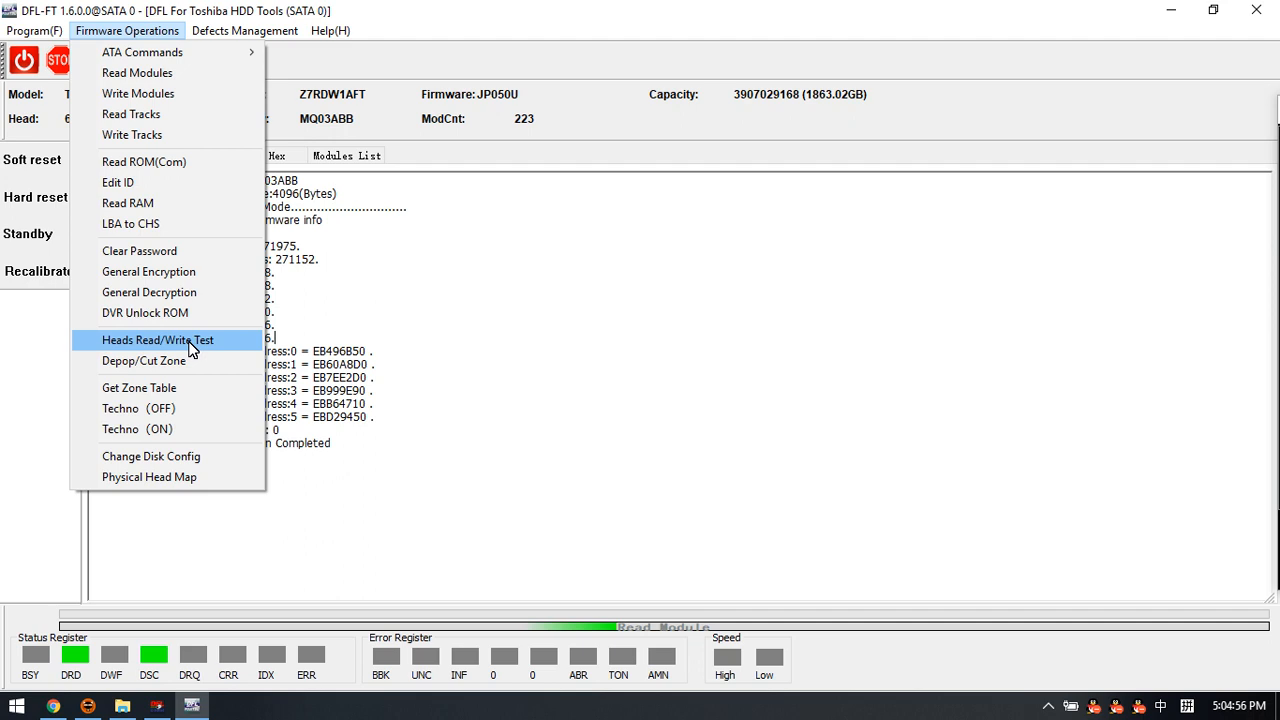
{"action": "mouse_move", "coordinate": [182, 352]}
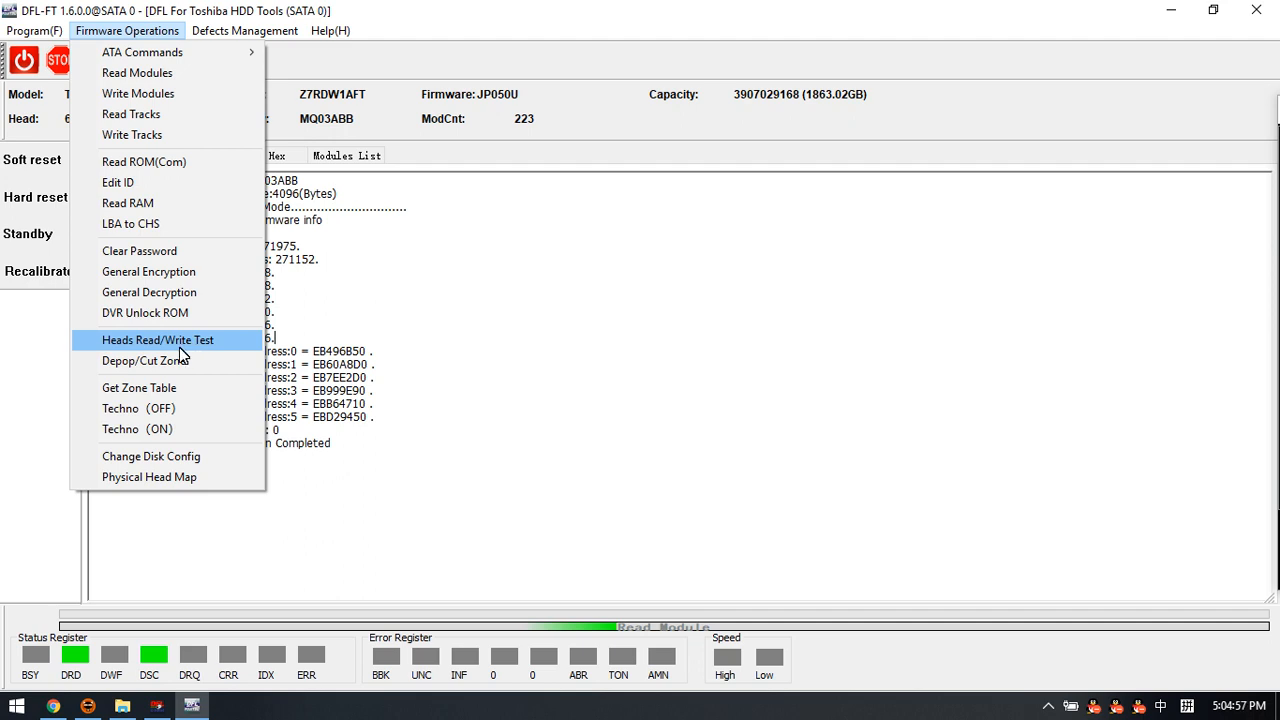
{"action": "mouse_move", "coordinate": [144, 360]}
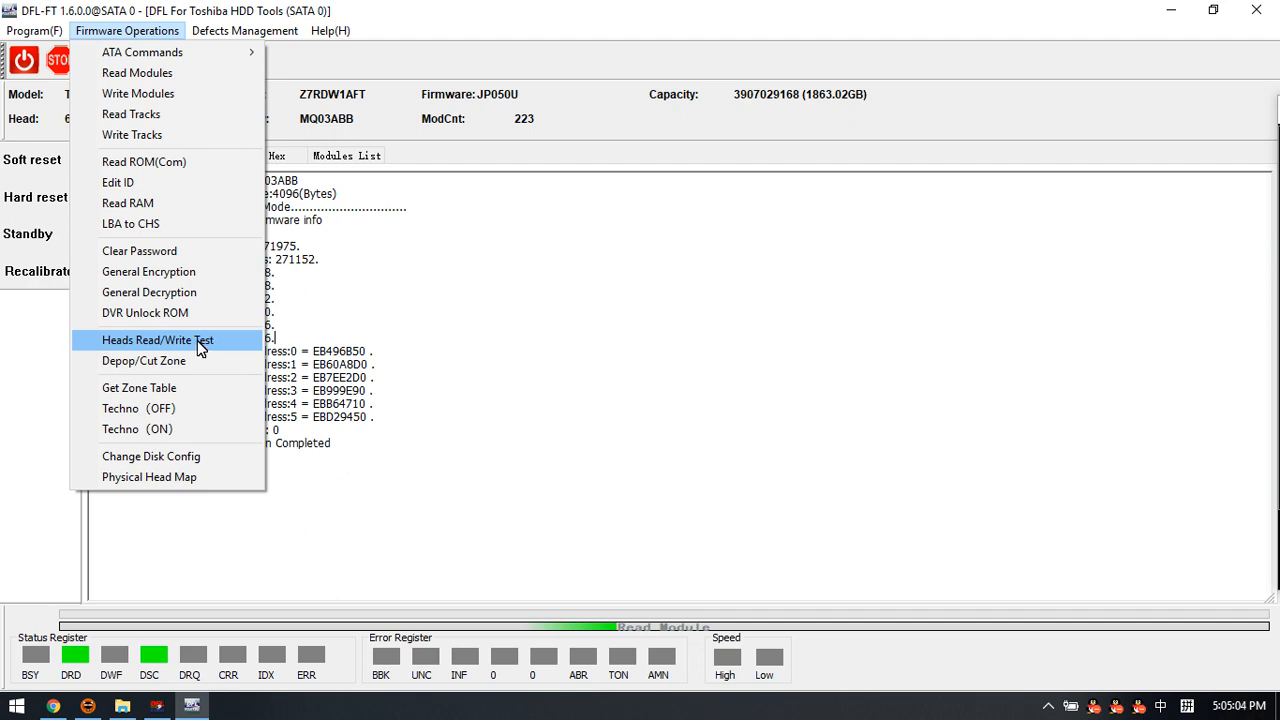
{"action": "mouse_move", "coordinate": [152, 456]}
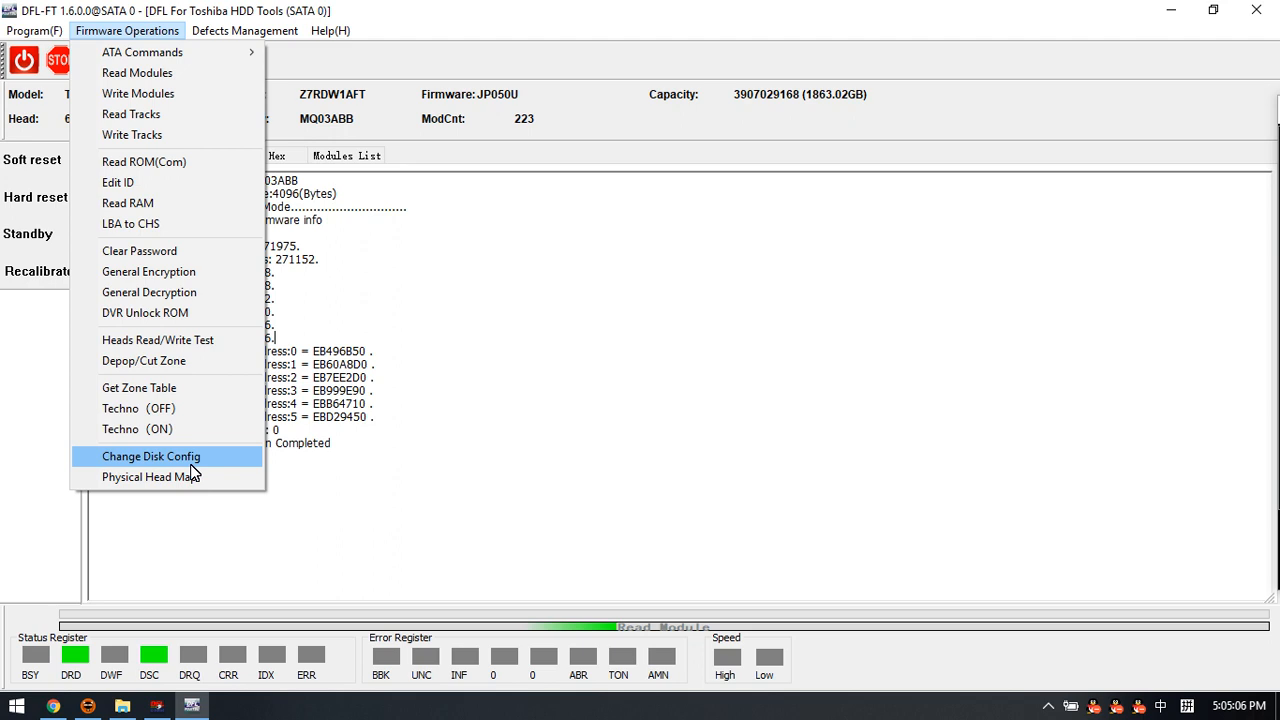
{"action": "mouse_move", "coordinate": [150, 476]}
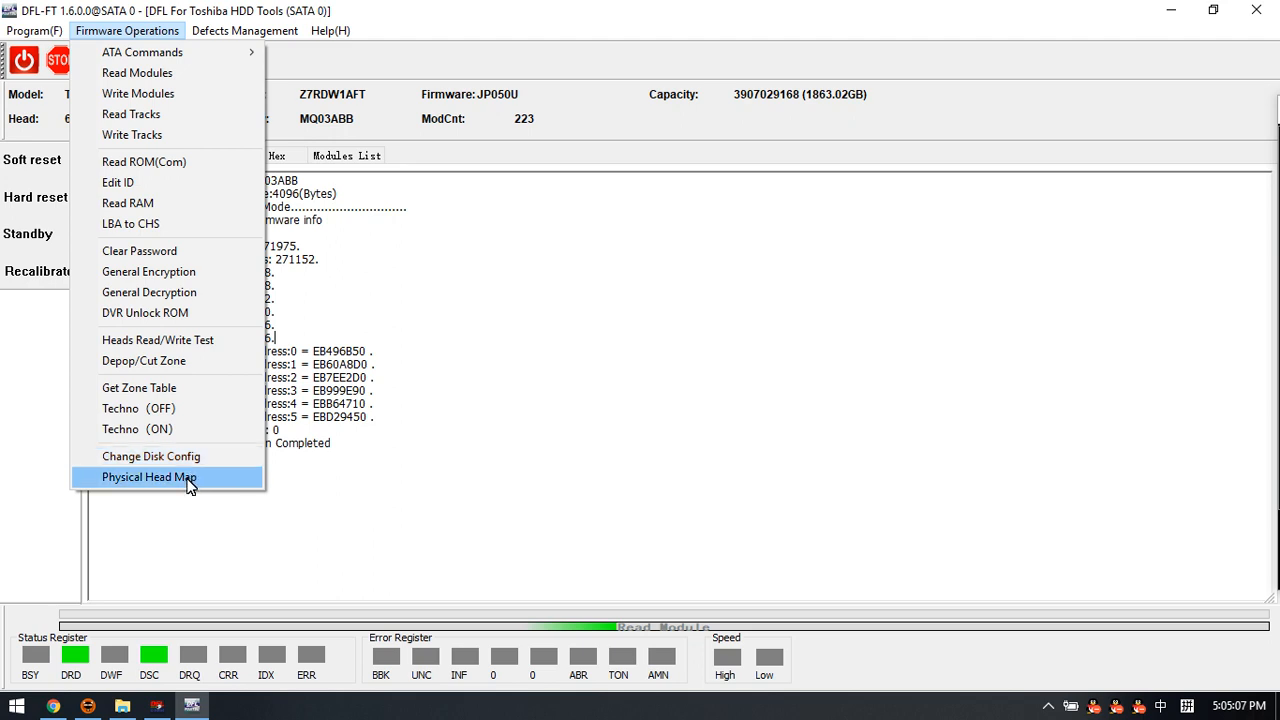
Step: Connect the serial COM port so the log reports Open Success, then return to firmware operations
{"action": "left_click", "coordinate": [150, 476]}
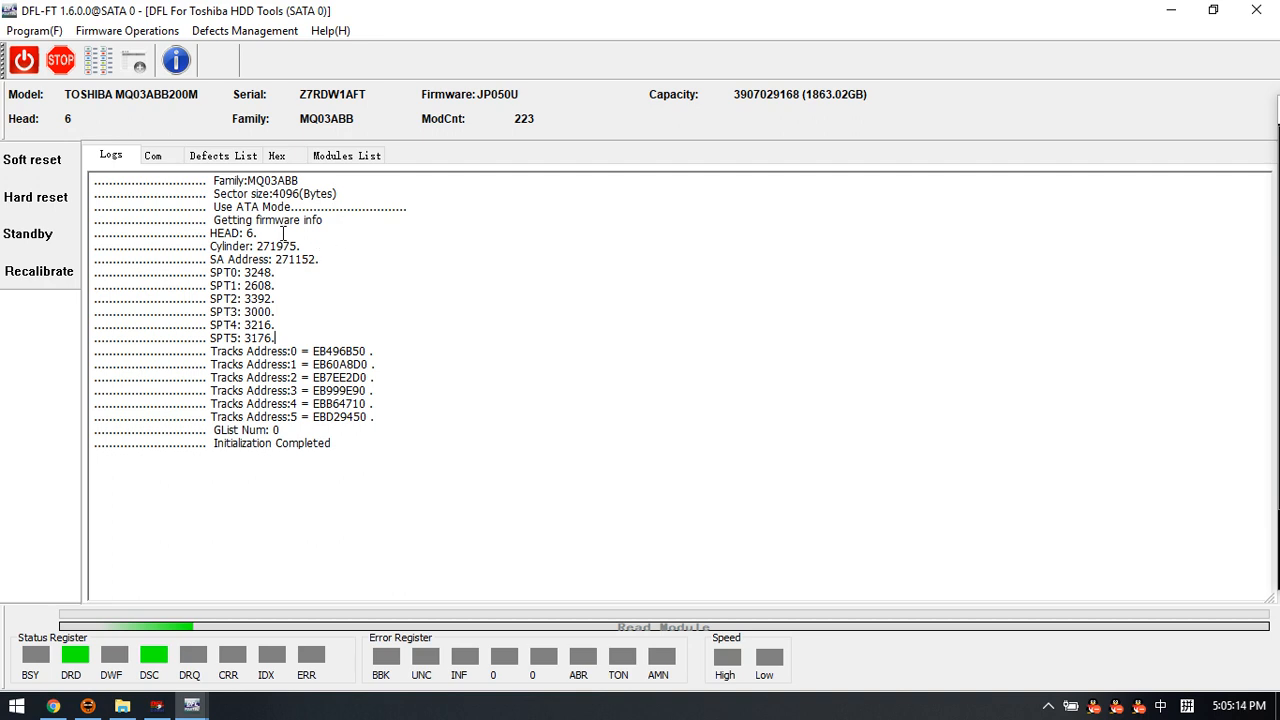
{"action": "left_click", "coordinate": [152, 156]}
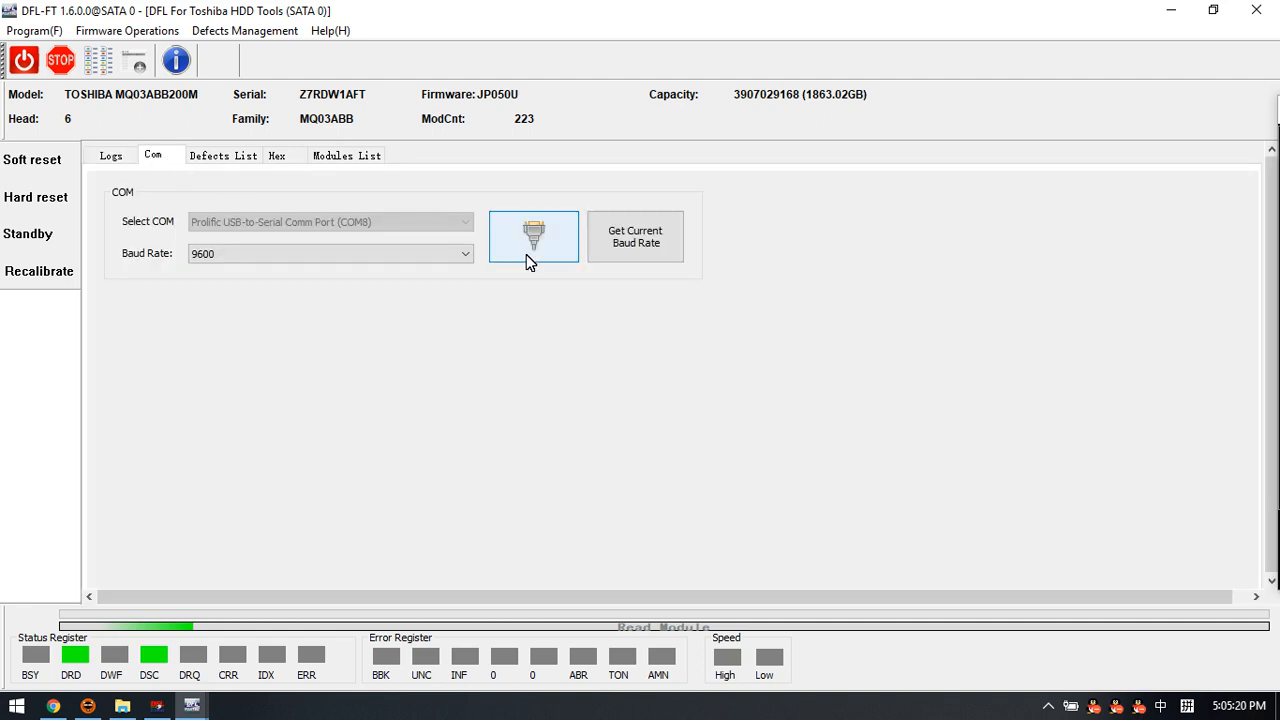
{"action": "left_click", "coordinate": [112, 156]}
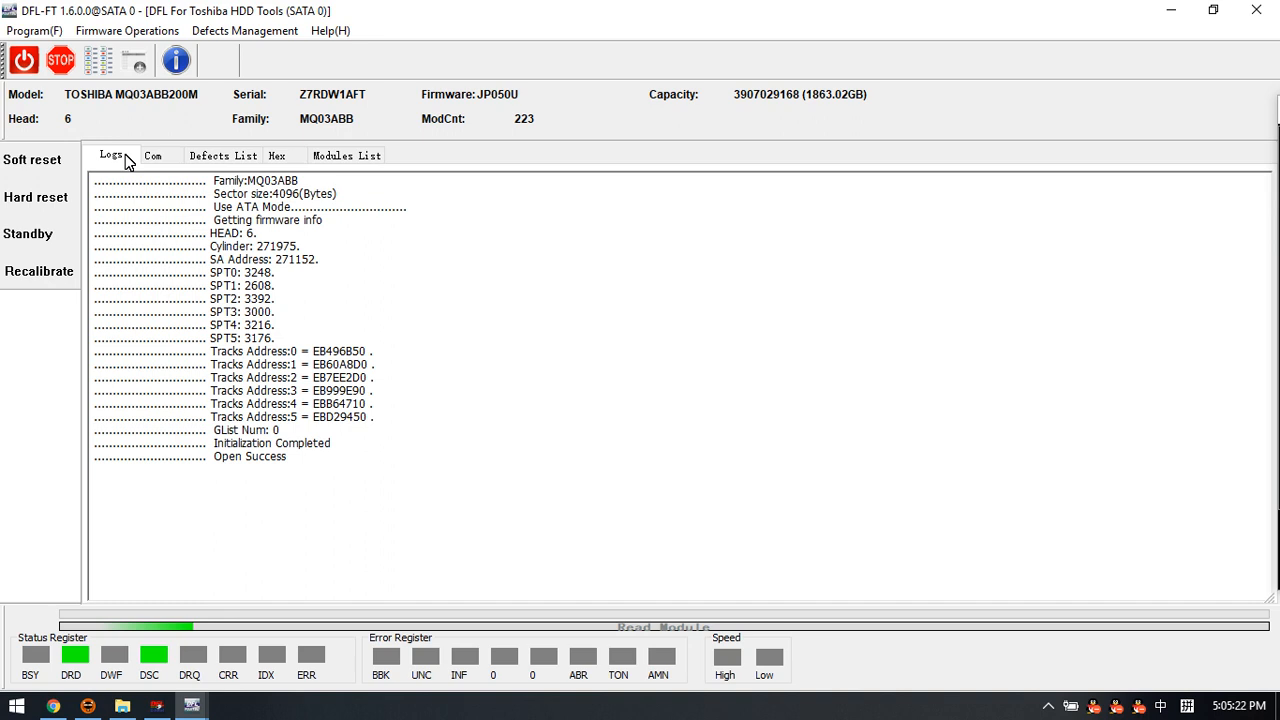
{"action": "left_click", "coordinate": [152, 156]}
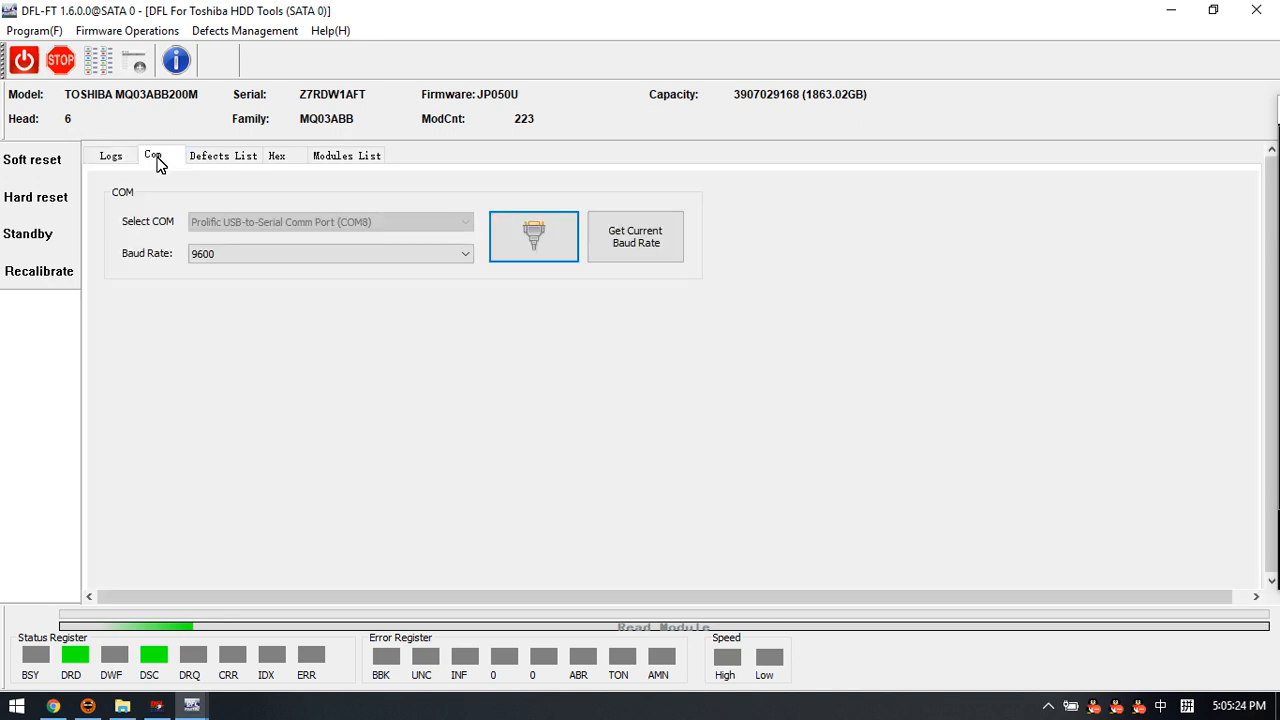
{"action": "left_click", "coordinate": [128, 30]}
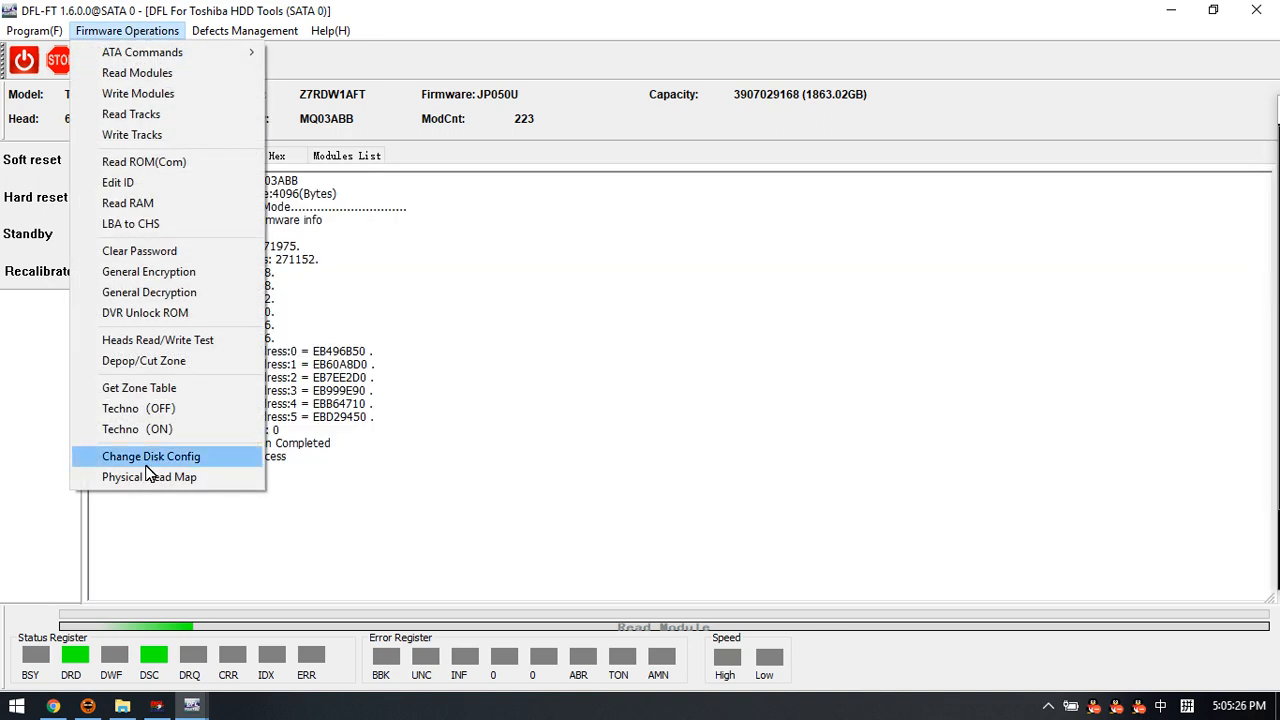
{"action": "mouse_move", "coordinate": [150, 476]}
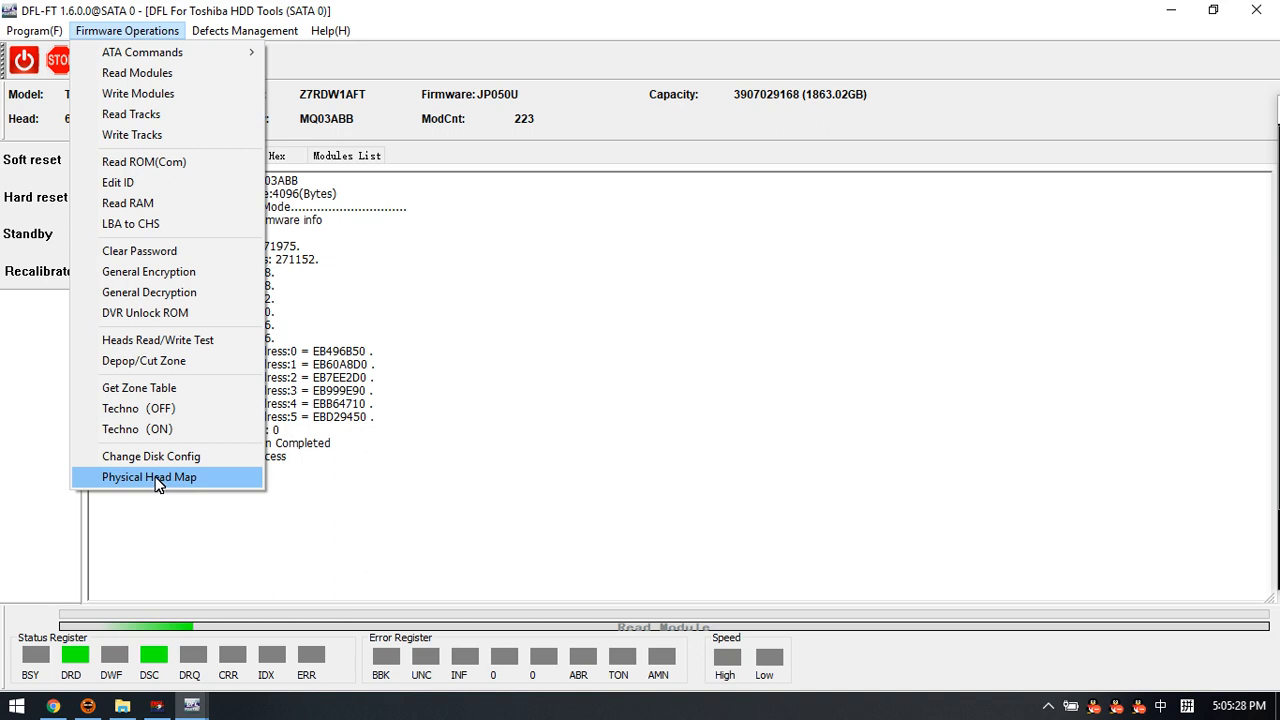
{"action": "mouse_move", "coordinate": [152, 456]}
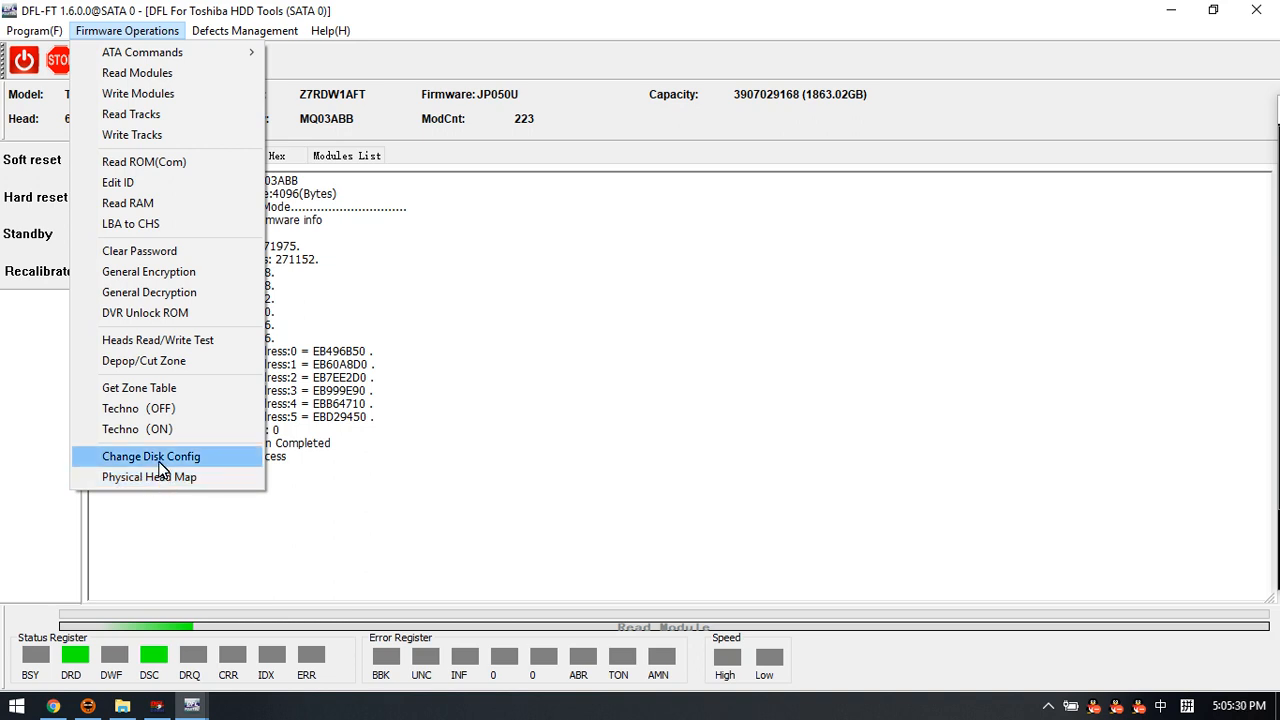
{"action": "left_click", "coordinate": [152, 456]}
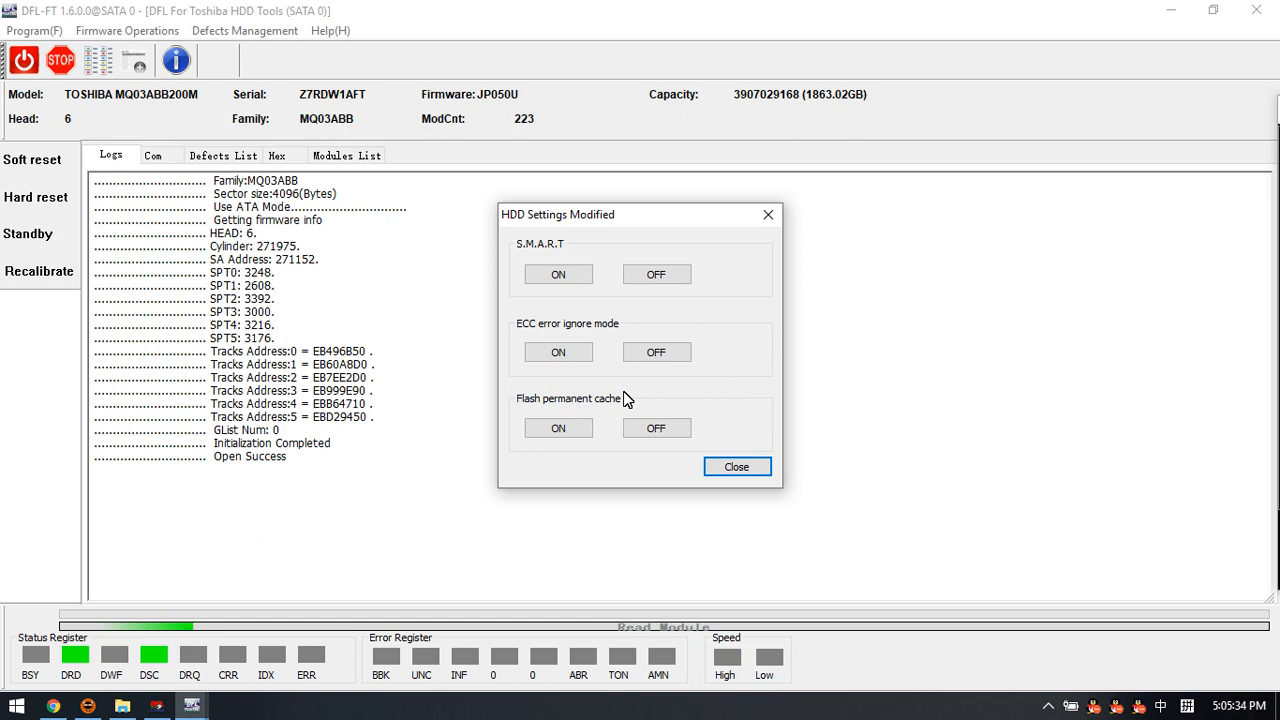
{"action": "mouse_move", "coordinate": [584, 404]}
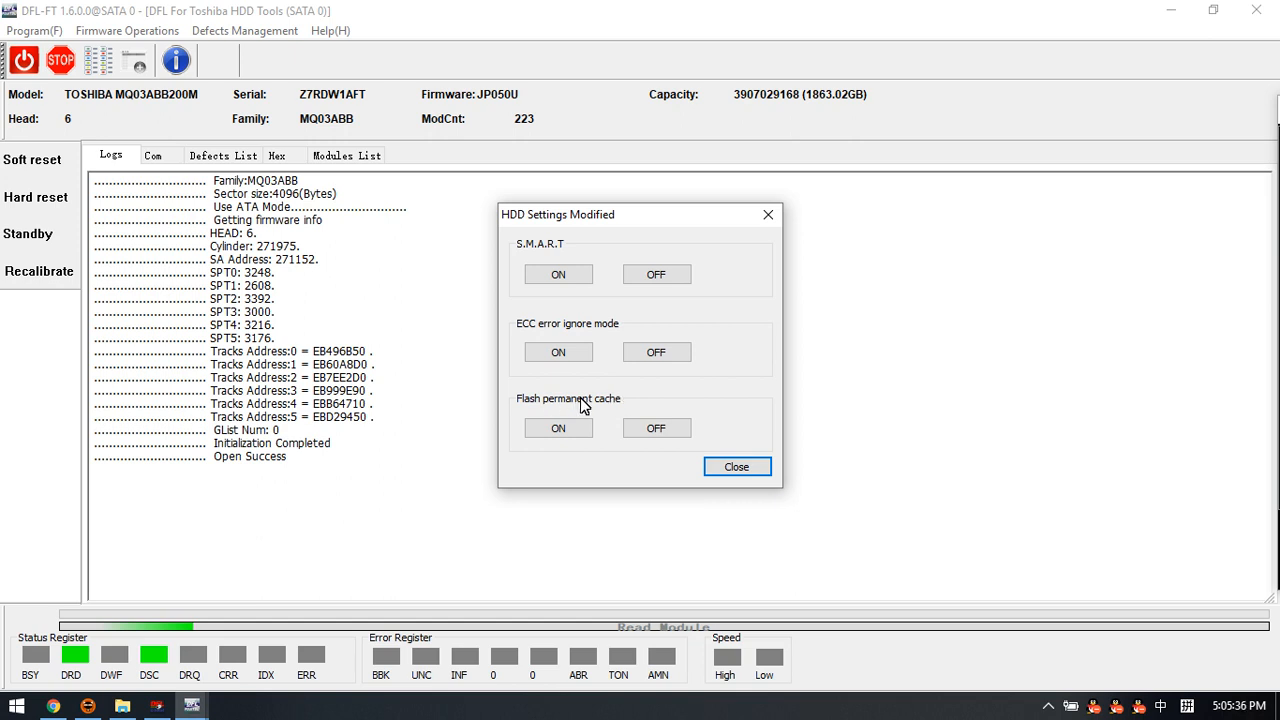
{"action": "mouse_move", "coordinate": [612, 412]}
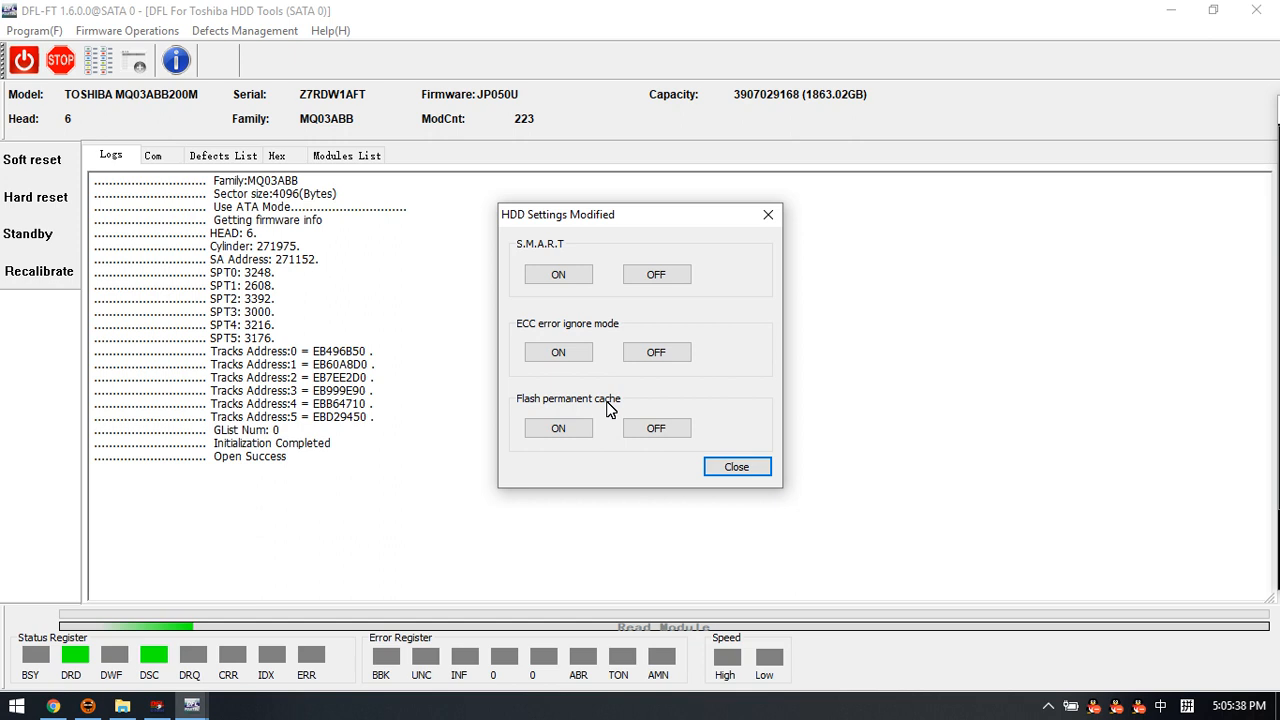
{"action": "mouse_move", "coordinate": [638, 408]}
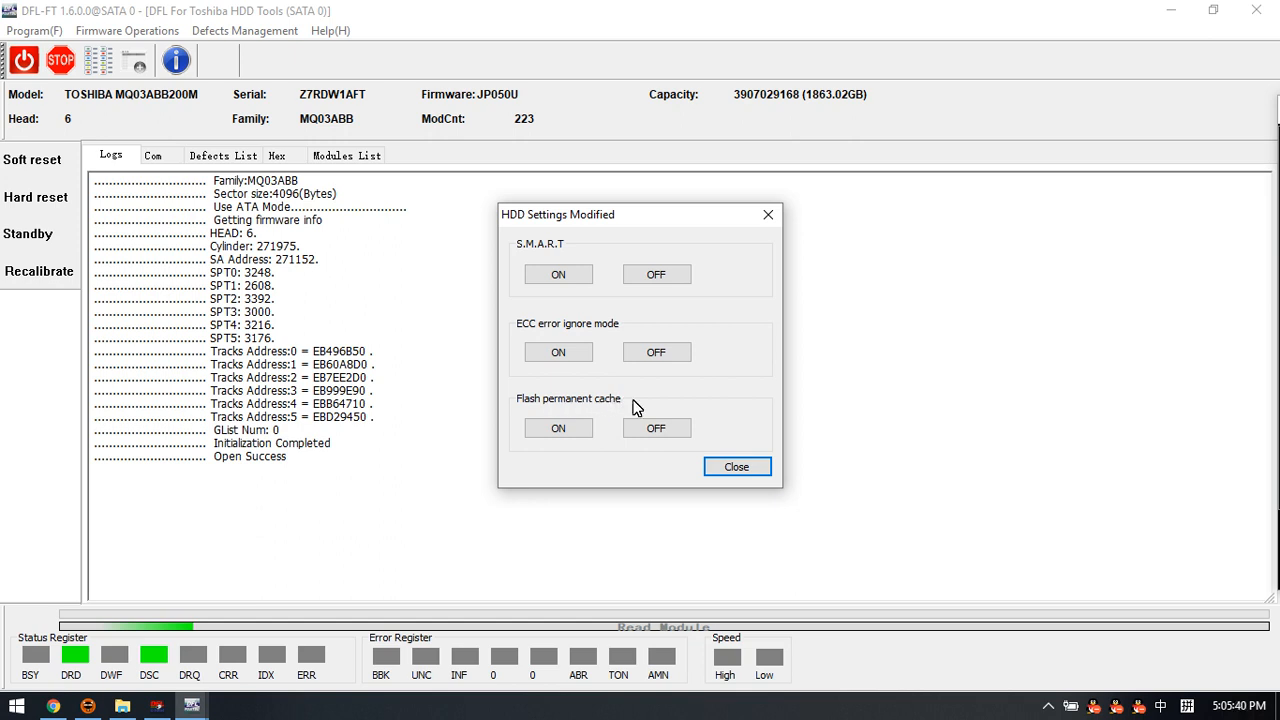
{"action": "left_click", "coordinate": [656, 428]}
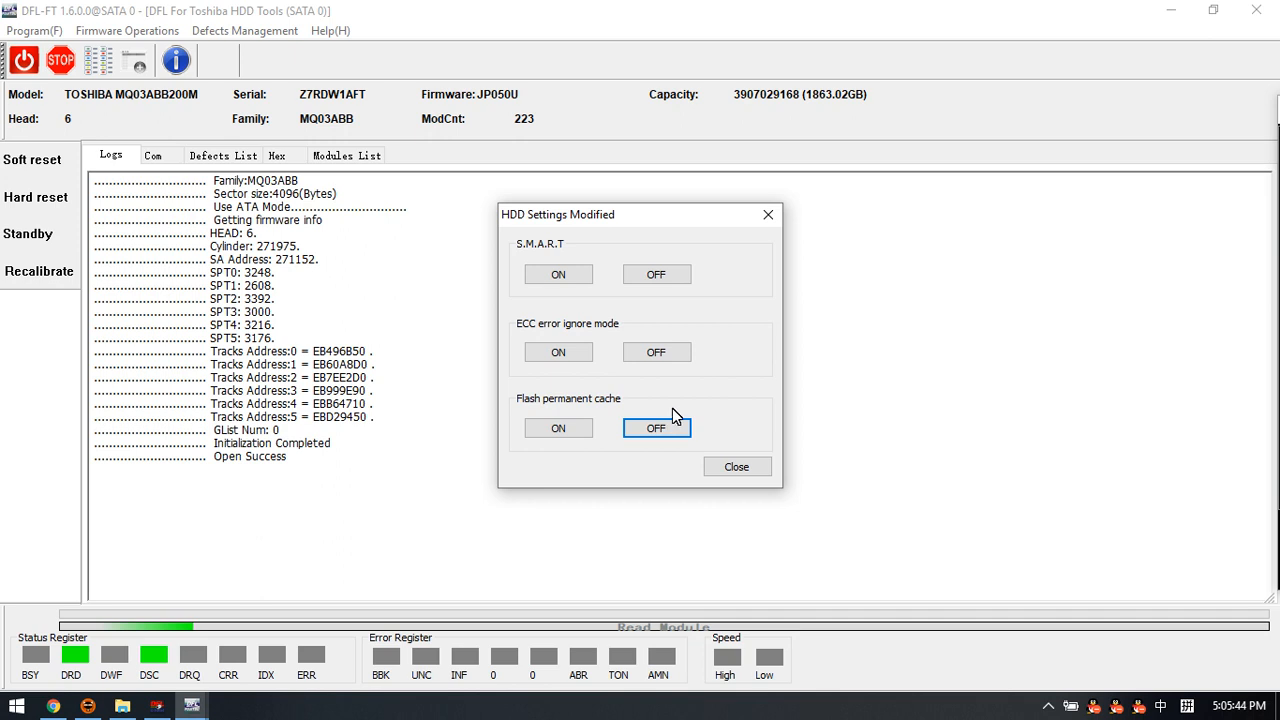
{"action": "left_click", "coordinate": [736, 466]}
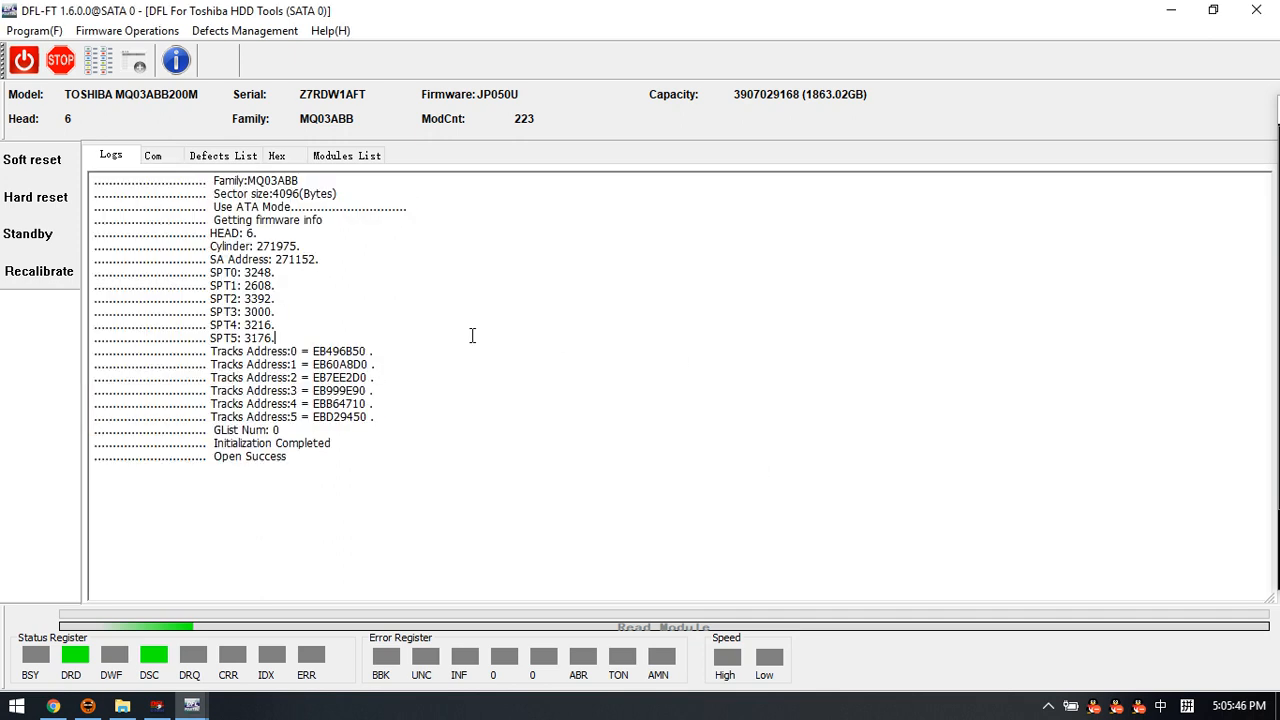
{"action": "left_click", "coordinate": [244, 30]}
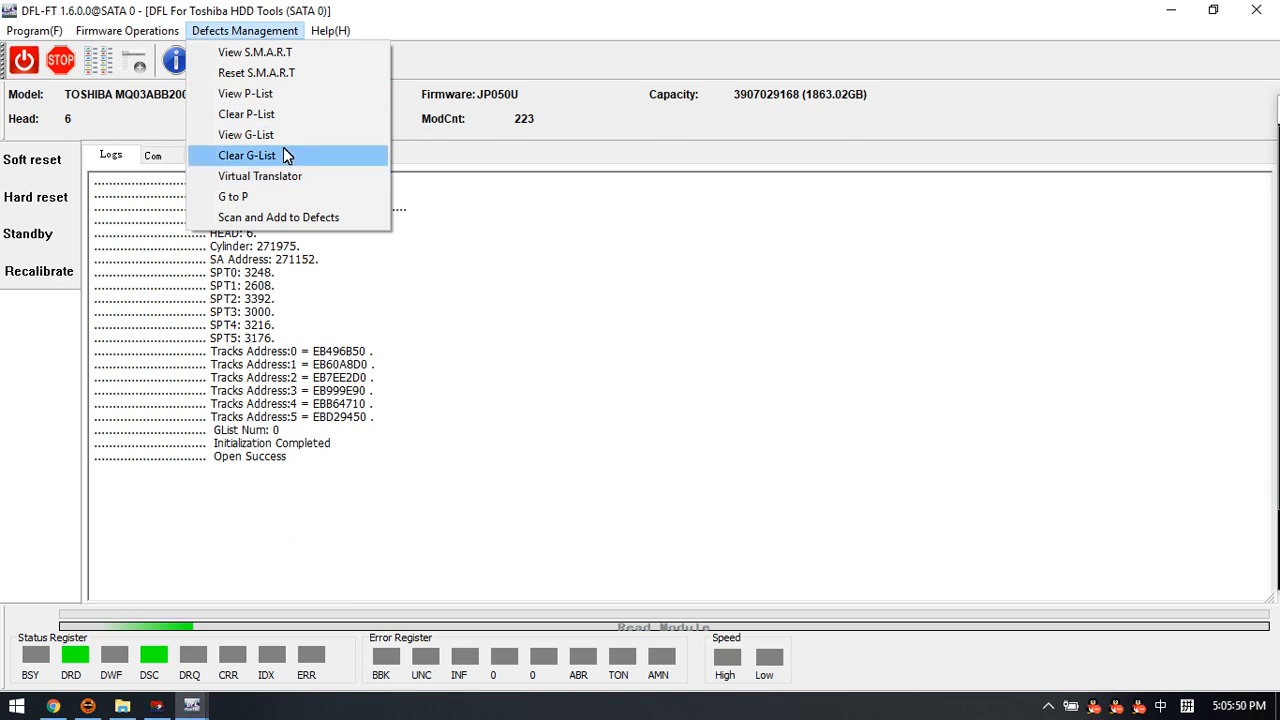
{"action": "mouse_move", "coordinate": [292, 152]}
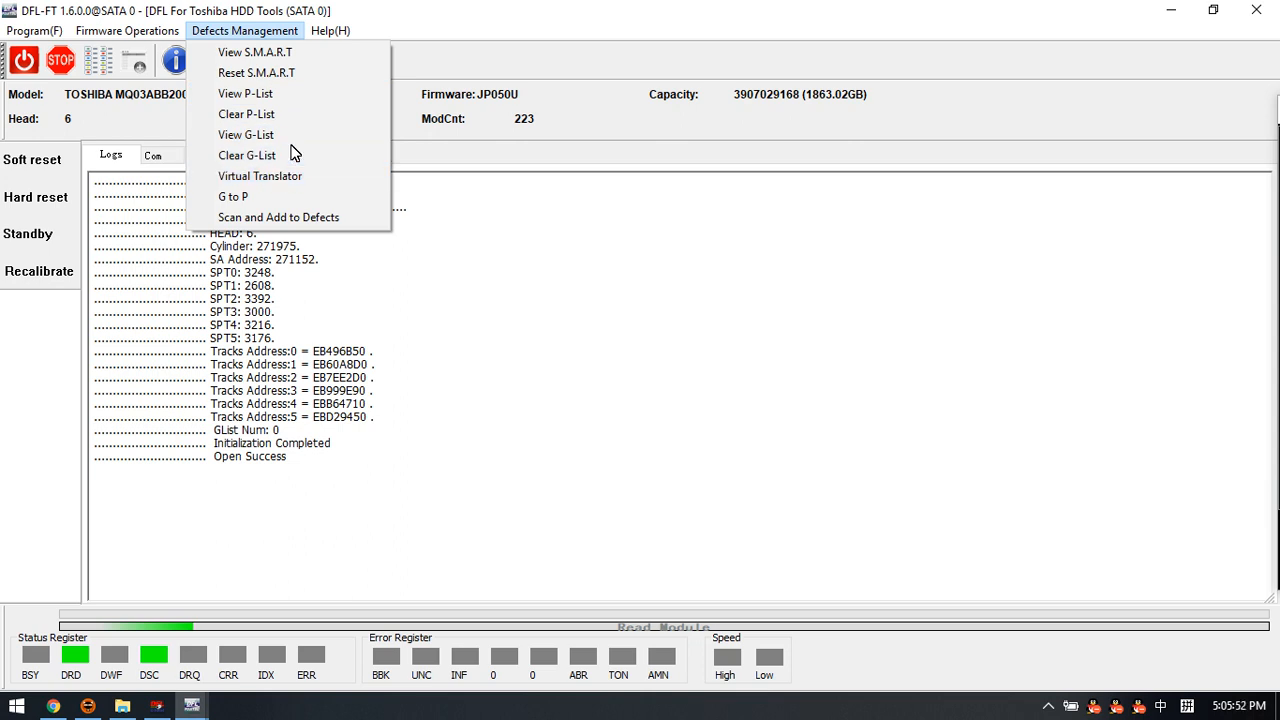
{"action": "mouse_move", "coordinate": [246, 136]}
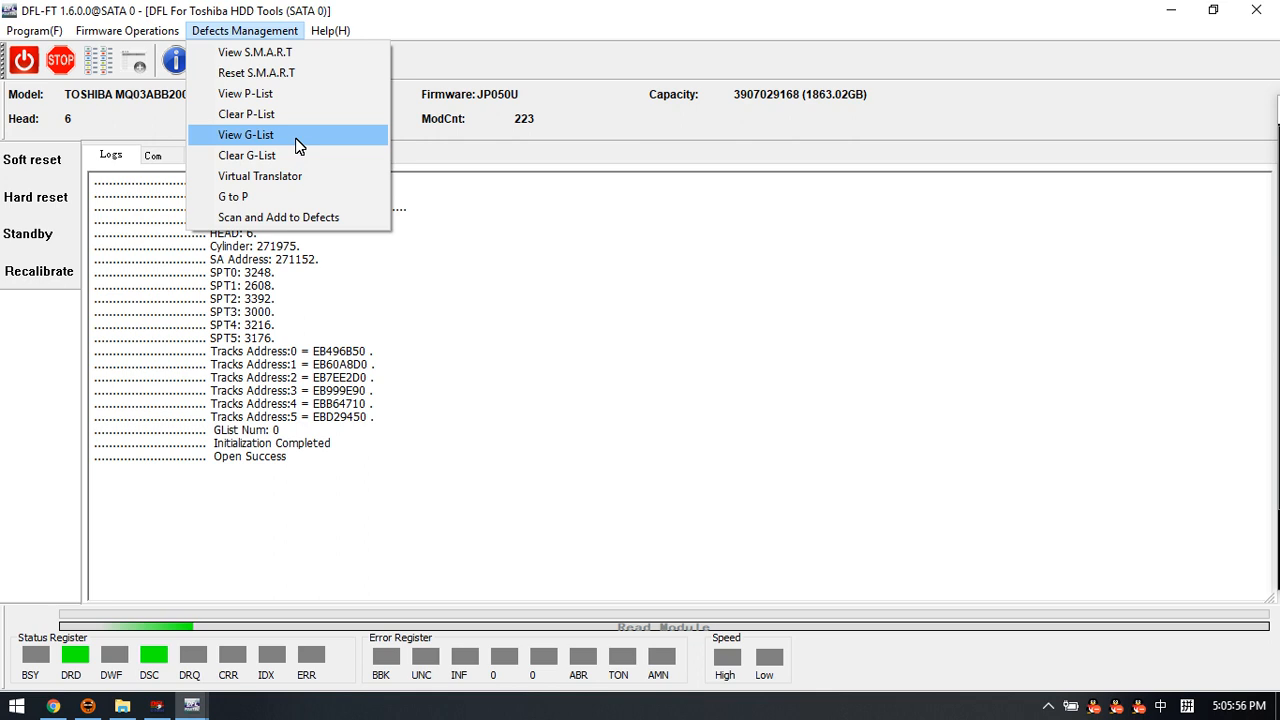
{"action": "mouse_move", "coordinate": [312, 138]}
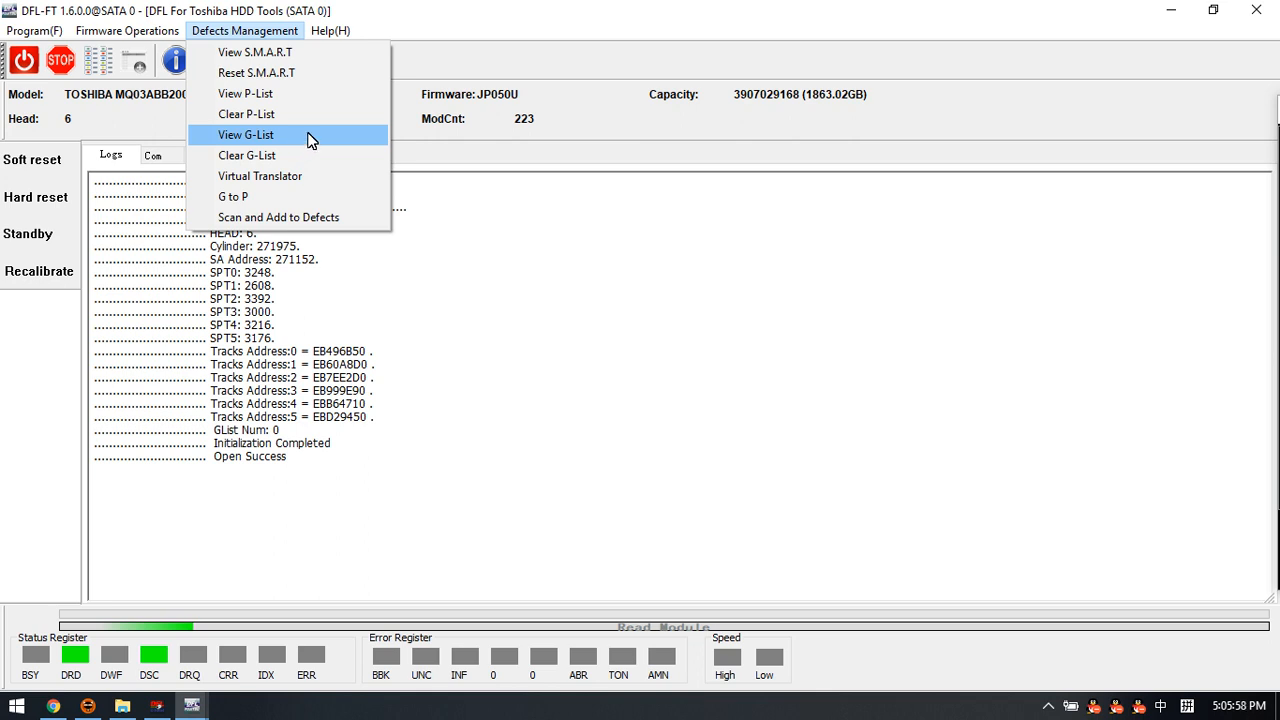
{"action": "mouse_move", "coordinate": [298, 146]}
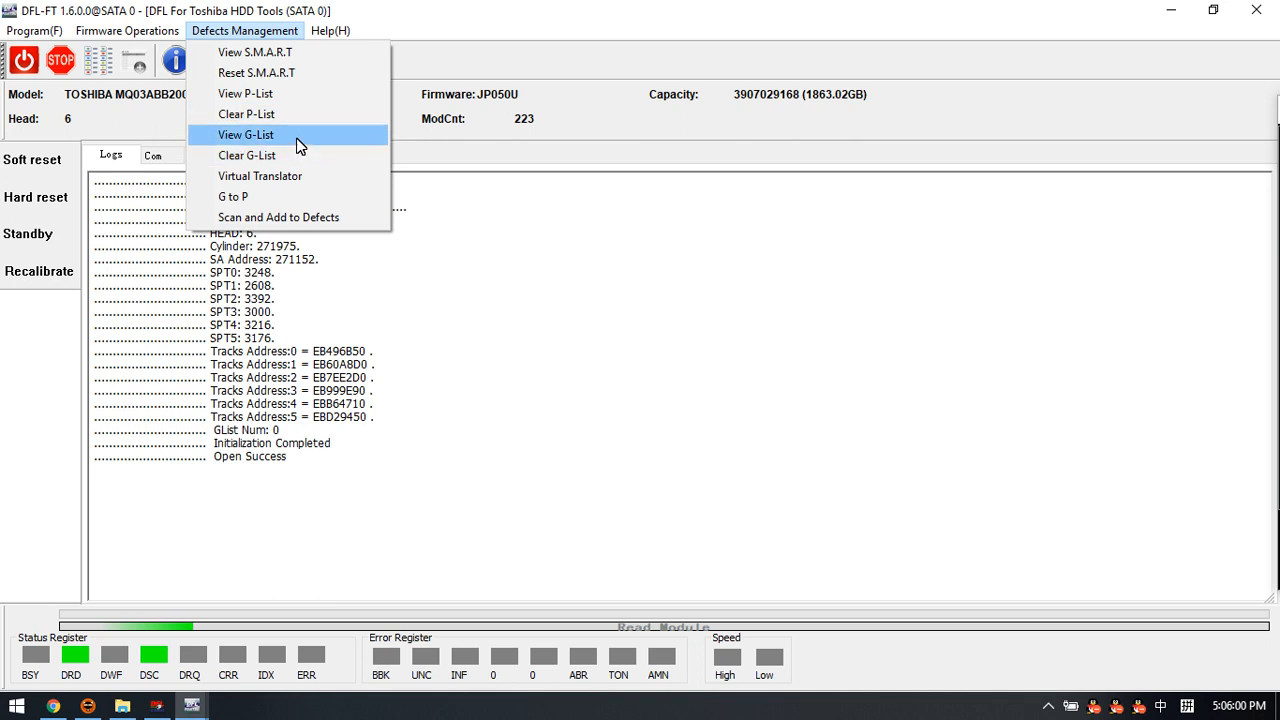
{"action": "mouse_move", "coordinate": [260, 176]}
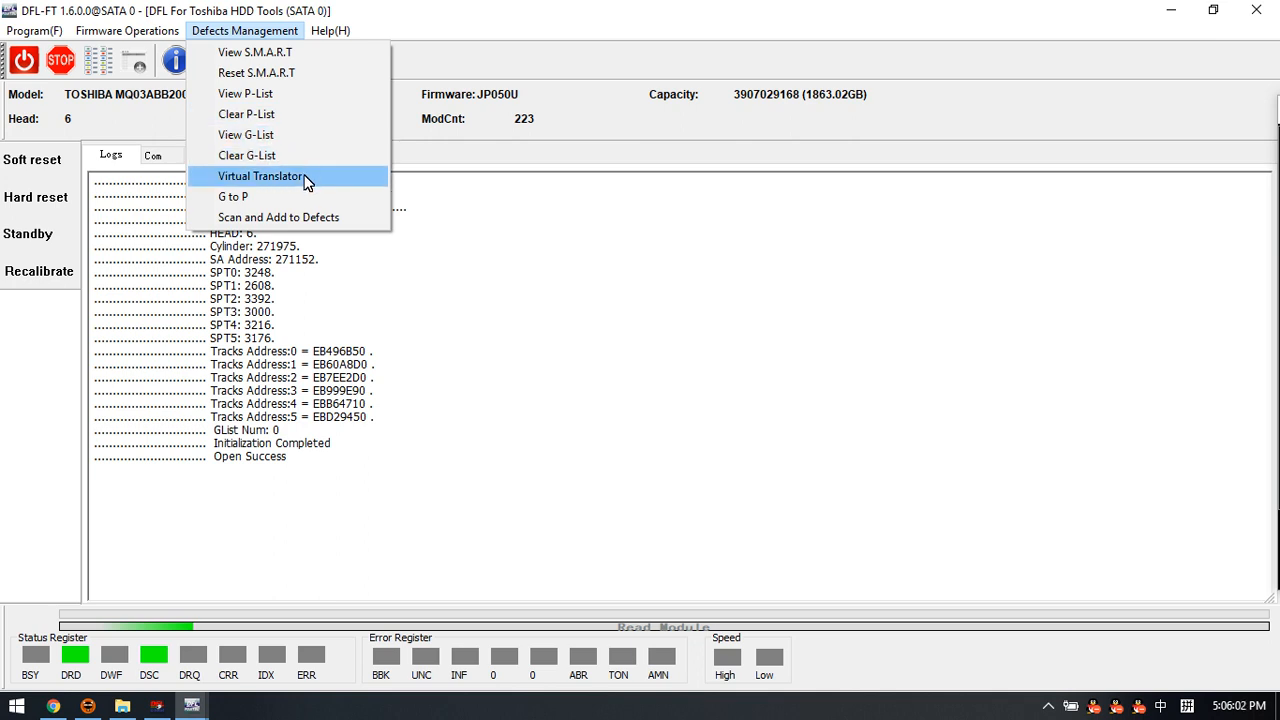
{"action": "mouse_move", "coordinate": [312, 182]}
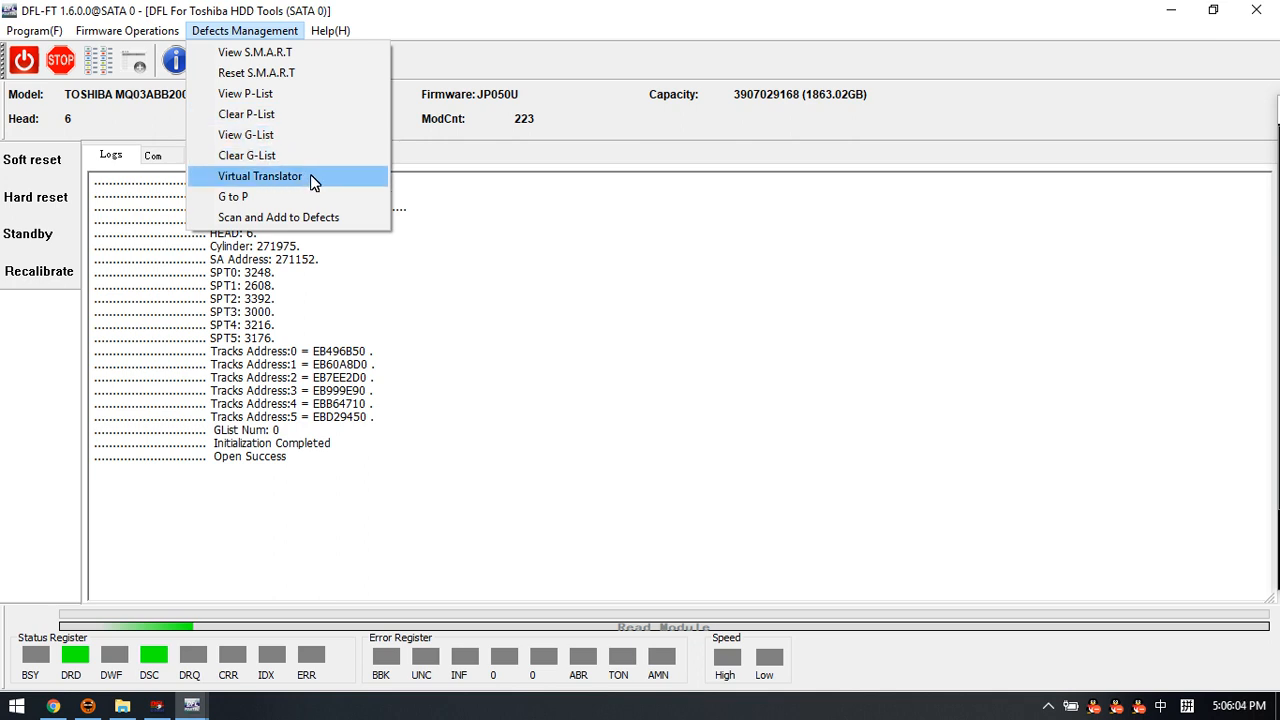
{"action": "mouse_move", "coordinate": [298, 156]}
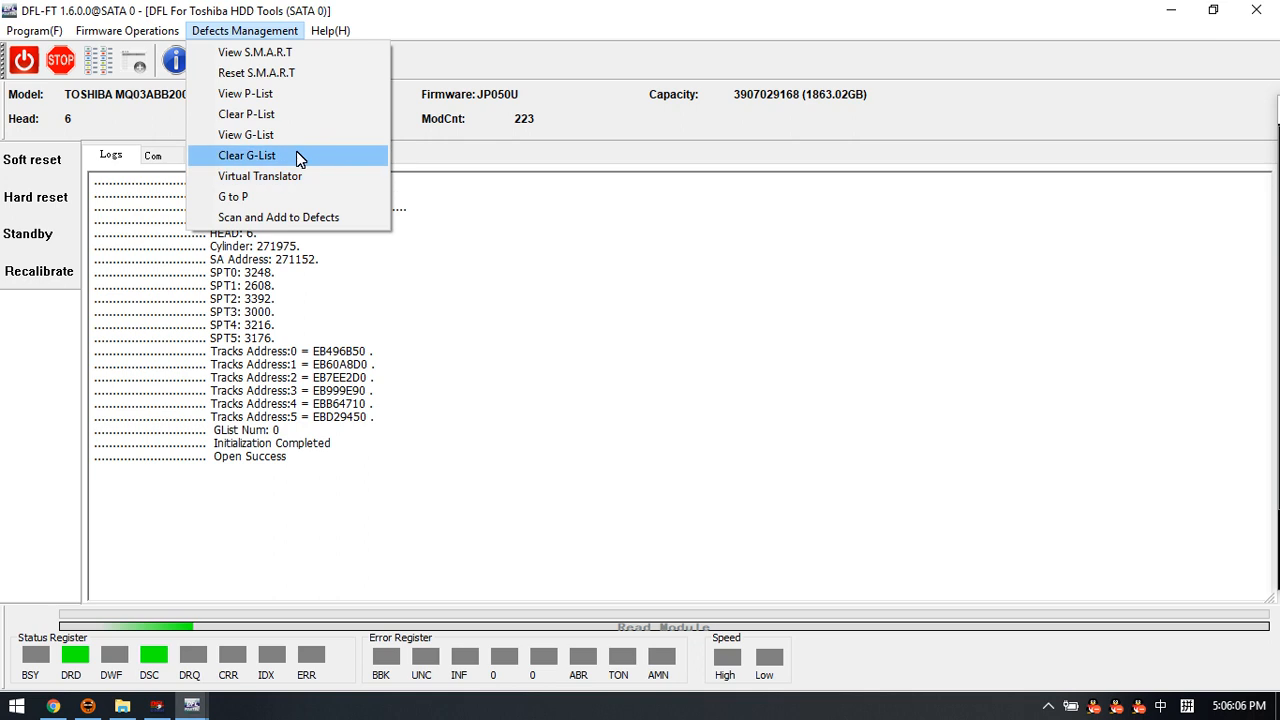
{"action": "mouse_move", "coordinate": [304, 164]}
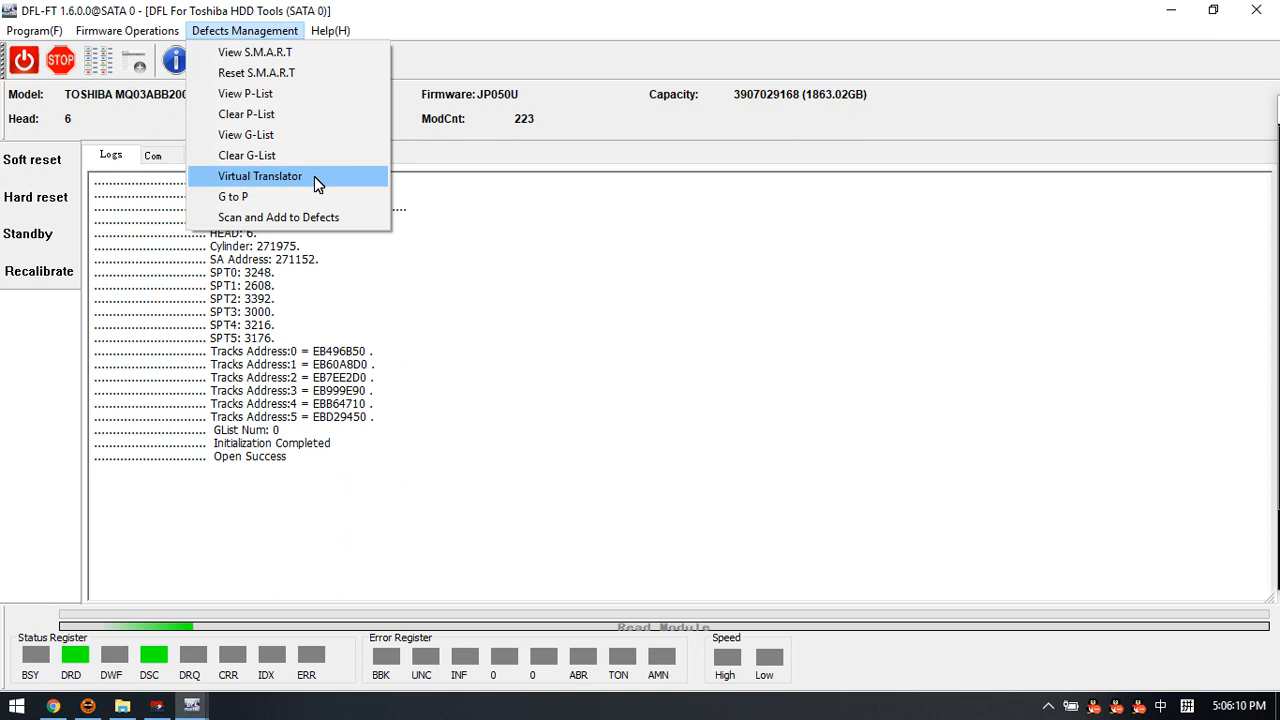
{"action": "mouse_move", "coordinate": [258, 174]}
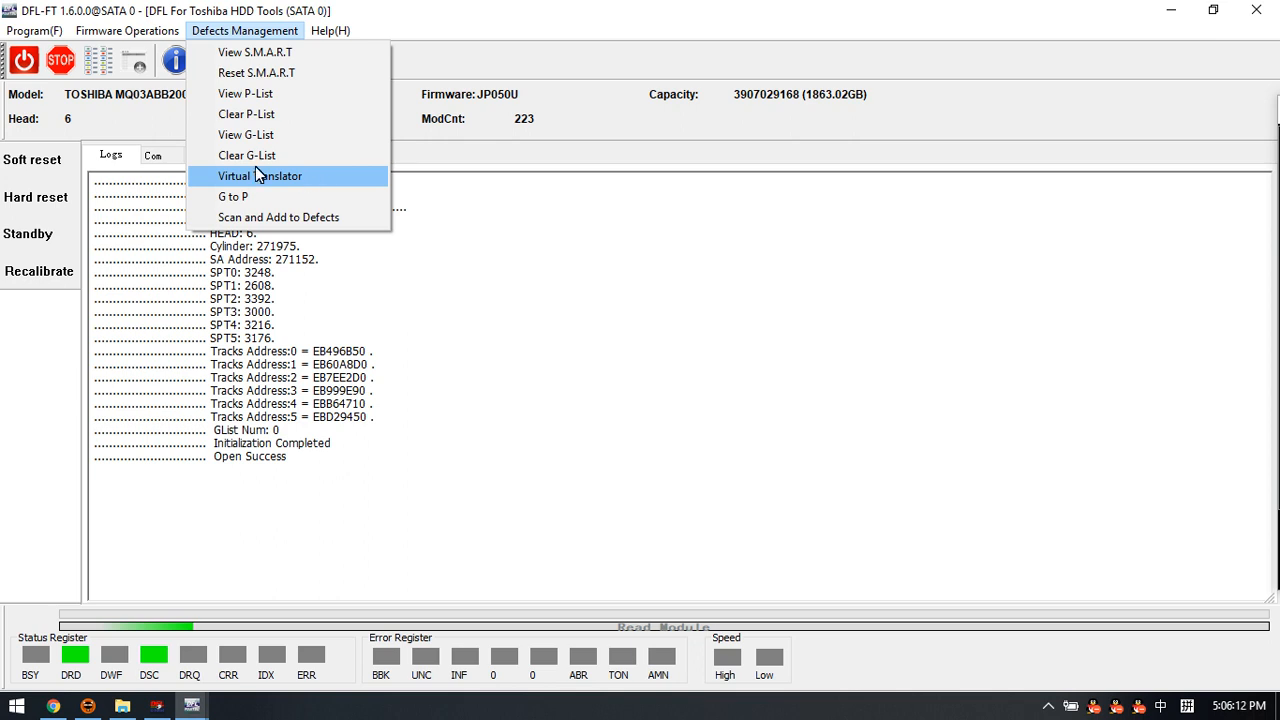
{"action": "mouse_move", "coordinate": [316, 184]}
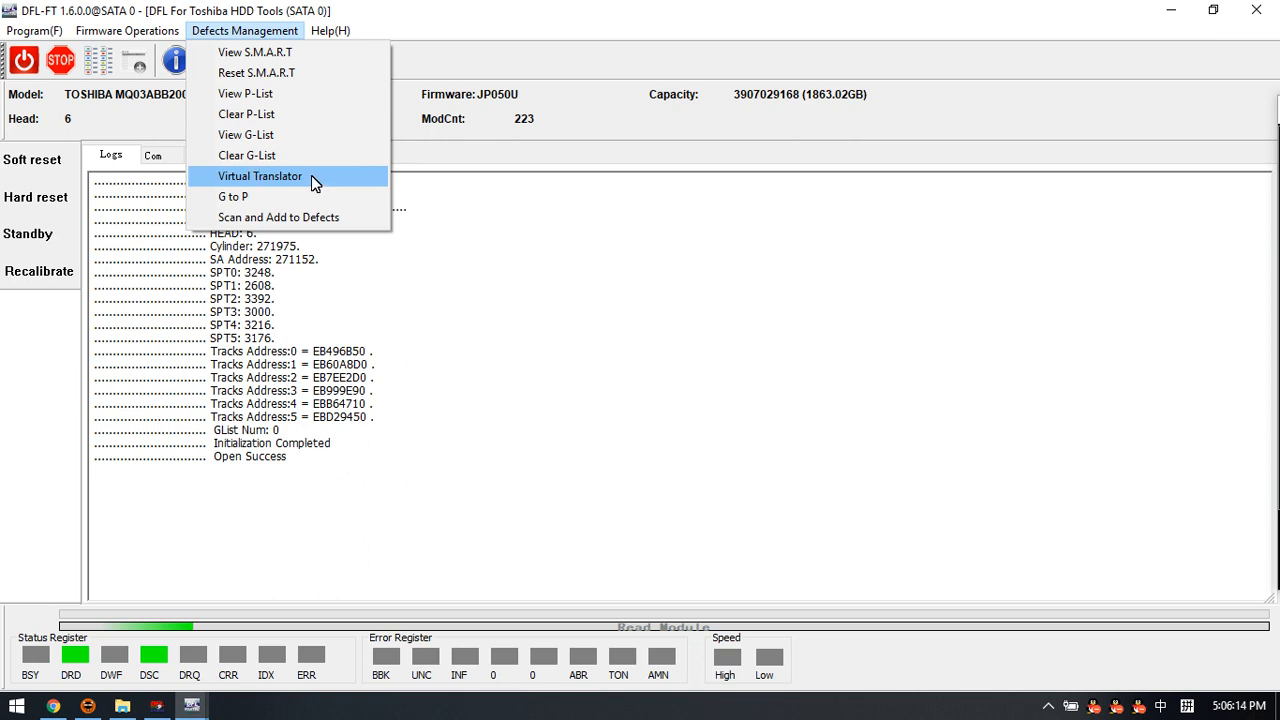
{"action": "mouse_move", "coordinate": [310, 184]}
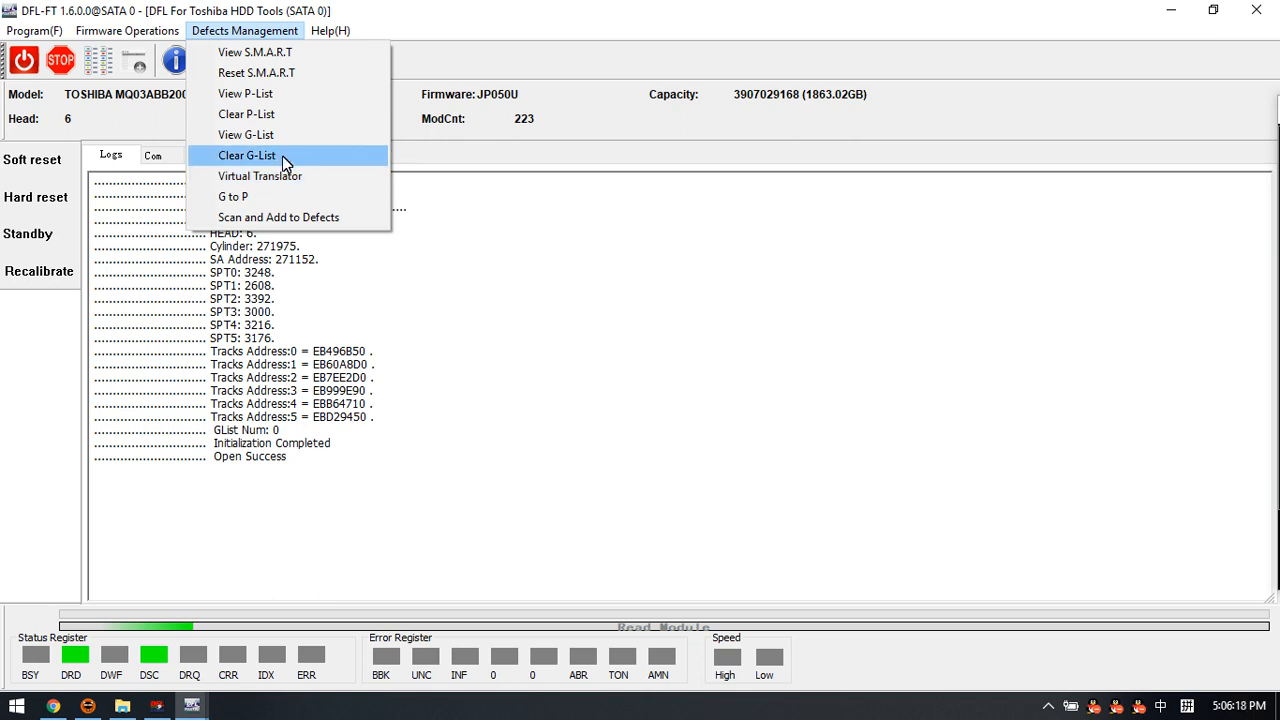
{"action": "mouse_move", "coordinate": [280, 176]}
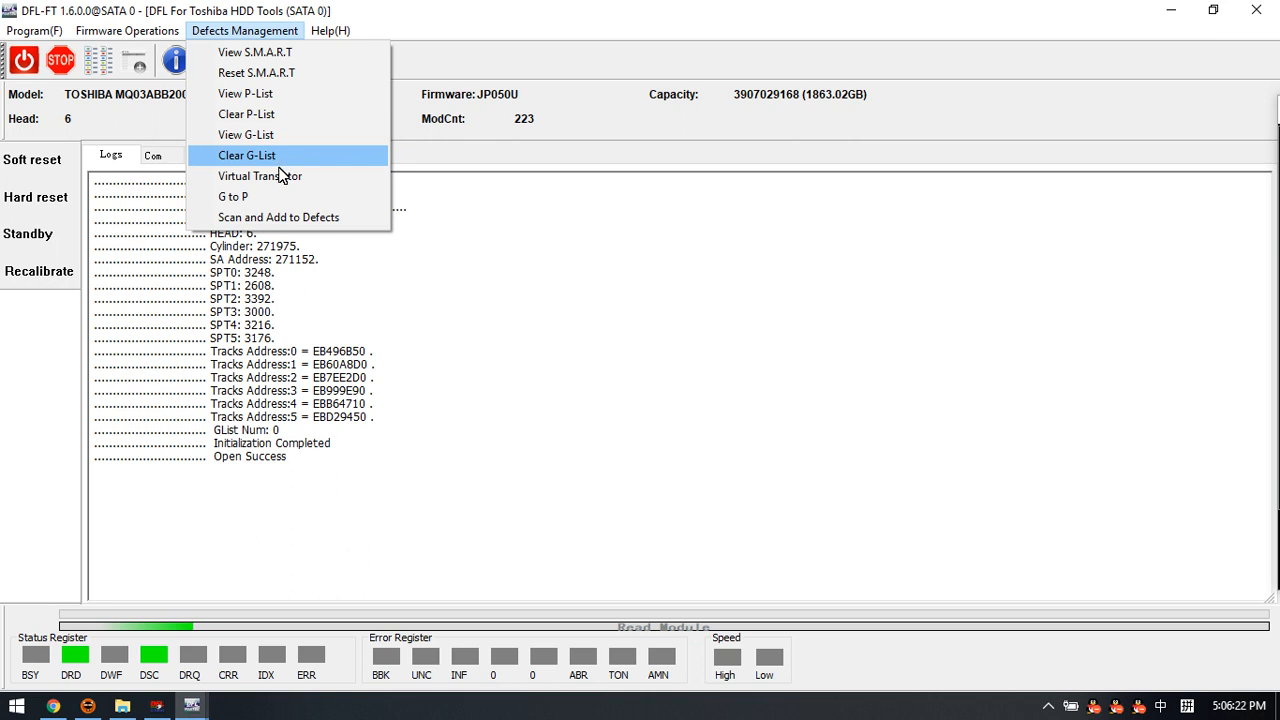
{"action": "mouse_move", "coordinate": [280, 216]}
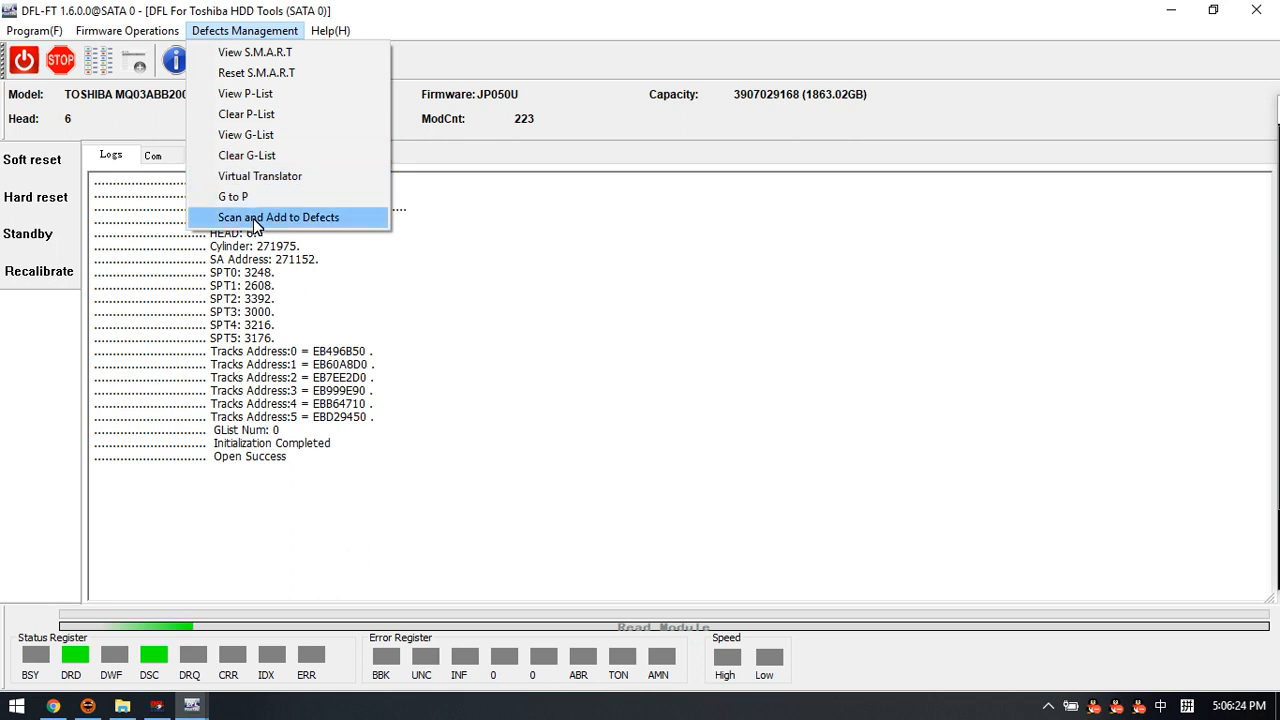
{"action": "mouse_move", "coordinate": [278, 224]}
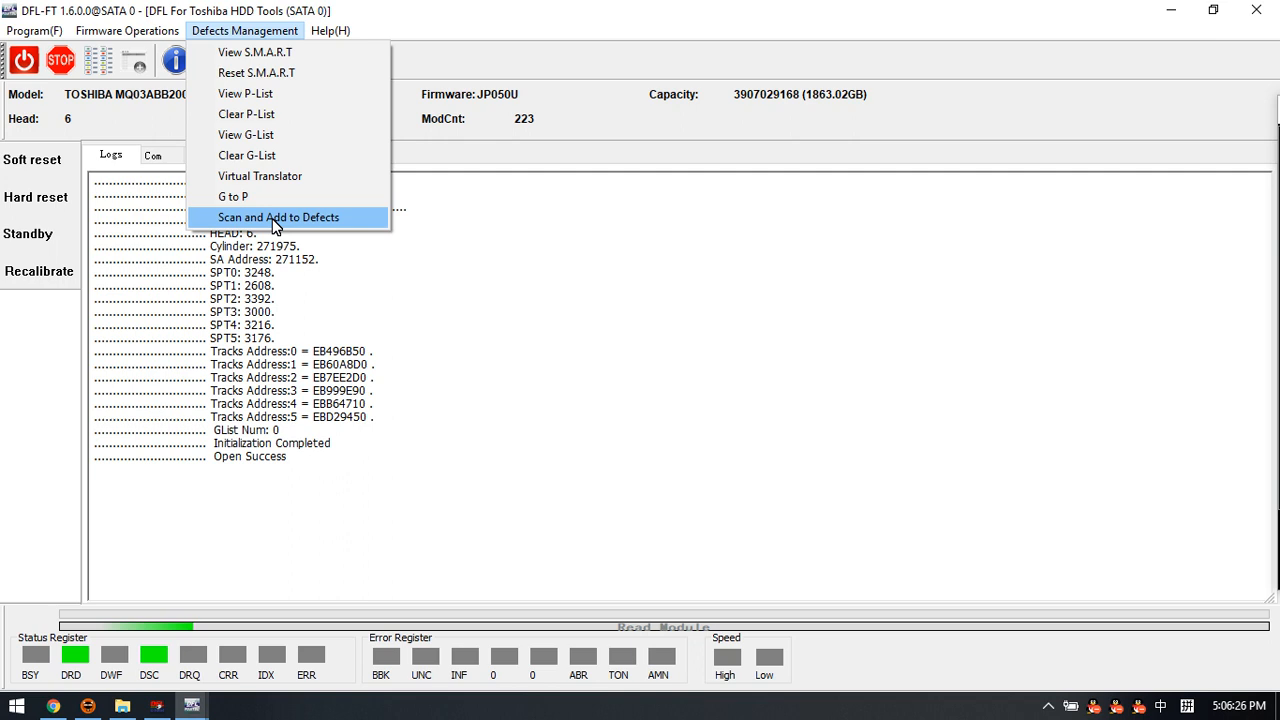
{"action": "mouse_move", "coordinate": [344, 224]}
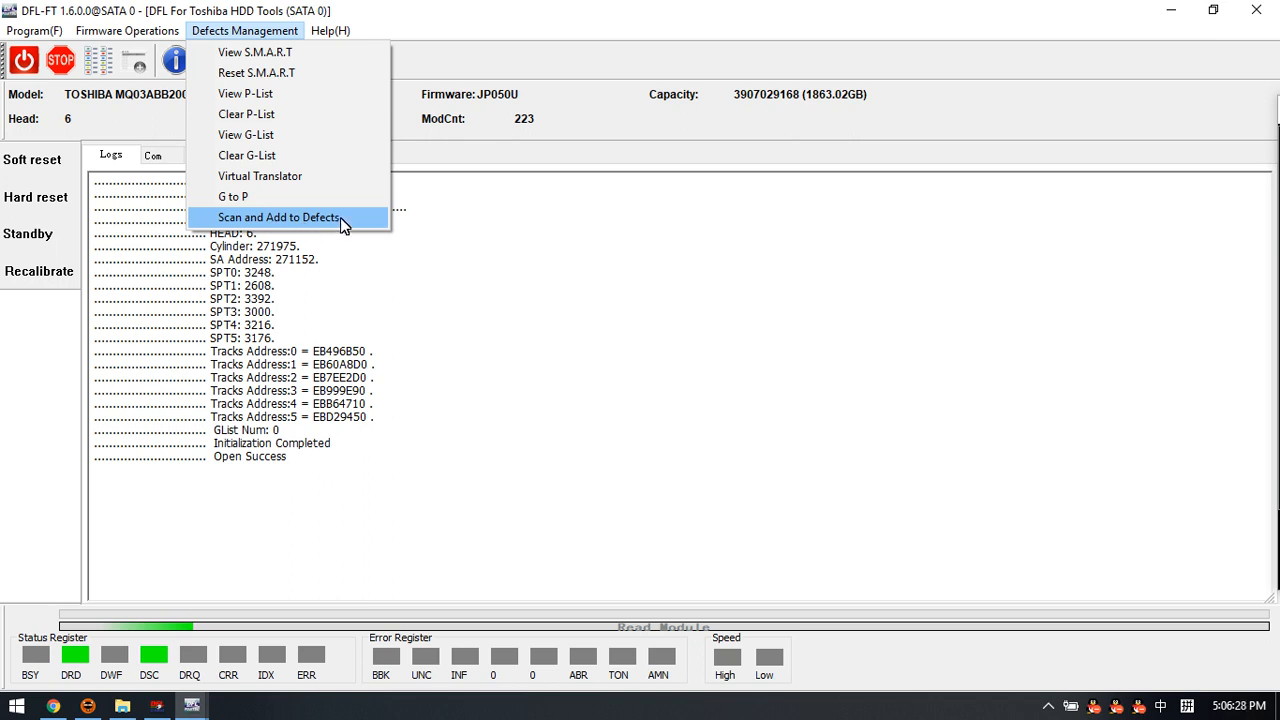
{"action": "mouse_move", "coordinate": [232, 196]}
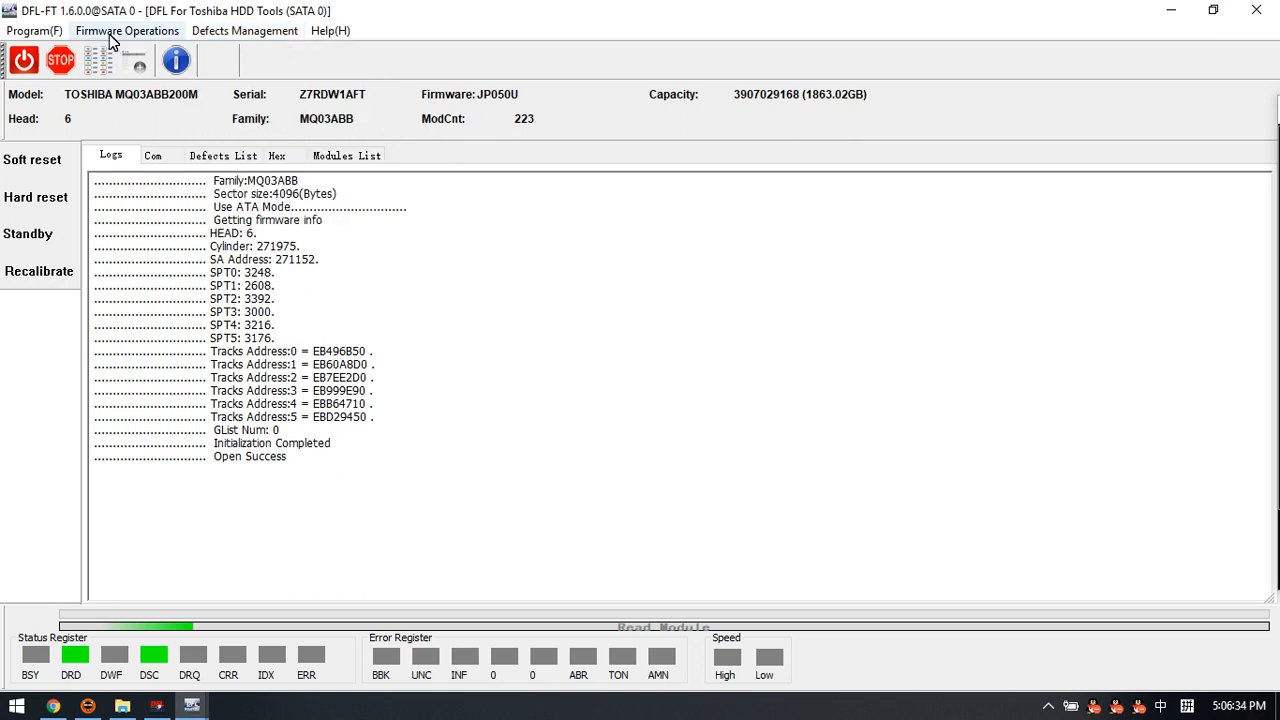
Step: Dismiss the firmware operations list and bring up the DFL cPanel showing SATA 0 busy
{"action": "left_click", "coordinate": [128, 30]}
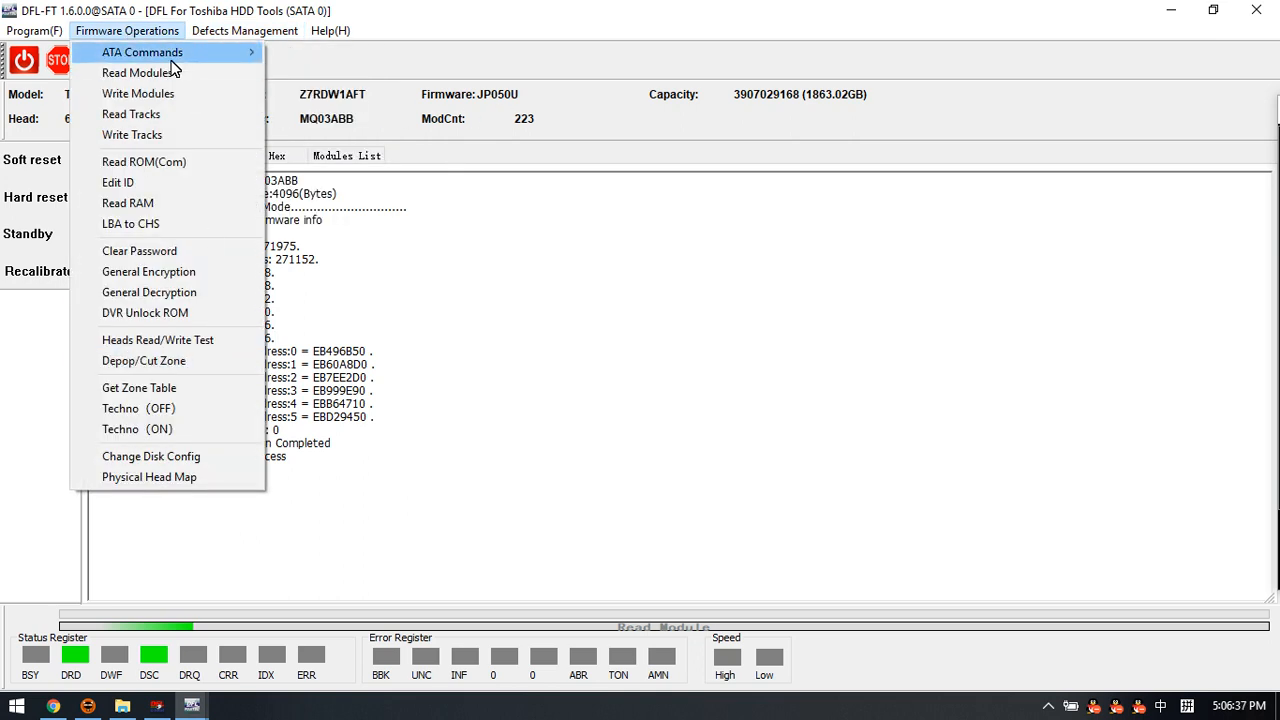
{"action": "mouse_move", "coordinate": [180, 136]}
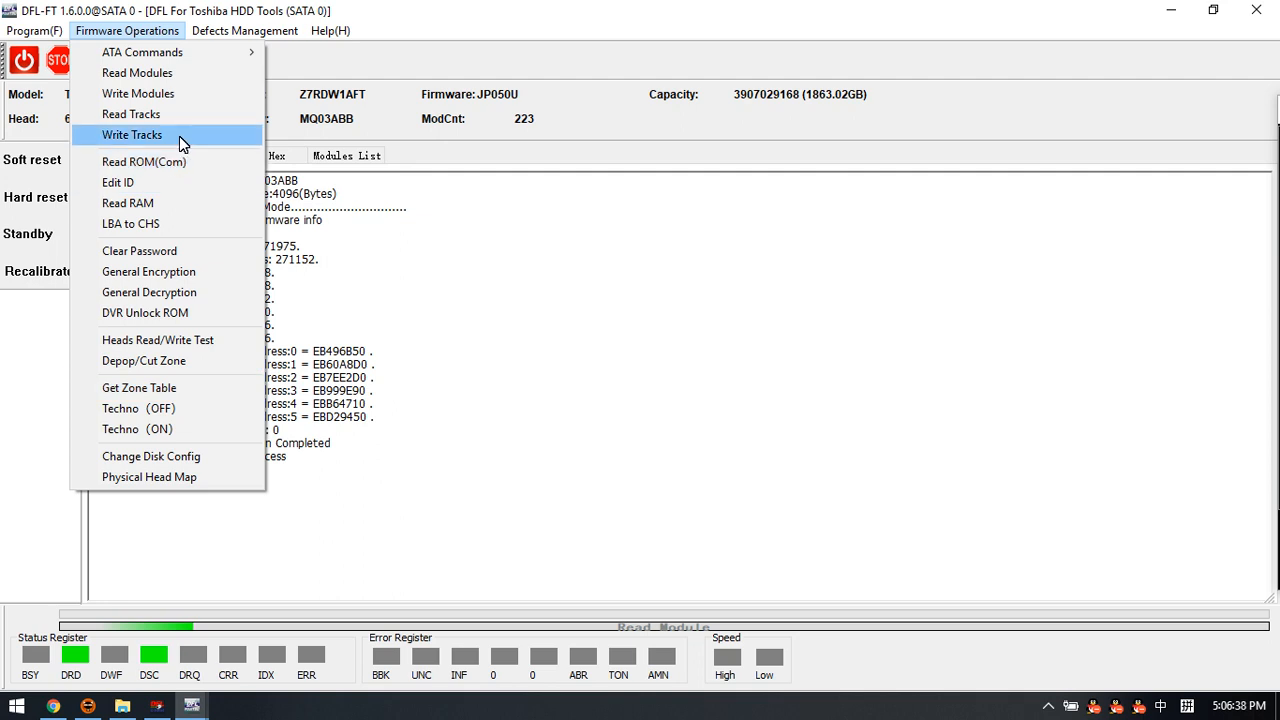
{"action": "mouse_move", "coordinate": [192, 136]}
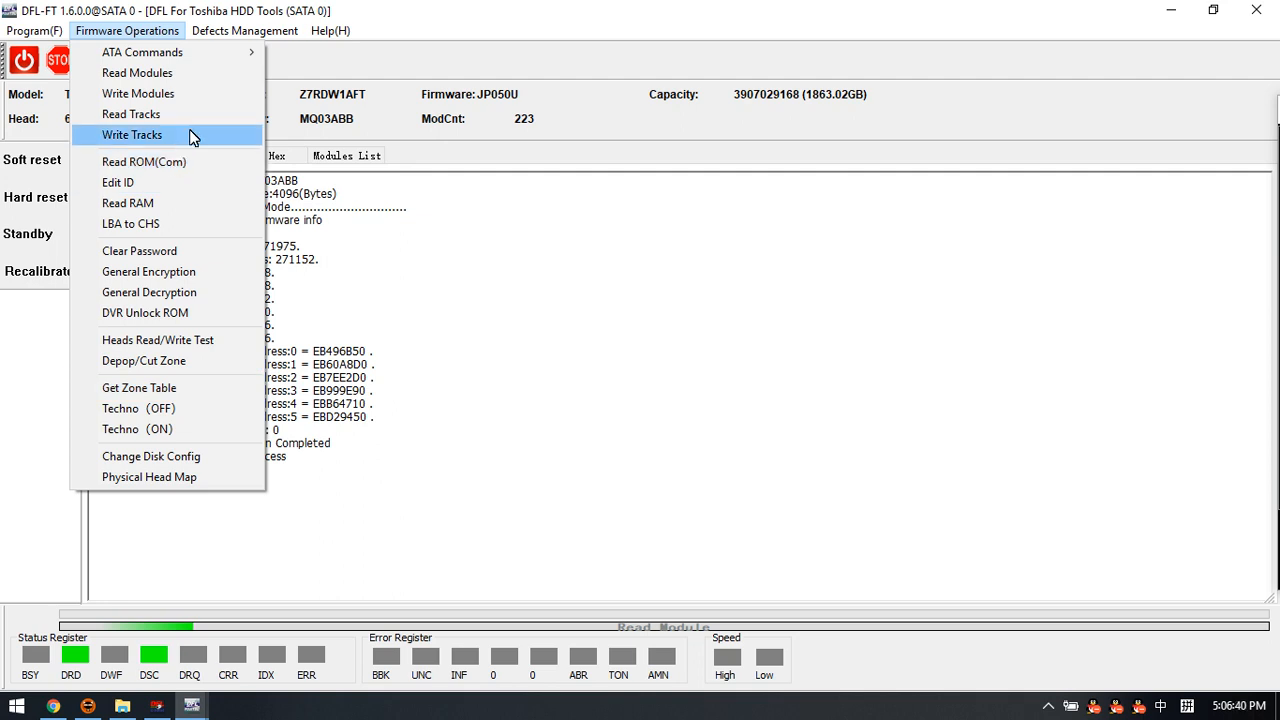
{"action": "left_click", "coordinate": [244, 30]}
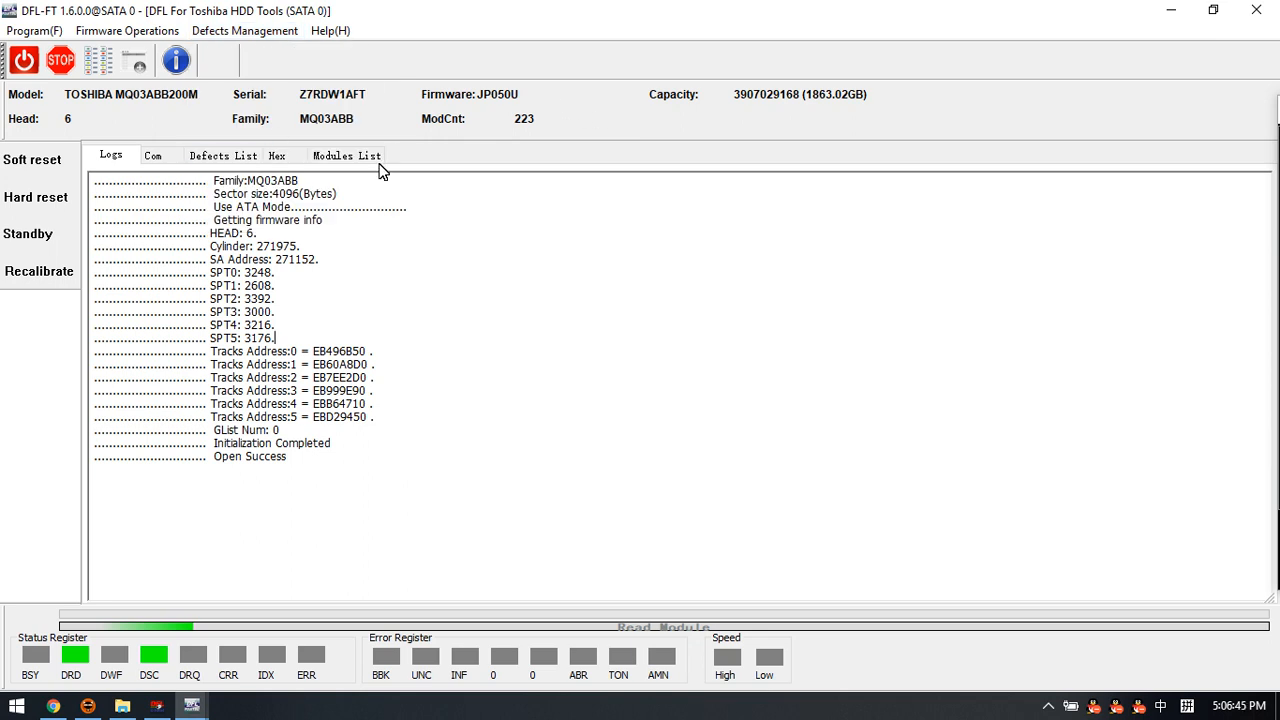
{"action": "mouse_move", "coordinate": [500, 164]}
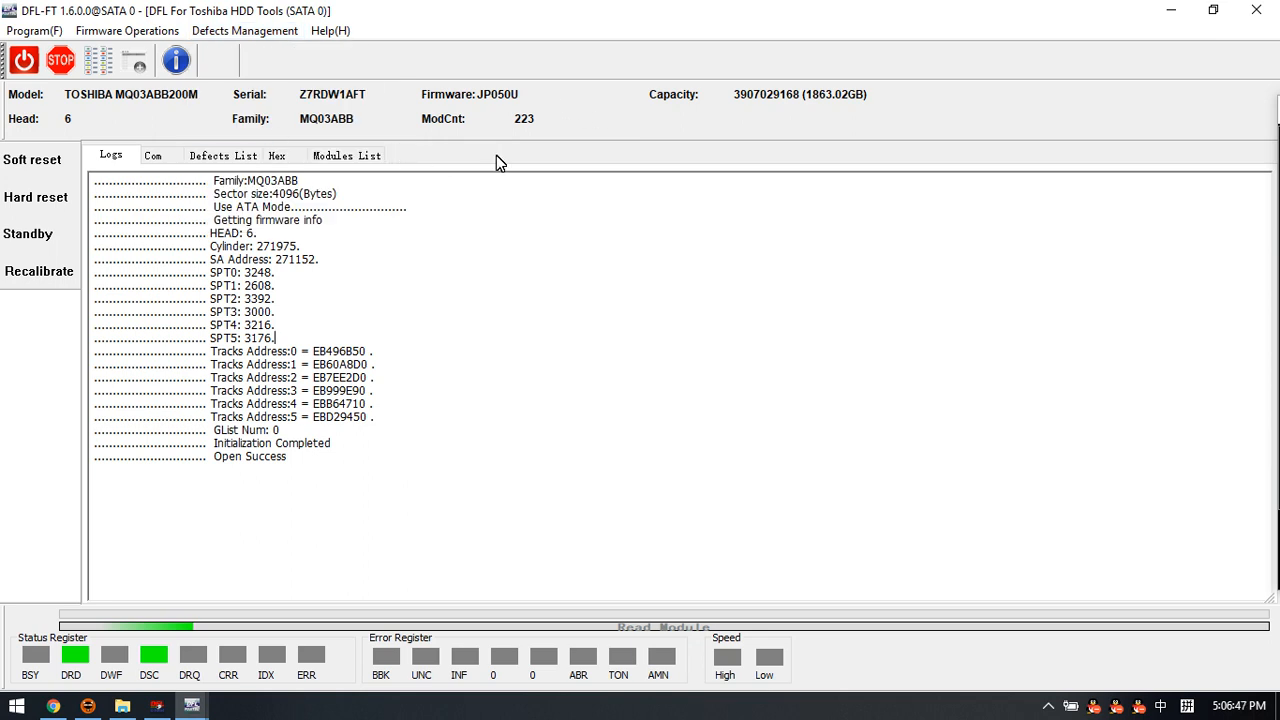
{"action": "mouse_move", "coordinate": [296, 128]}
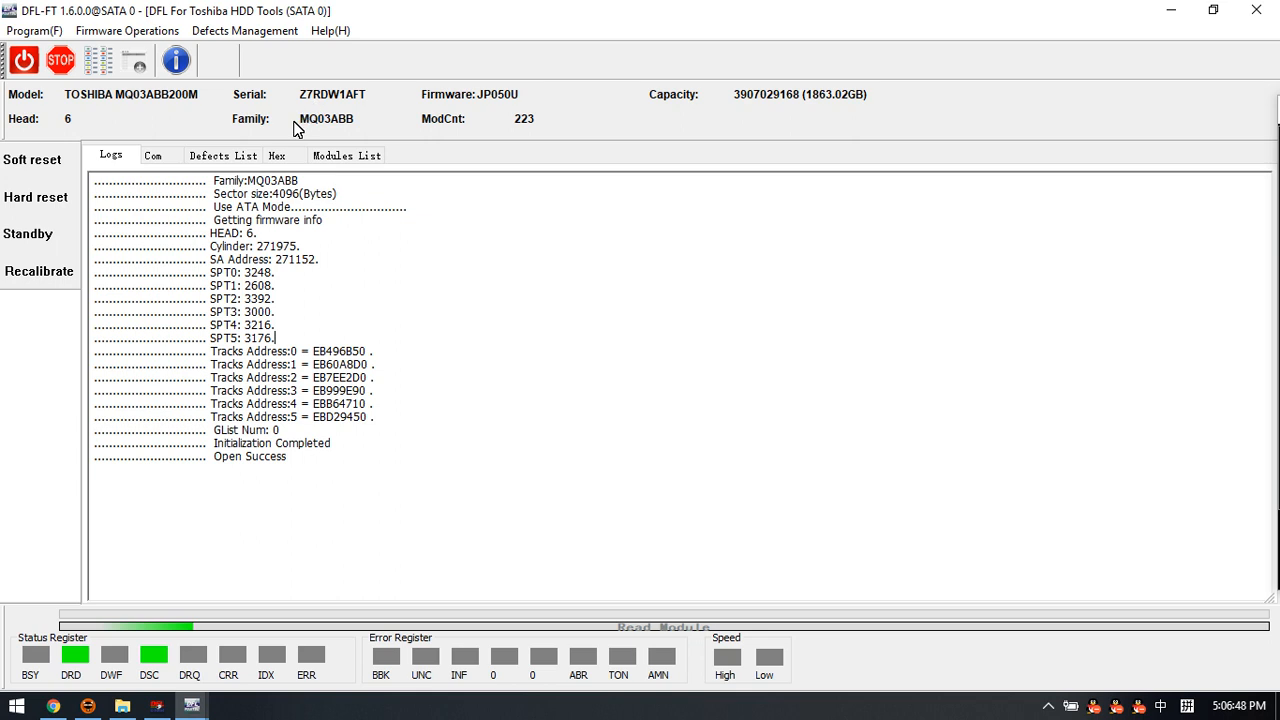
{"action": "mouse_move", "coordinate": [308, 128]}
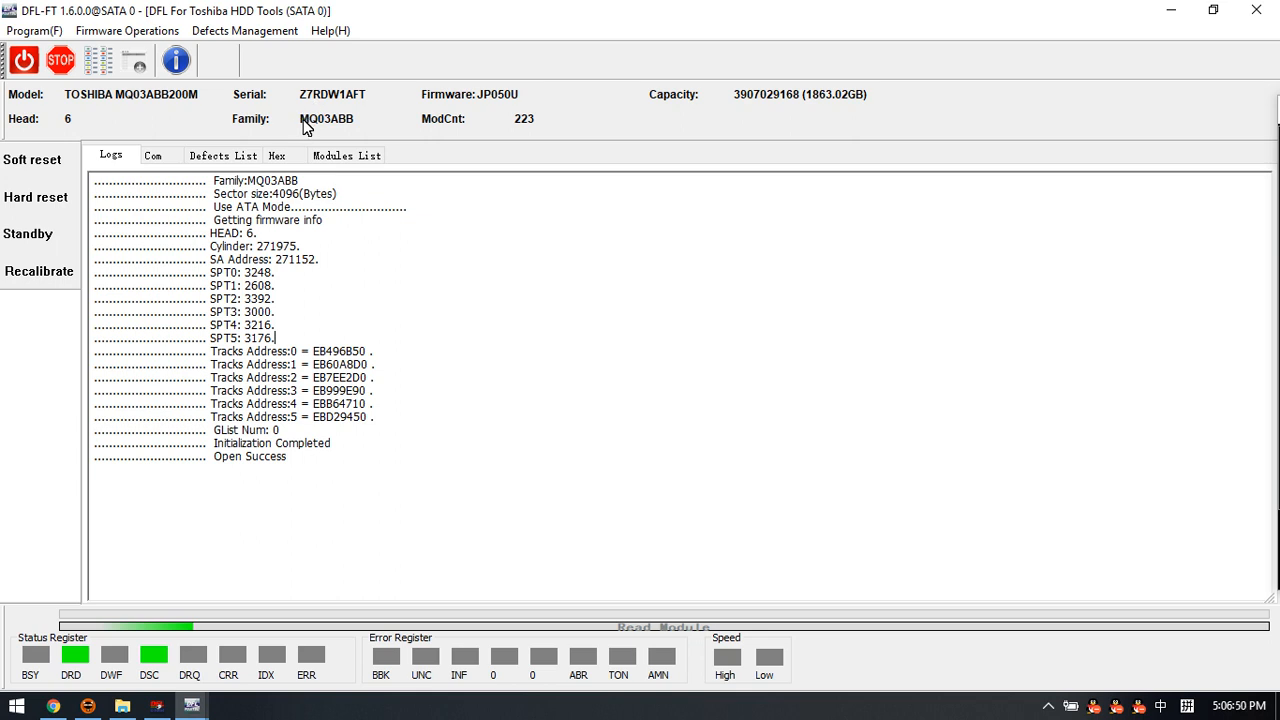
{"action": "mouse_move", "coordinate": [444, 118]}
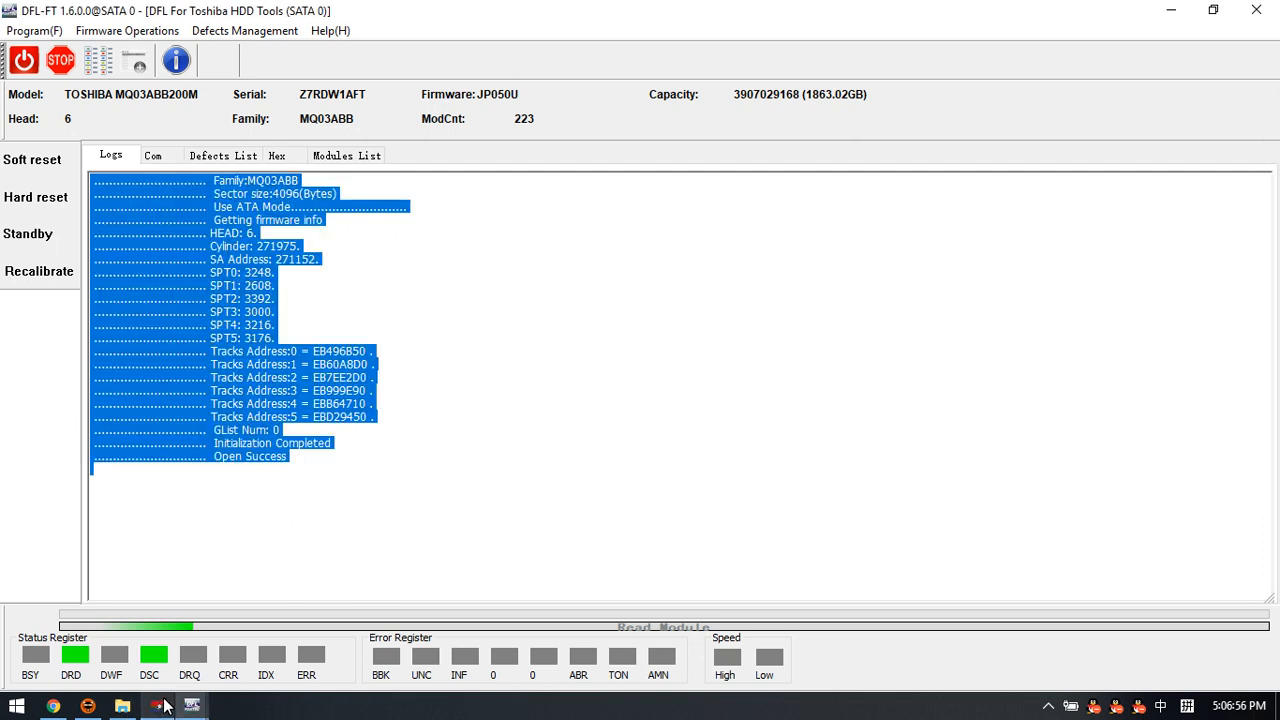
{"action": "left_click", "coordinate": [192, 706]}
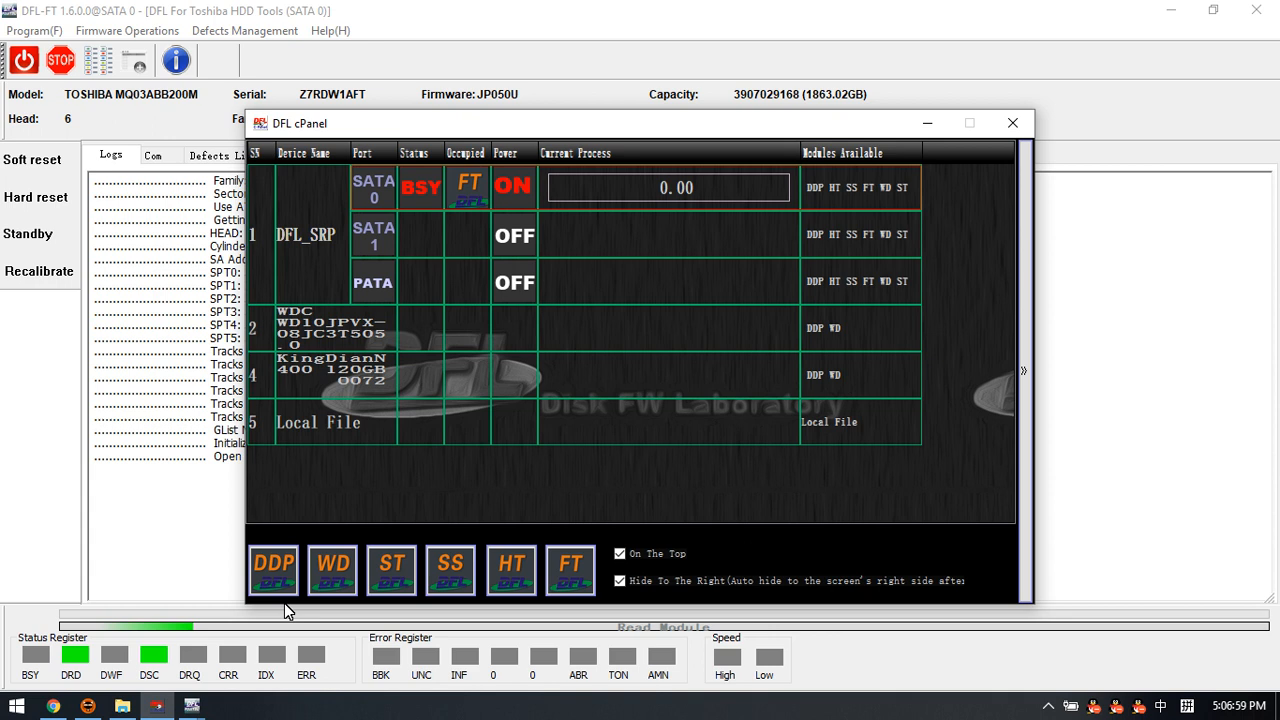
Step: Launch DFL-DE on SATA 0 and let its disk search complete
{"action": "left_click", "coordinate": [1012, 122]}
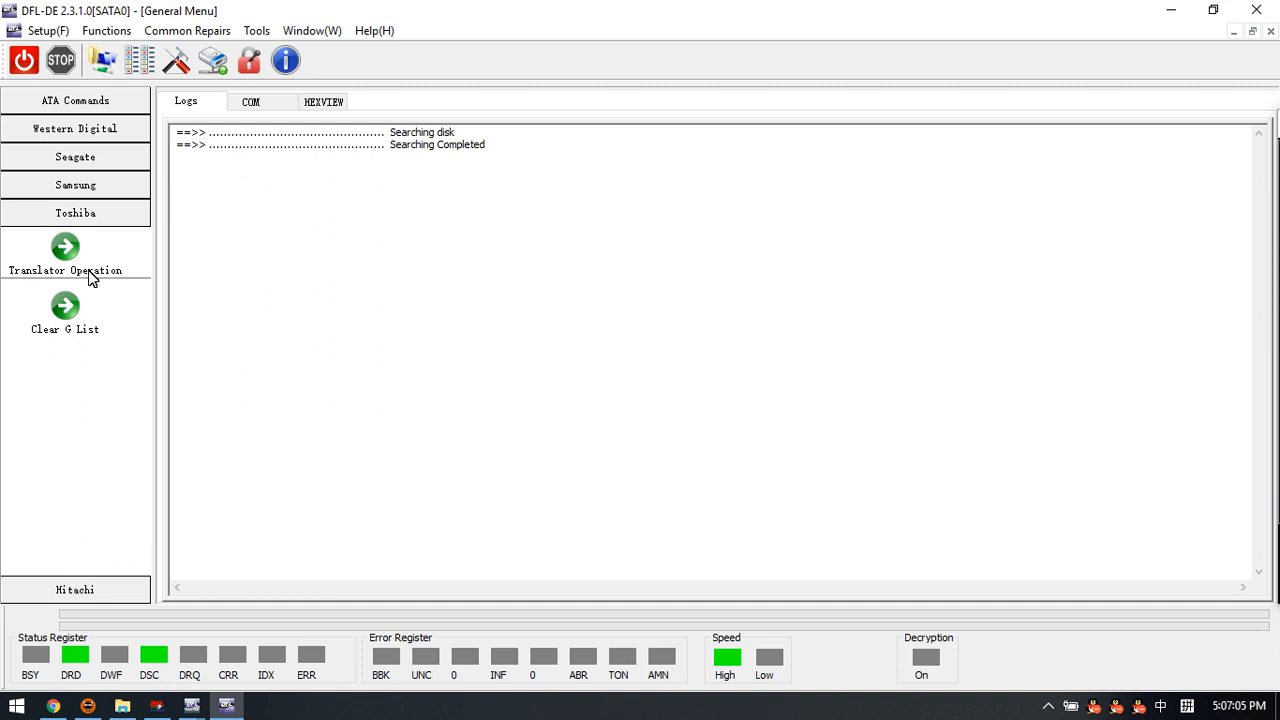
{"action": "mouse_move", "coordinate": [98, 276]}
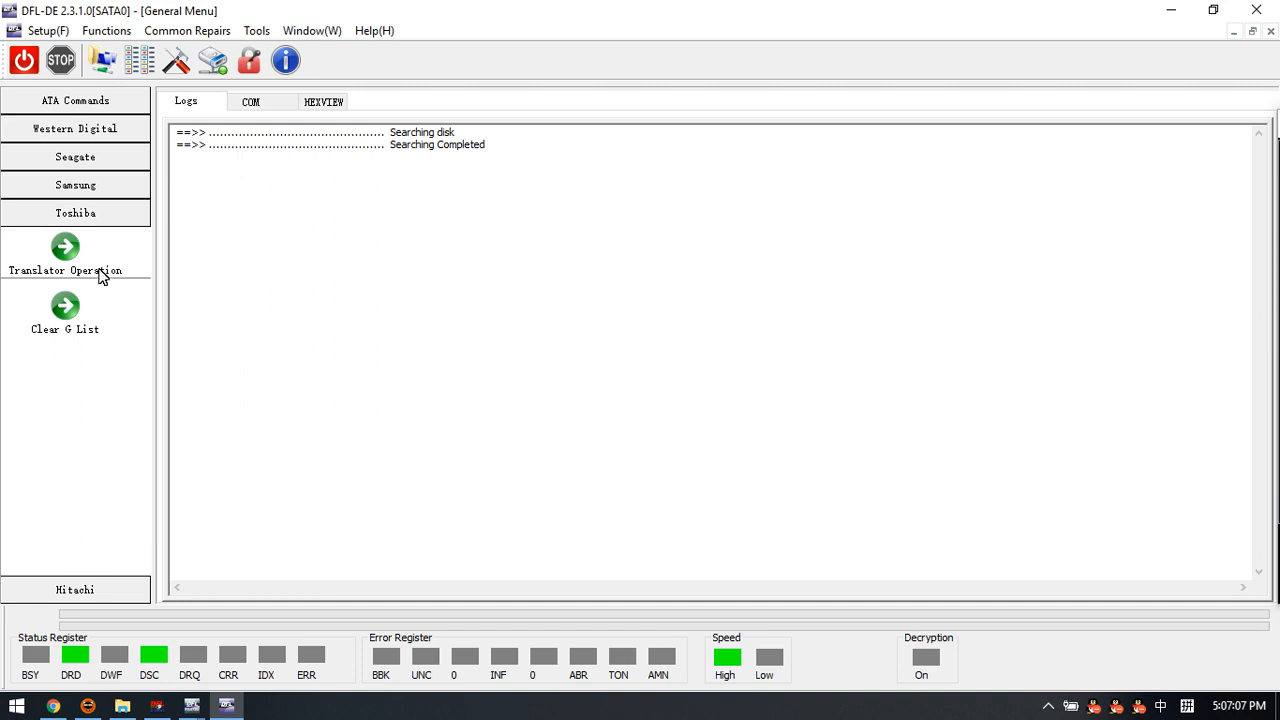
{"action": "mouse_move", "coordinate": [104, 278]}
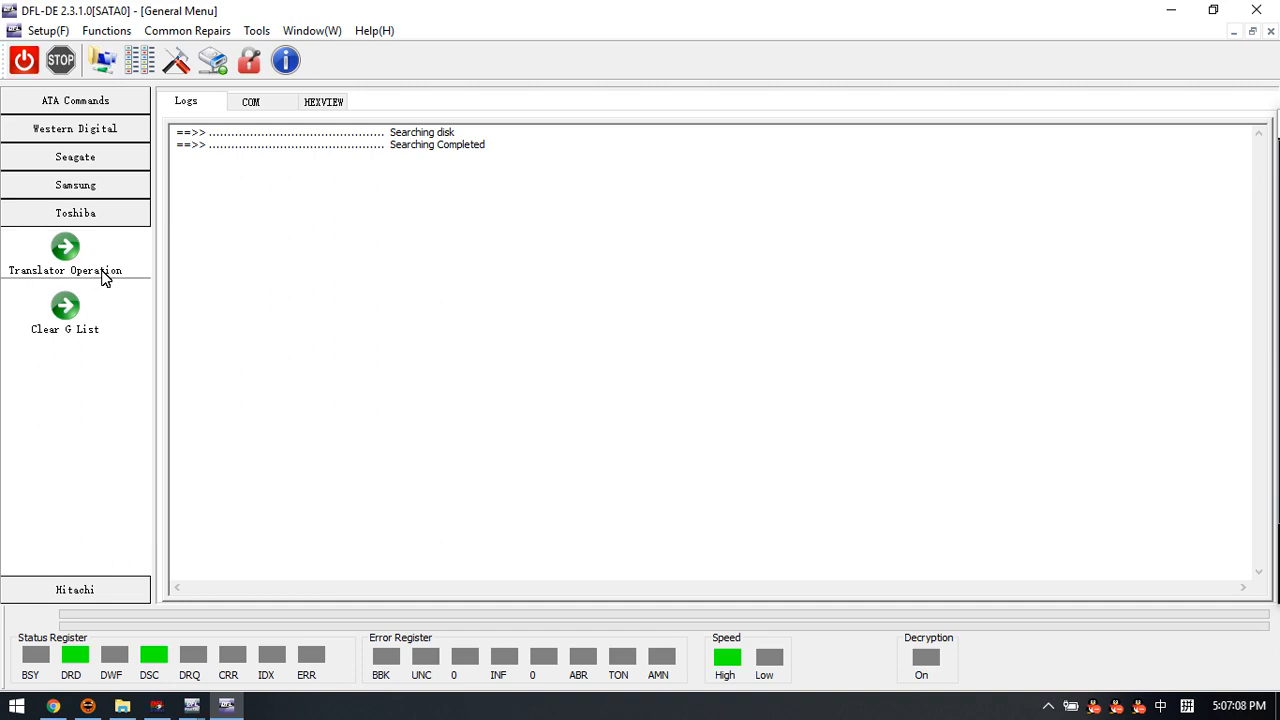
{"action": "mouse_move", "coordinate": [84, 340]}
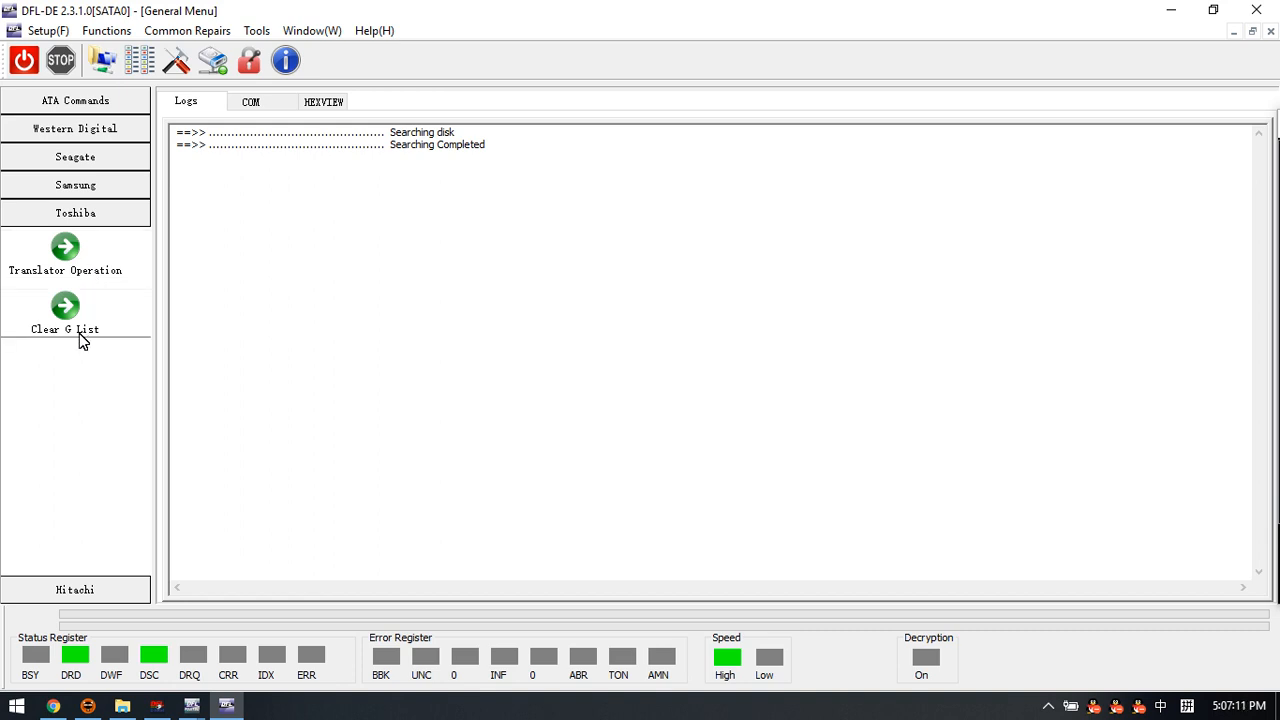
{"action": "mouse_move", "coordinate": [76, 256]}
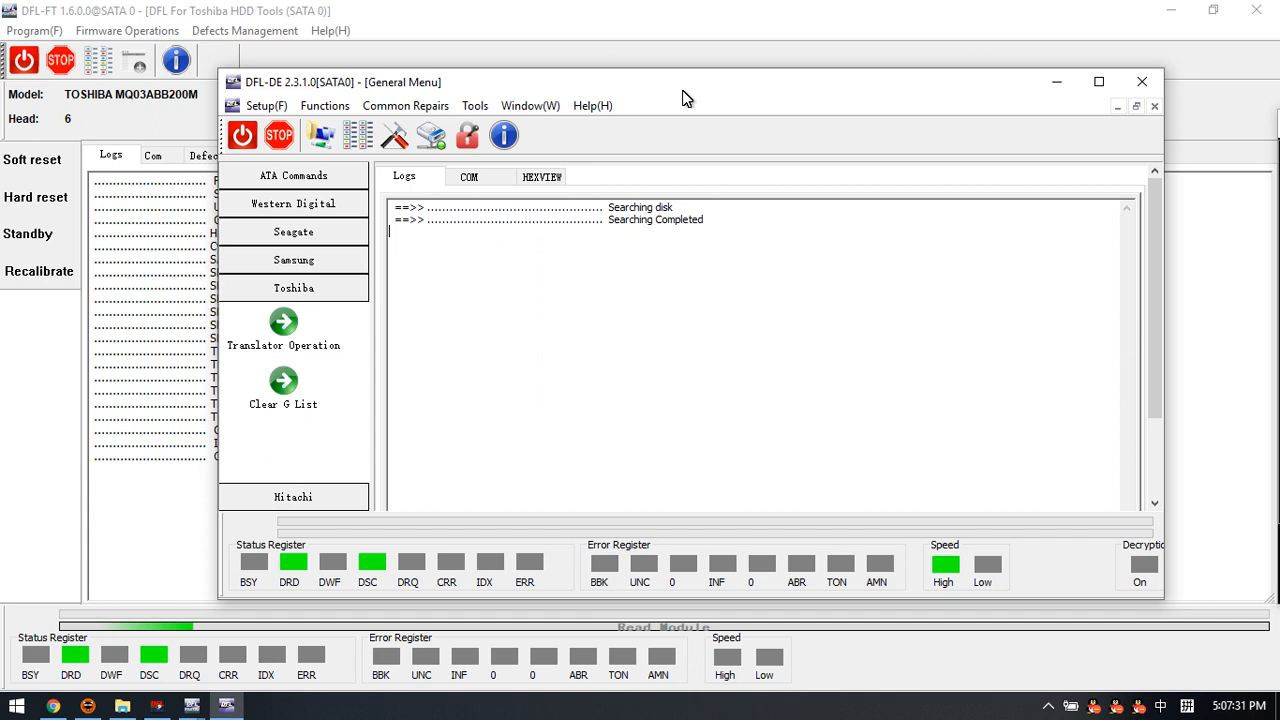
{"action": "mouse_move", "coordinate": [644, 304]}
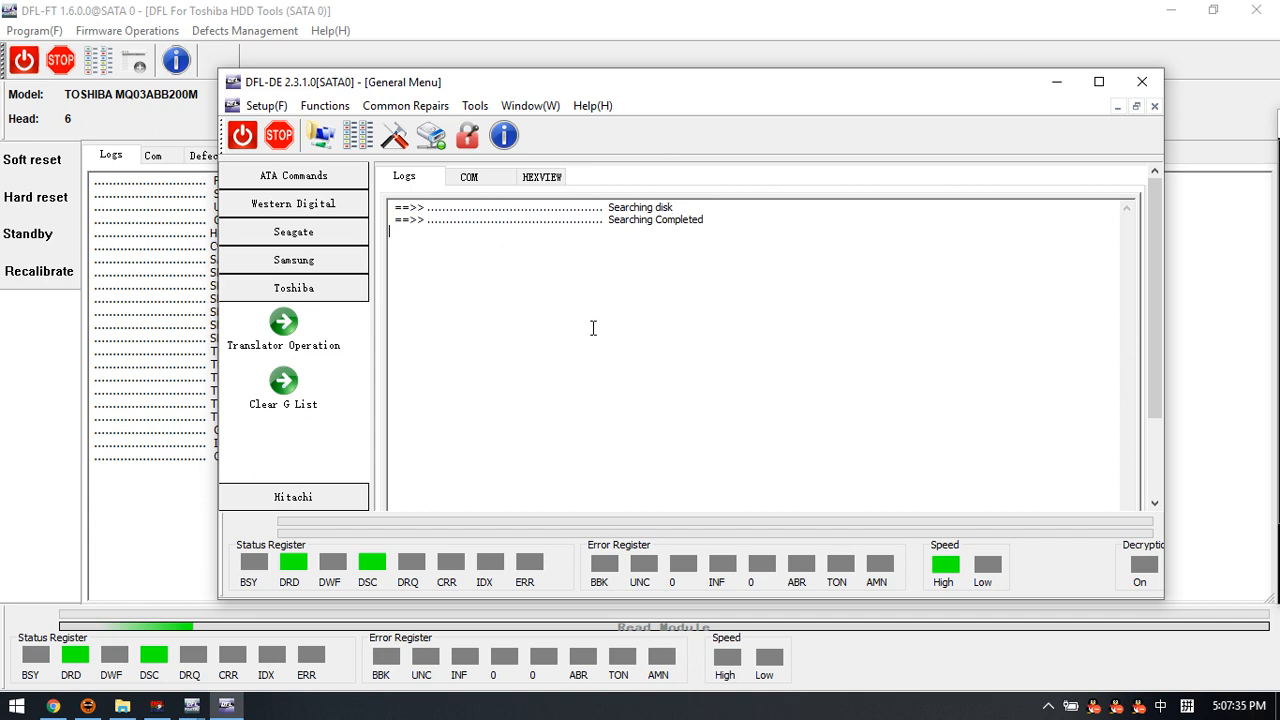
{"action": "mouse_move", "coordinate": [468, 306]}
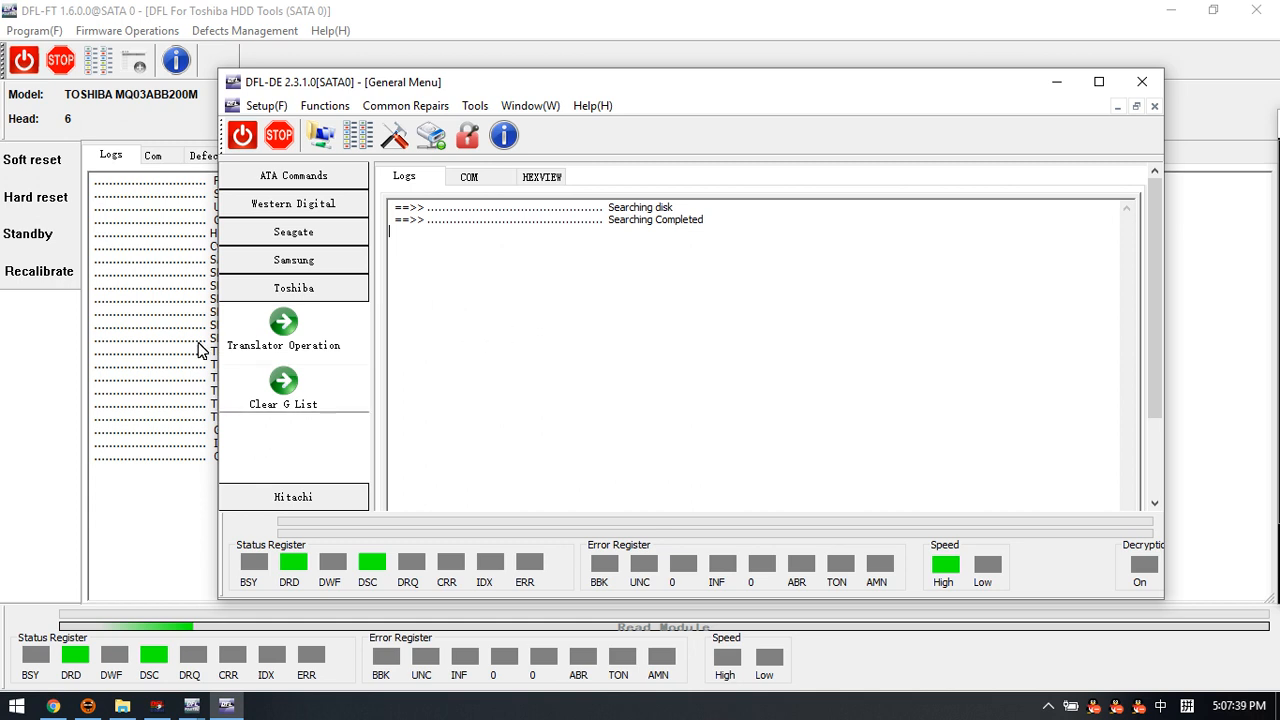
{"action": "mouse_move", "coordinate": [118, 110]}
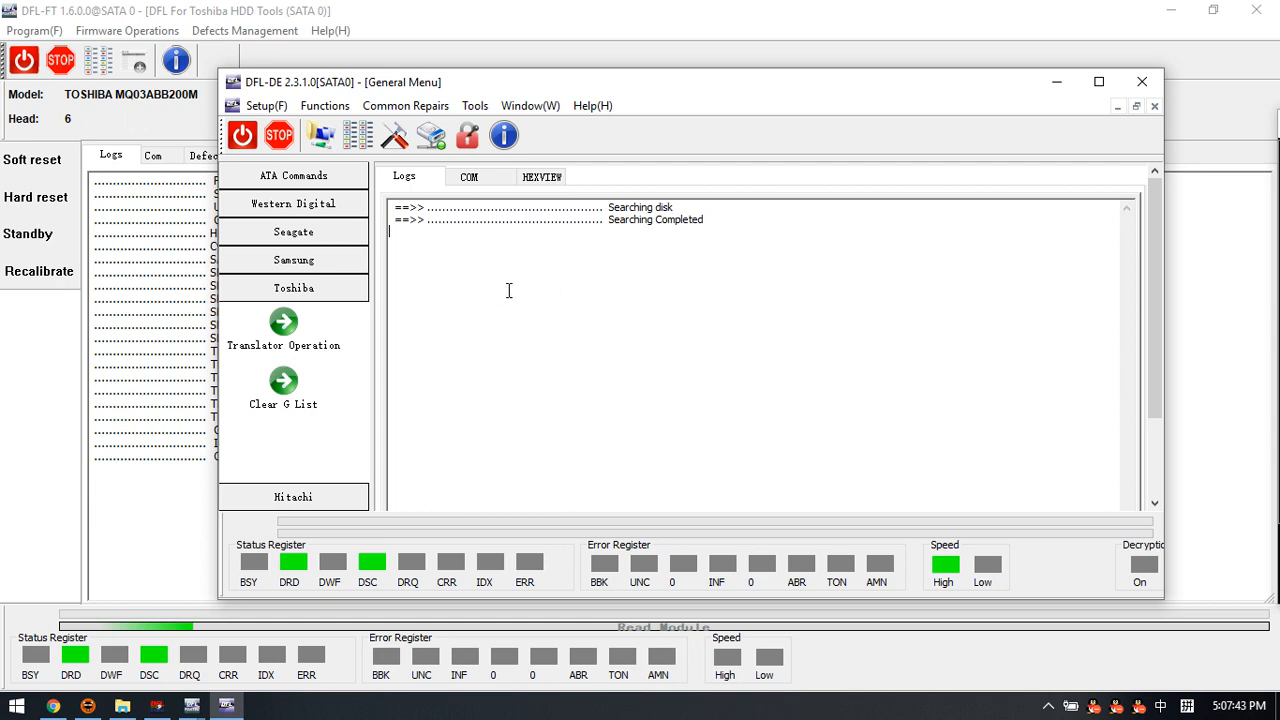
{"action": "mouse_move", "coordinate": [474, 316]}
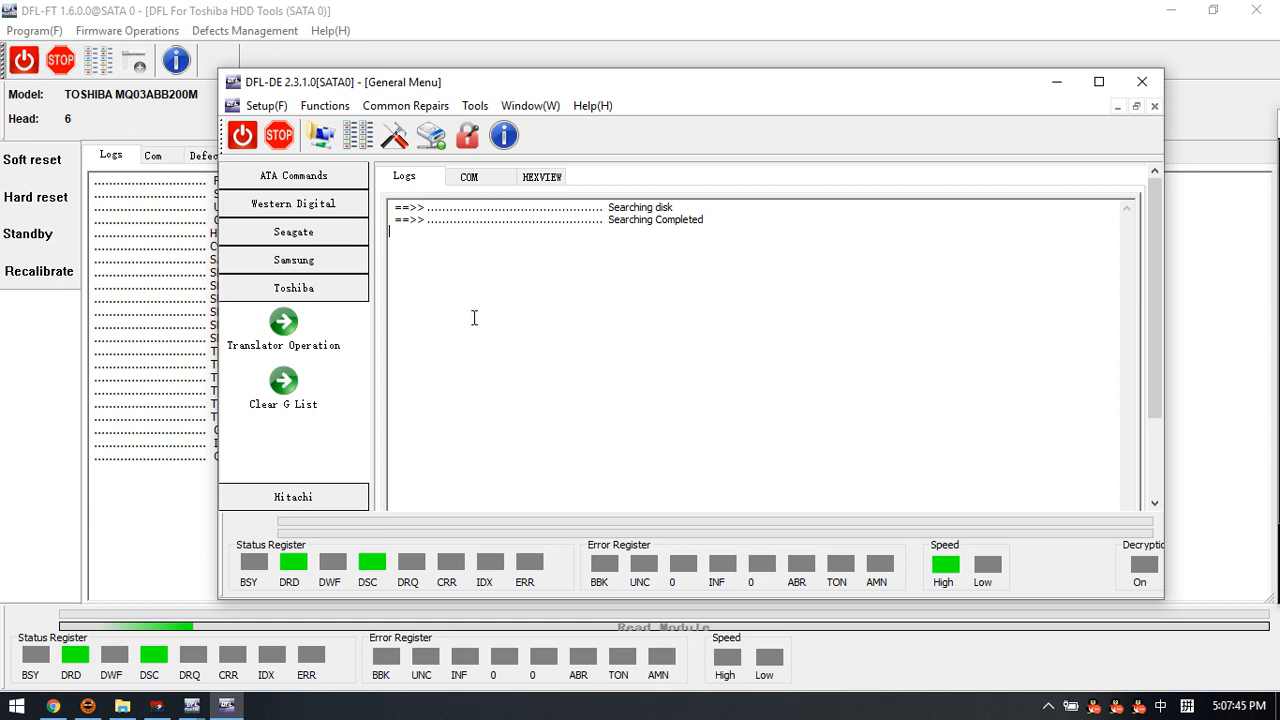
{"action": "mouse_move", "coordinate": [460, 324]}
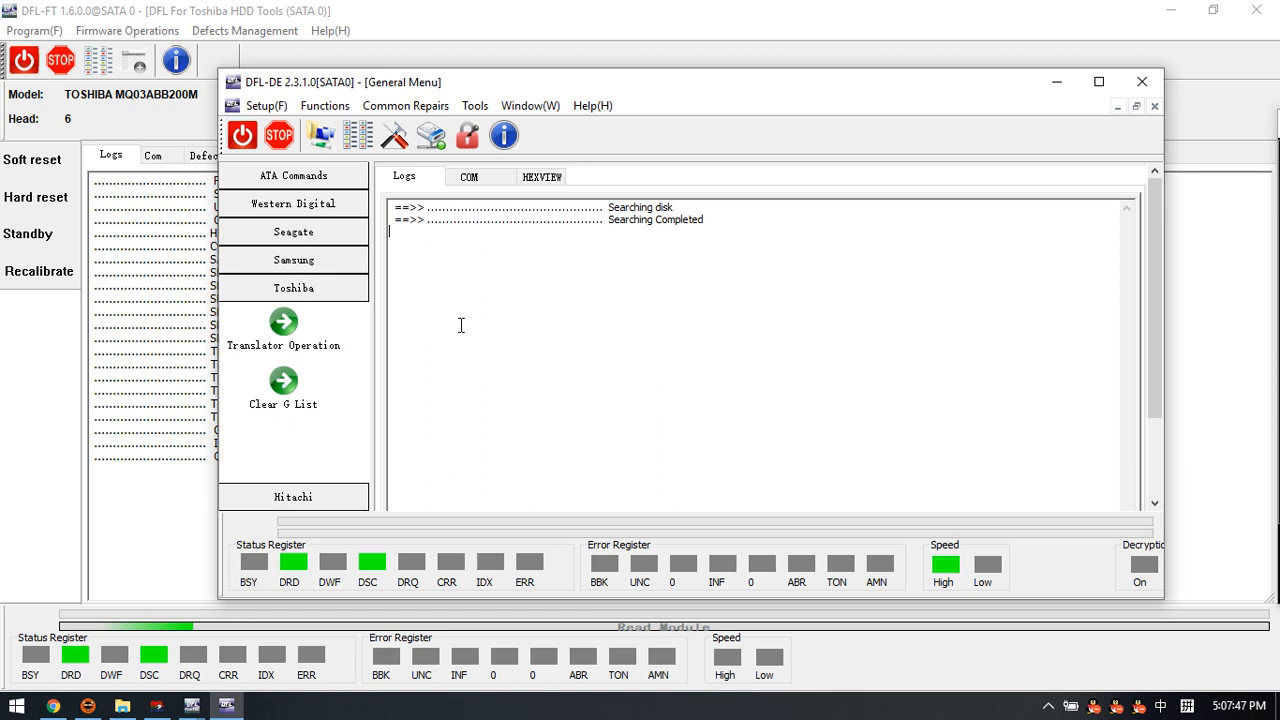
{"action": "mouse_move", "coordinate": [530, 324]}
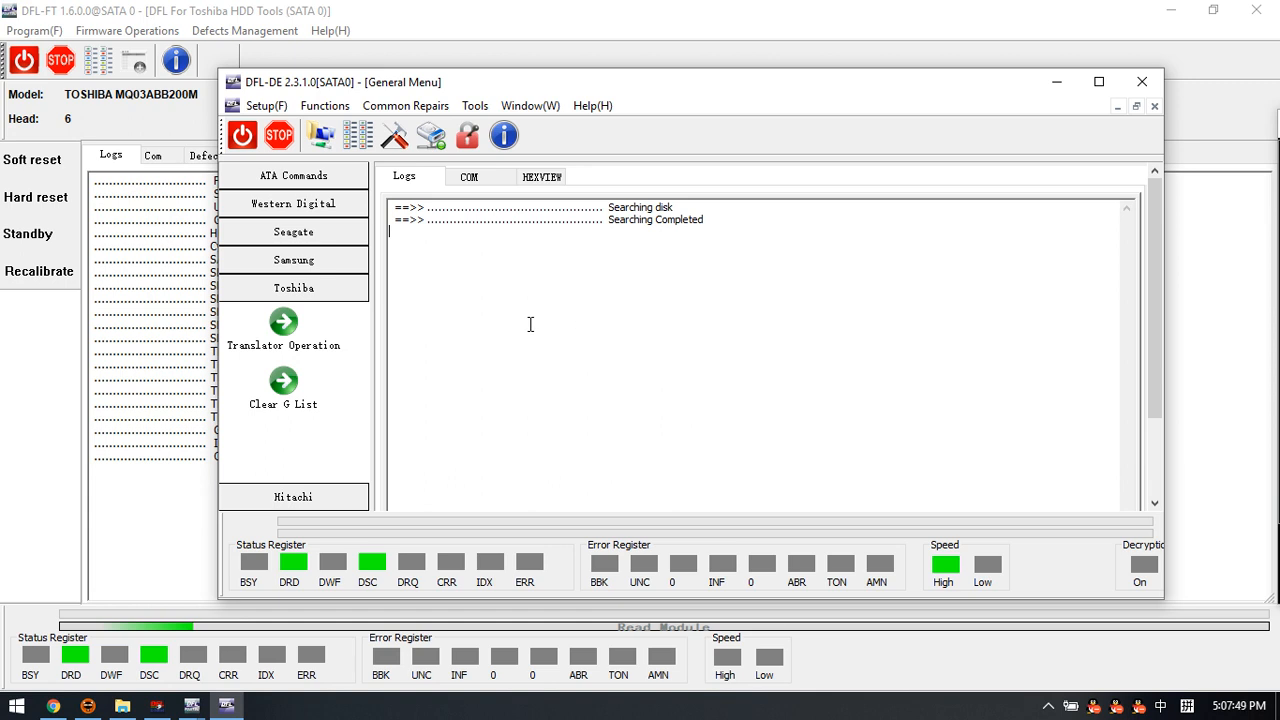
{"action": "mouse_move", "coordinate": [492, 324]}
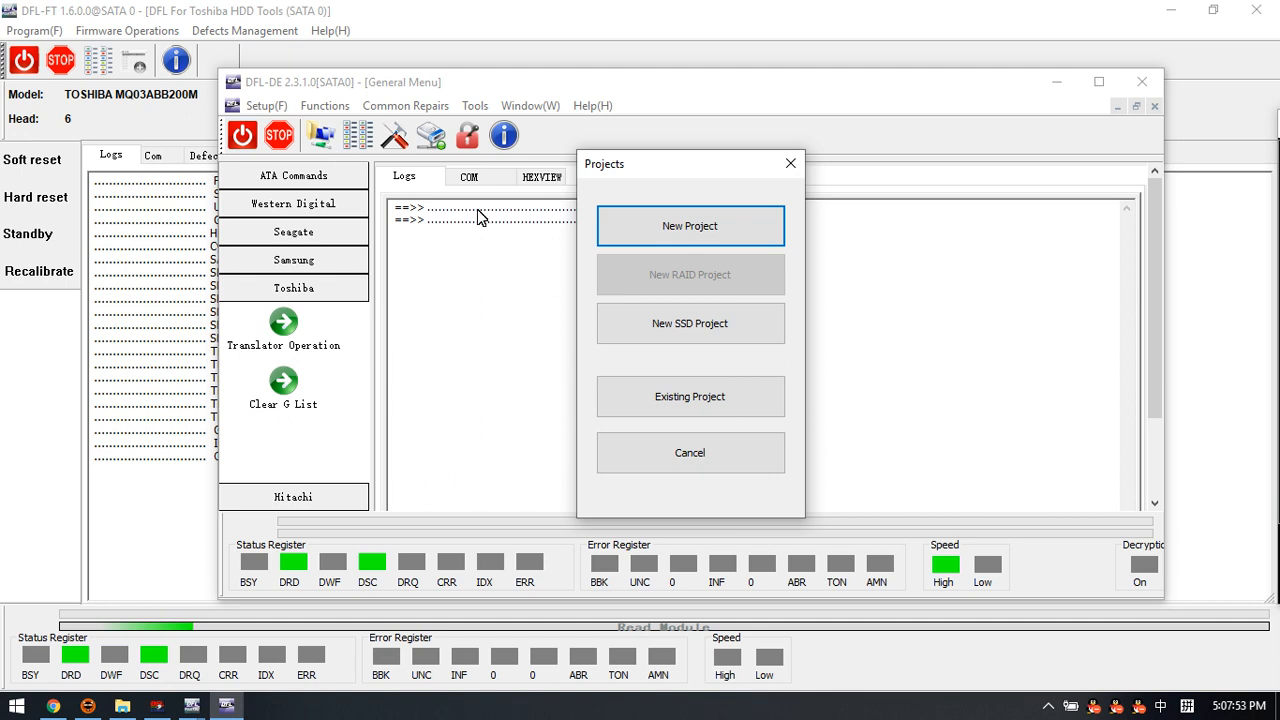
Step: Create a File Extraction project on the SATA 0 Toshiba drive and stop its running status
{"action": "left_click", "coordinate": [688, 224]}
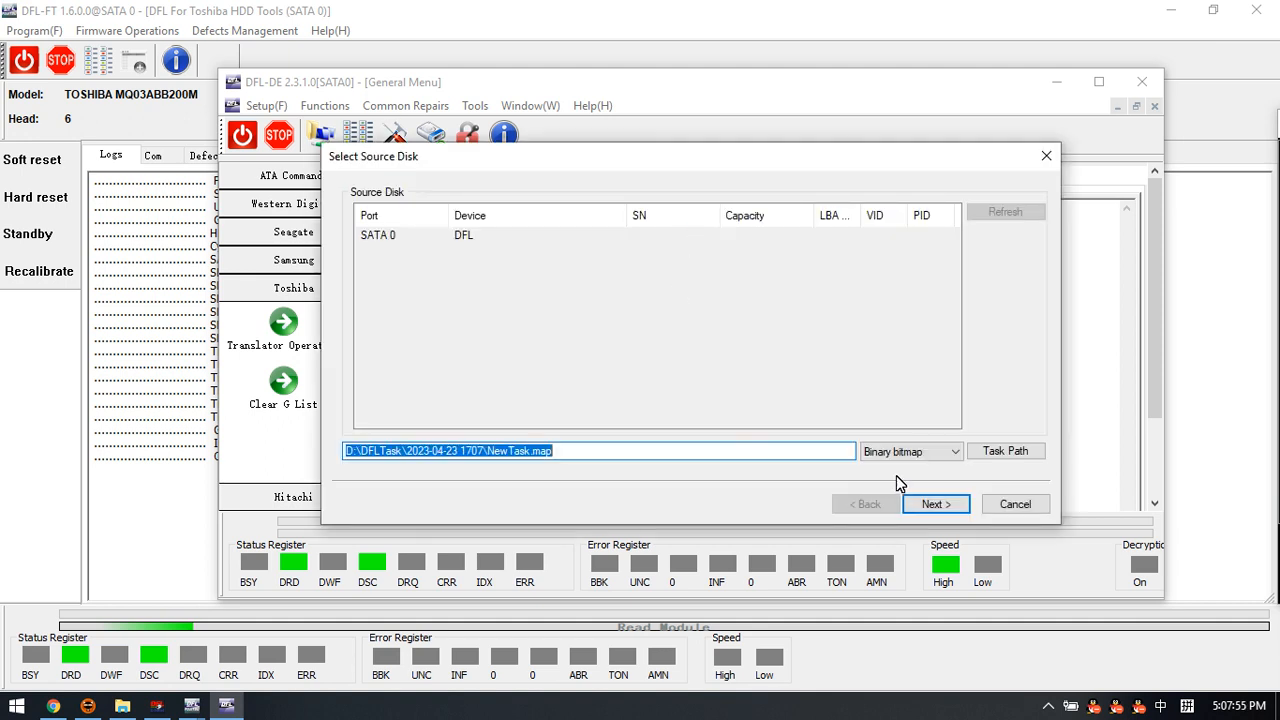
{"action": "left_click", "coordinate": [934, 504]}
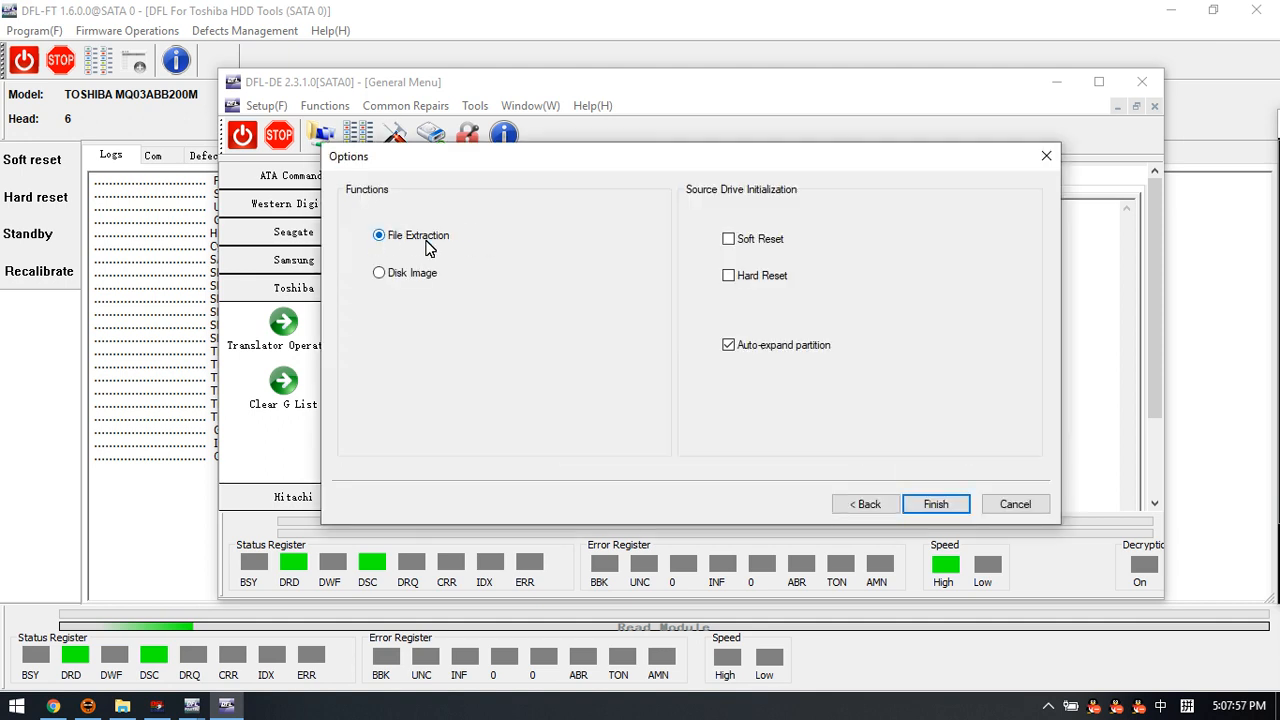
{"action": "left_click", "coordinate": [936, 504]}
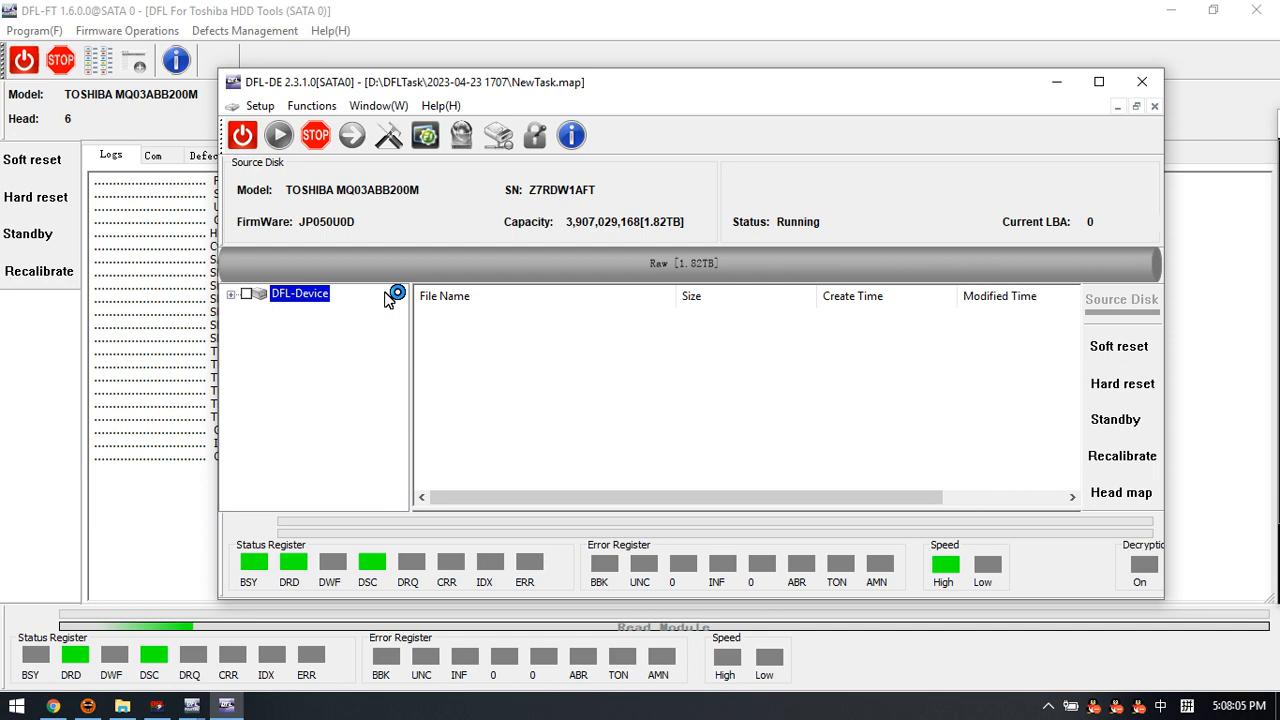
{"action": "mouse_move", "coordinate": [376, 290]}
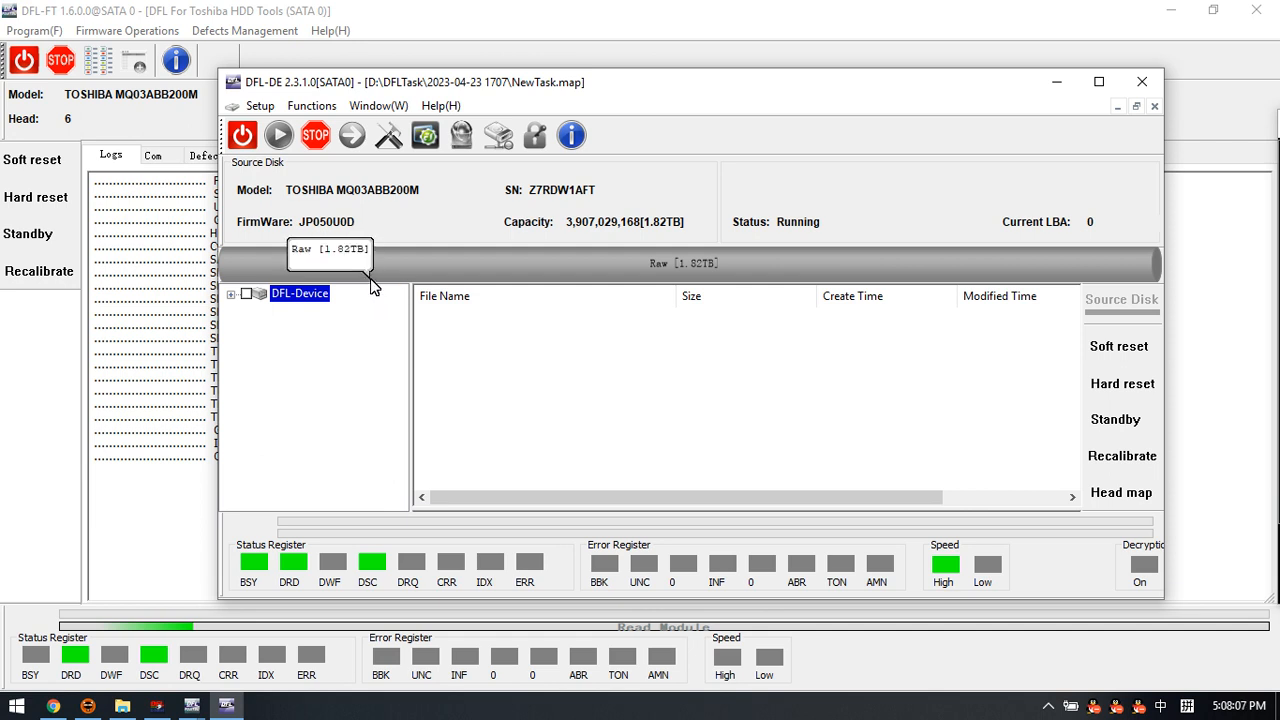
{"action": "mouse_move", "coordinate": [700, 220]}
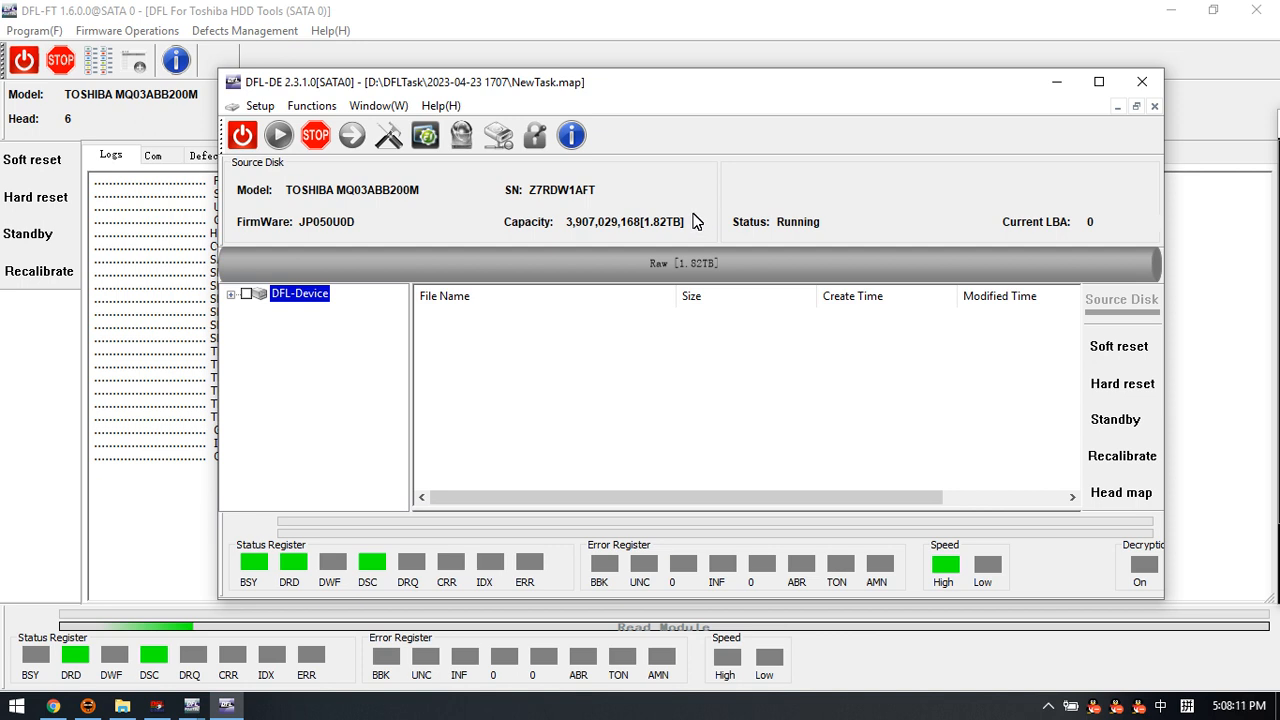
{"action": "mouse_move", "coordinate": [456, 232]}
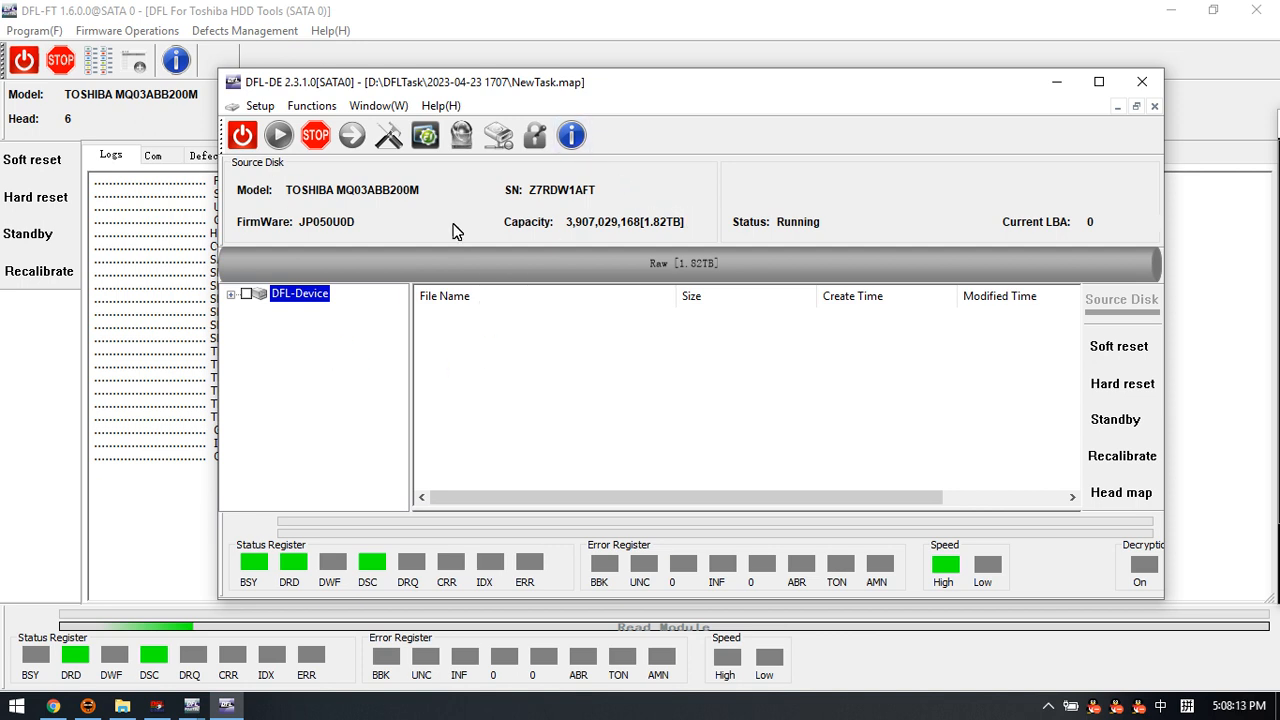
{"action": "mouse_move", "coordinate": [528, 206]}
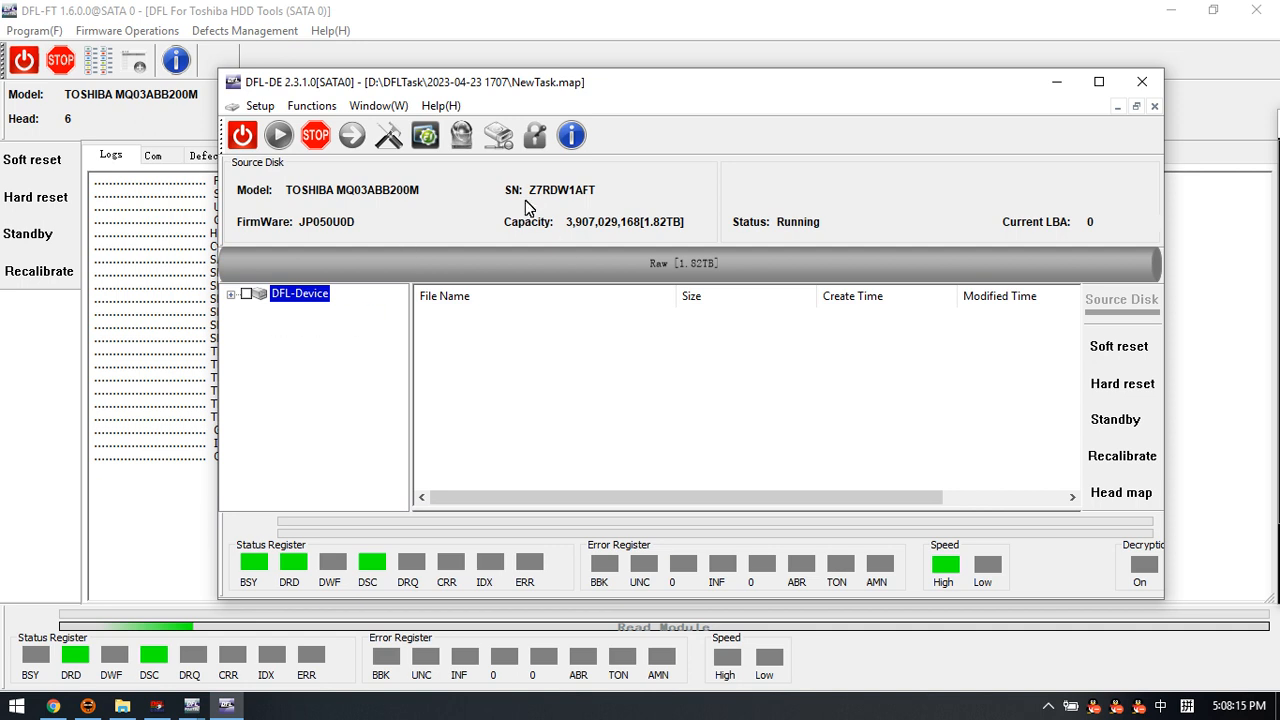
{"action": "mouse_move", "coordinate": [288, 176]}
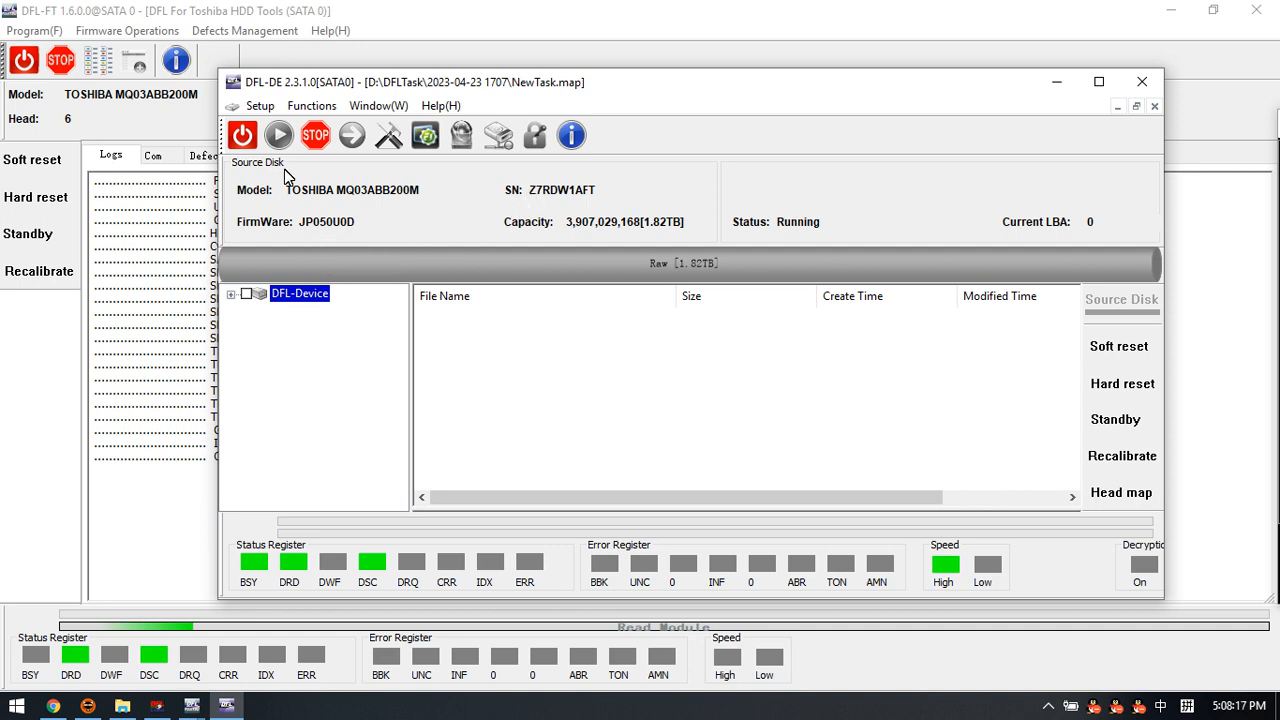
{"action": "left_click", "coordinate": [316, 136]}
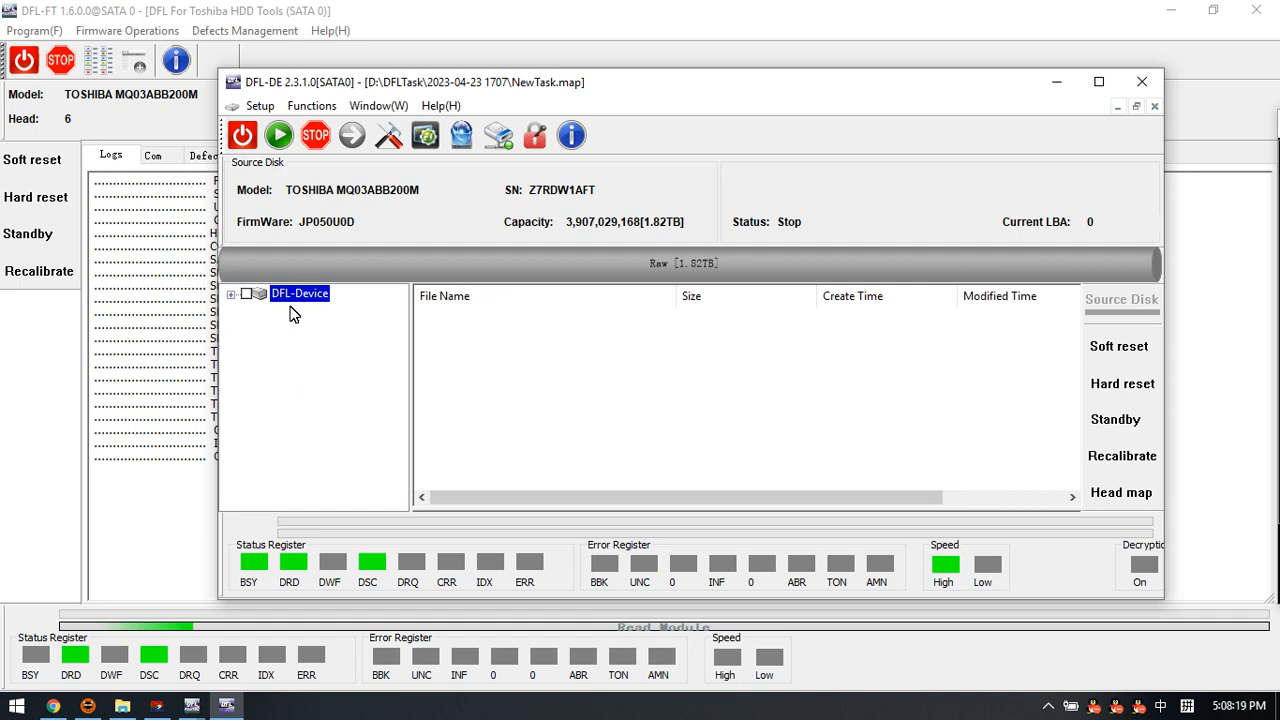
{"action": "mouse_move", "coordinate": [352, 438]}
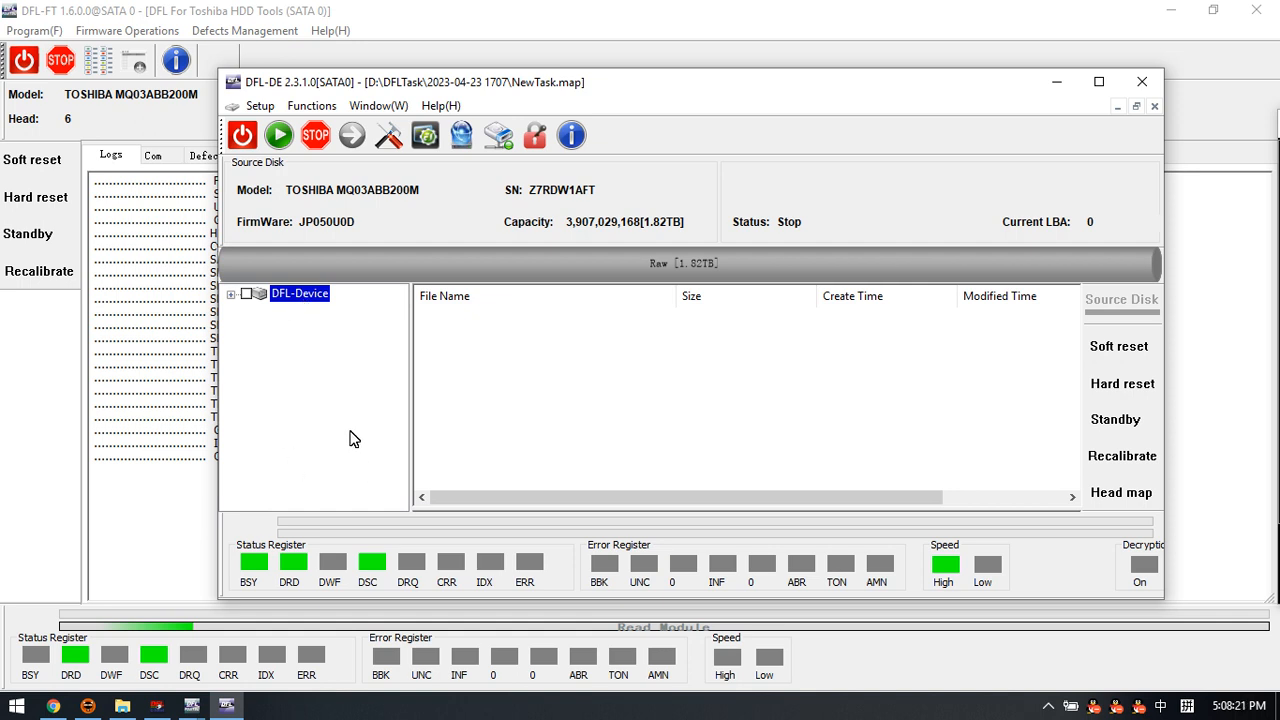
{"action": "mouse_move", "coordinate": [368, 366]}
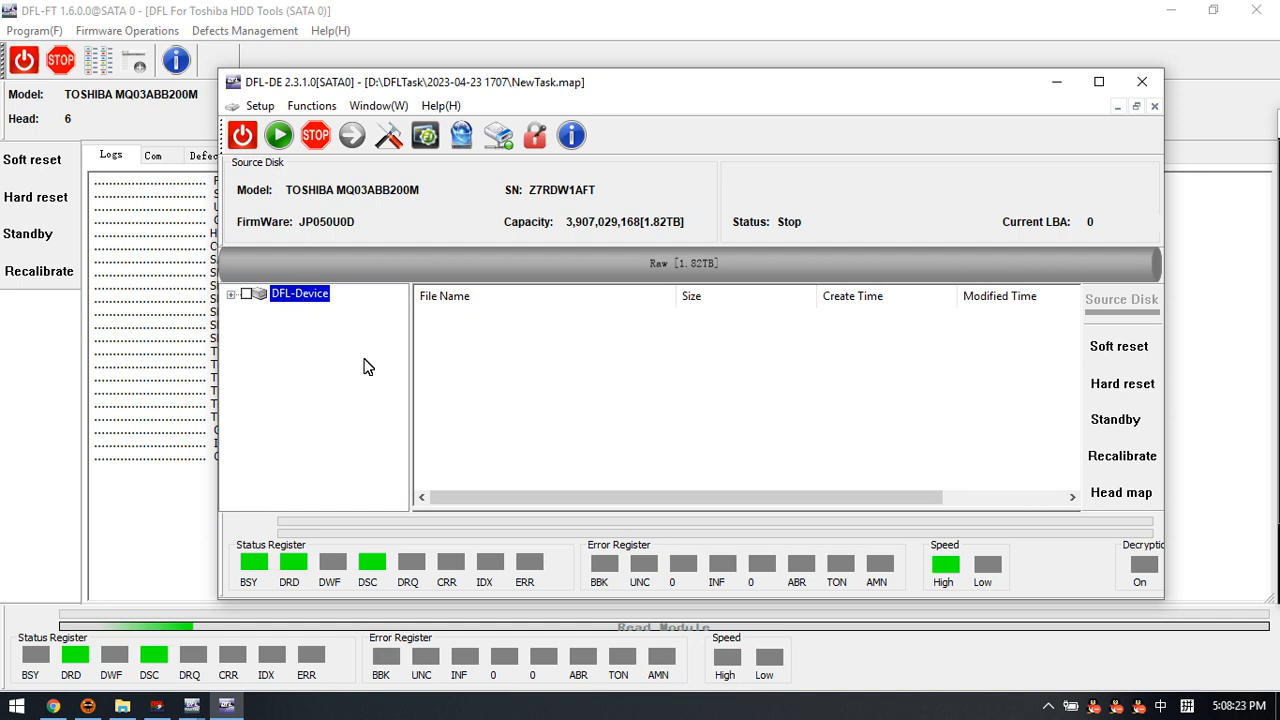
{"action": "mouse_move", "coordinate": [332, 350]}
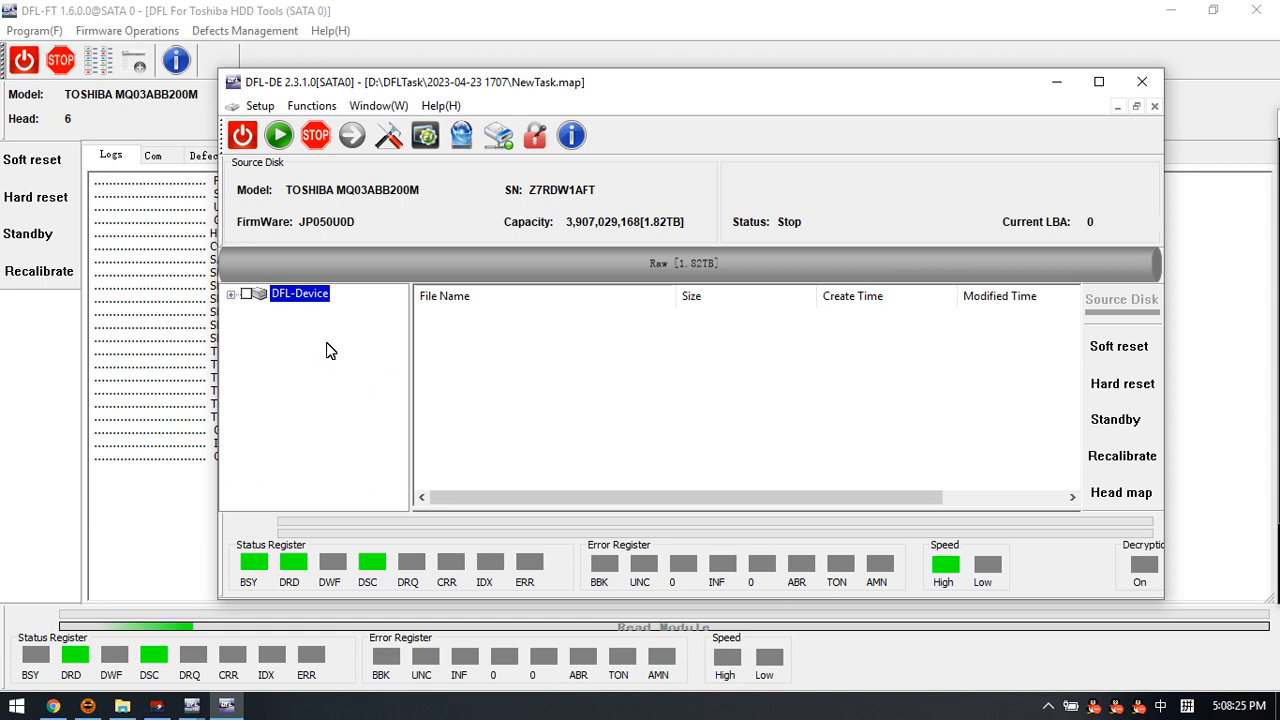
{"action": "mouse_move", "coordinate": [344, 370]}
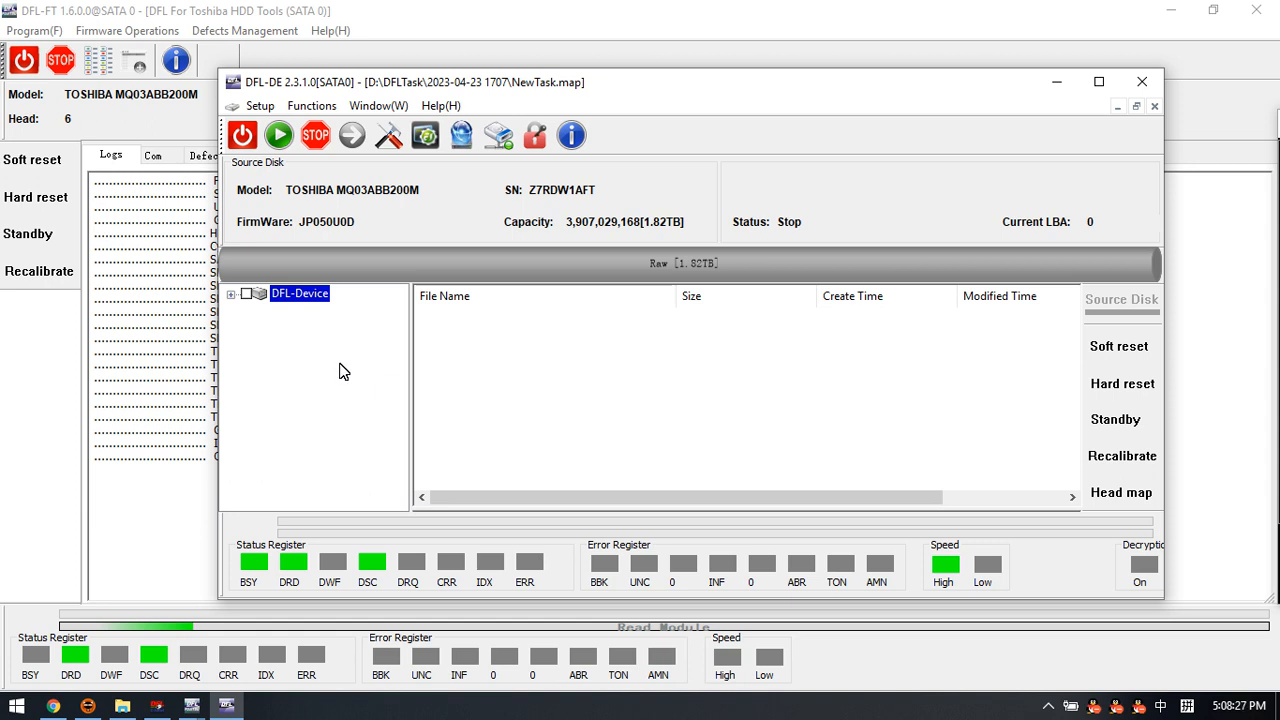
{"action": "mouse_move", "coordinate": [620, 90]}
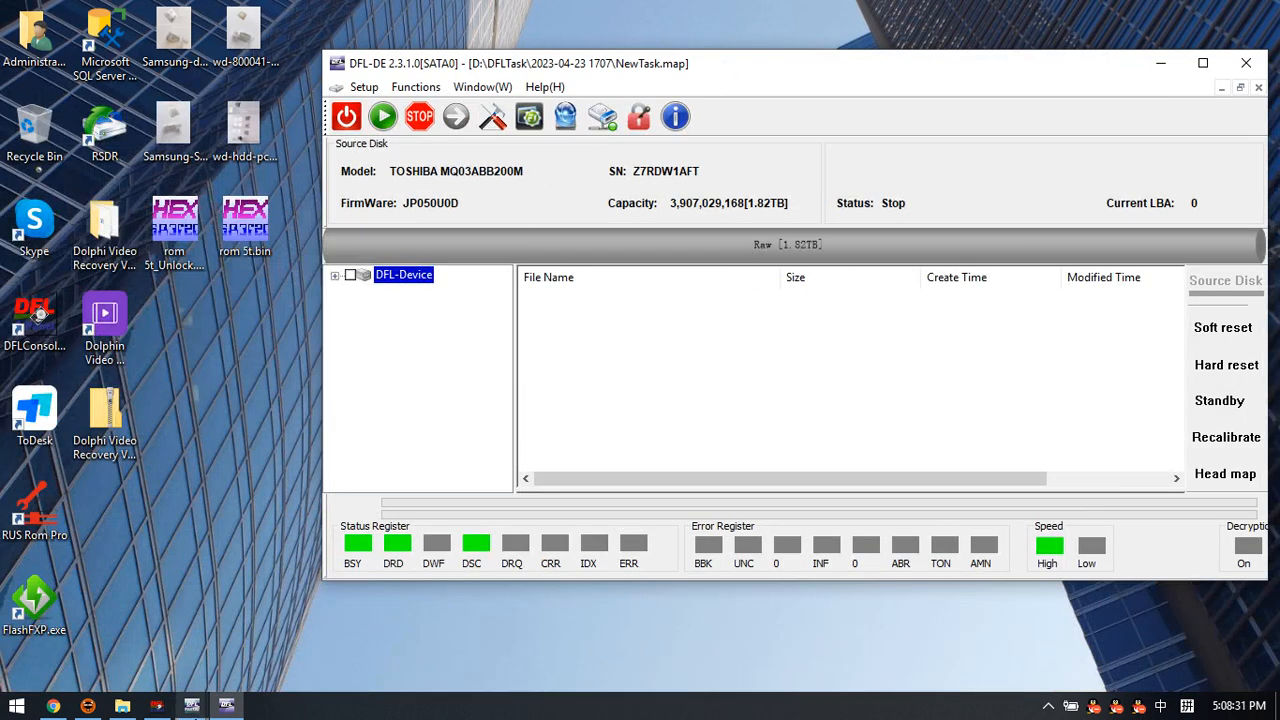
Step: Minimize DFL-DE and restore DFL-FT, whose log now ends with Writing failed
{"action": "left_click", "coordinate": [1224, 472]}
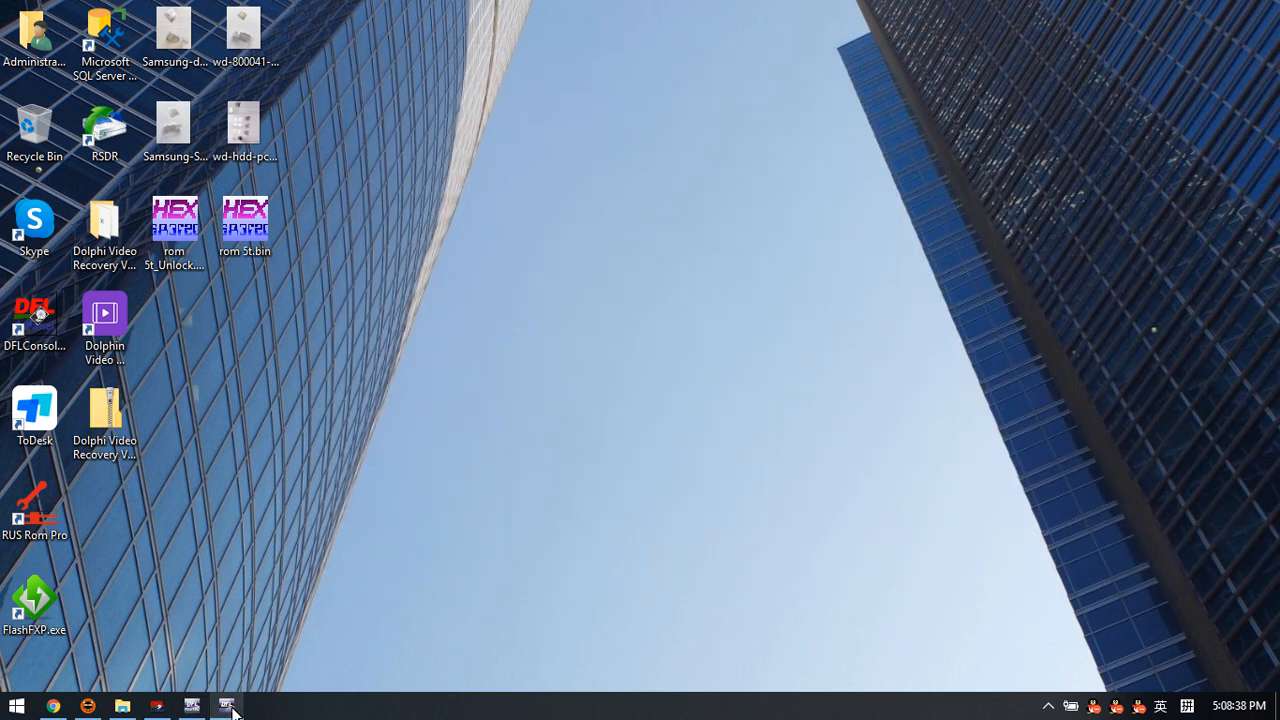
{"action": "left_click", "coordinate": [226, 706]}
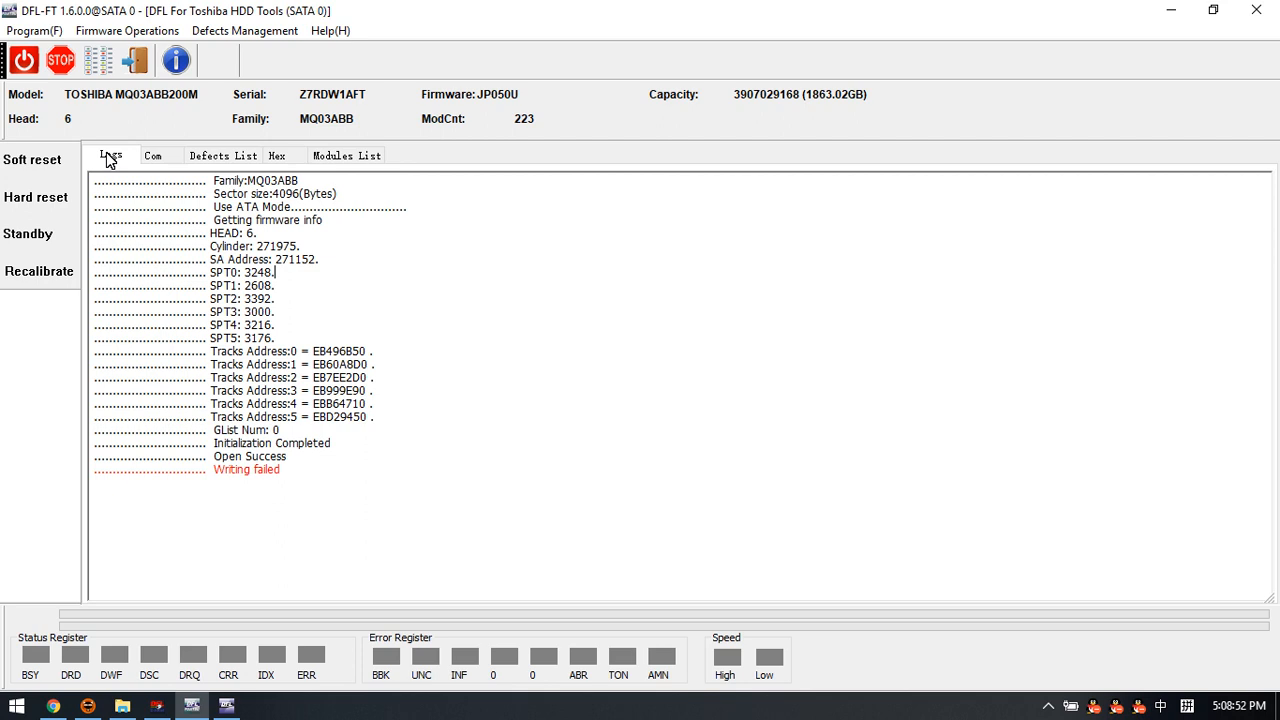
{"action": "mouse_move", "coordinate": [312, 328]}
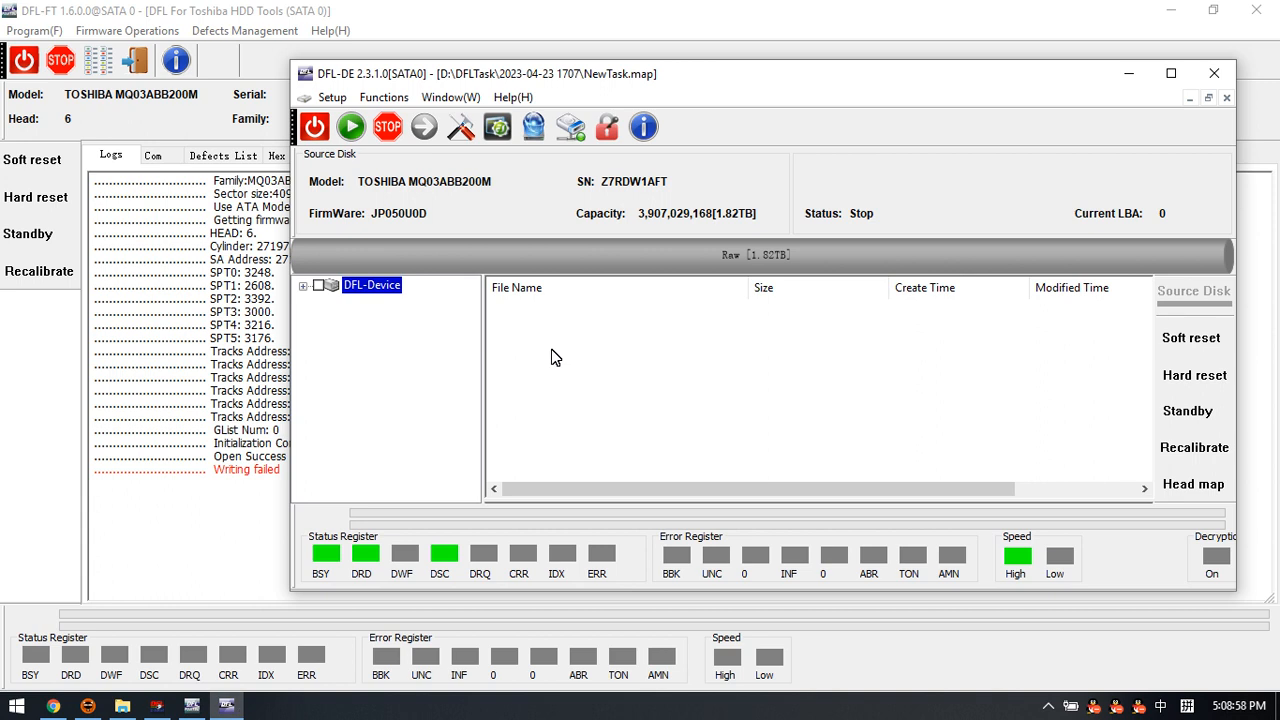
{"action": "mouse_move", "coordinate": [570, 128]}
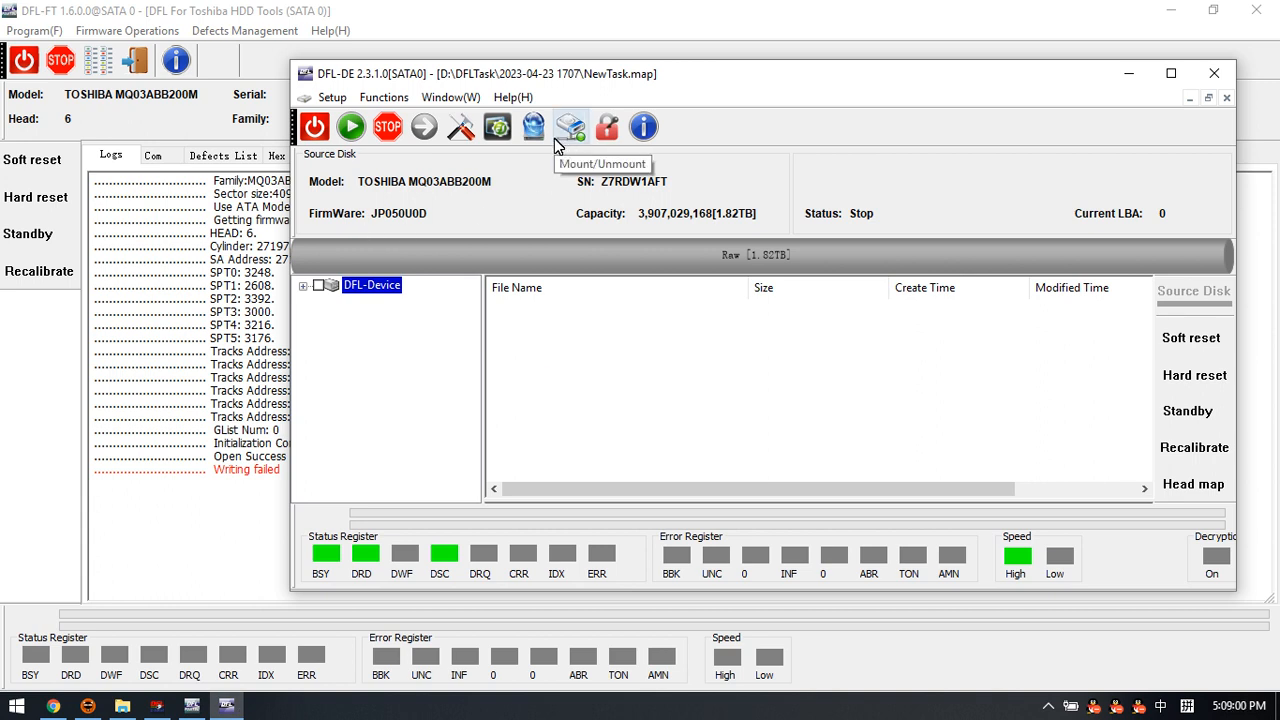
Step: Return to DFL-DE's General Menu and expand the Hitachi and Western Digital function groups
{"action": "left_click", "coordinate": [452, 96]}
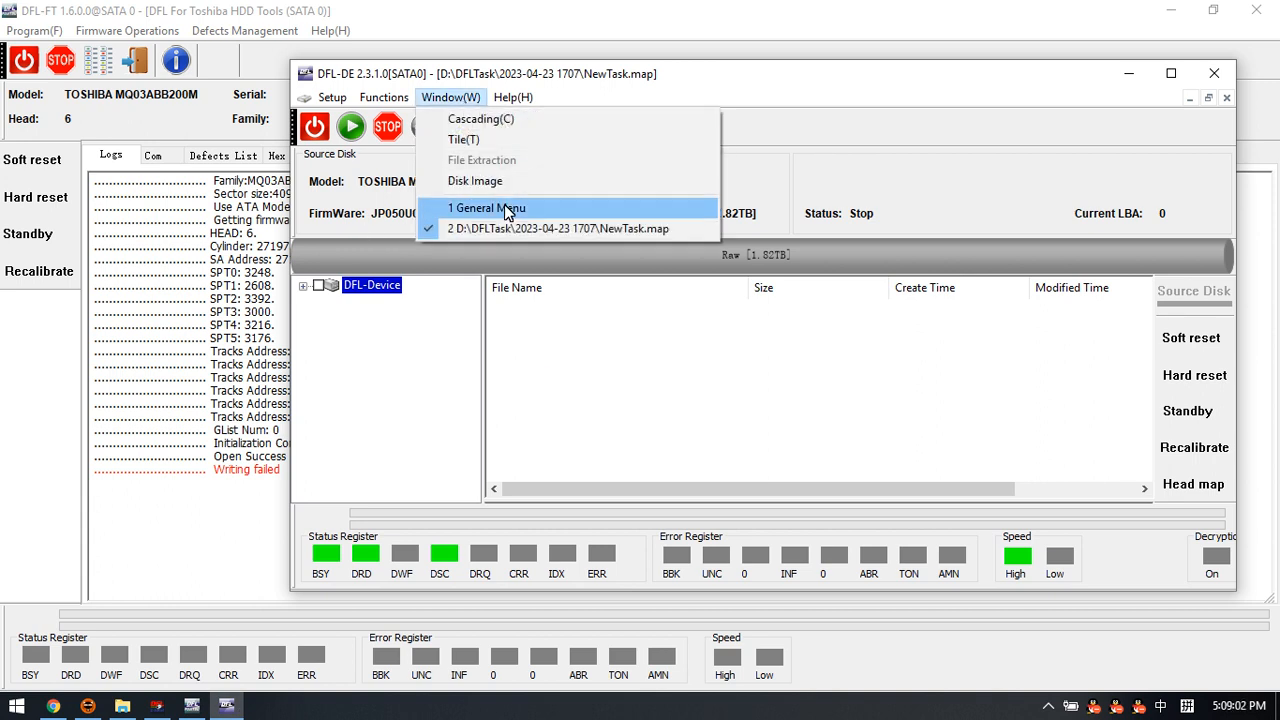
{"action": "left_click", "coordinate": [486, 208]}
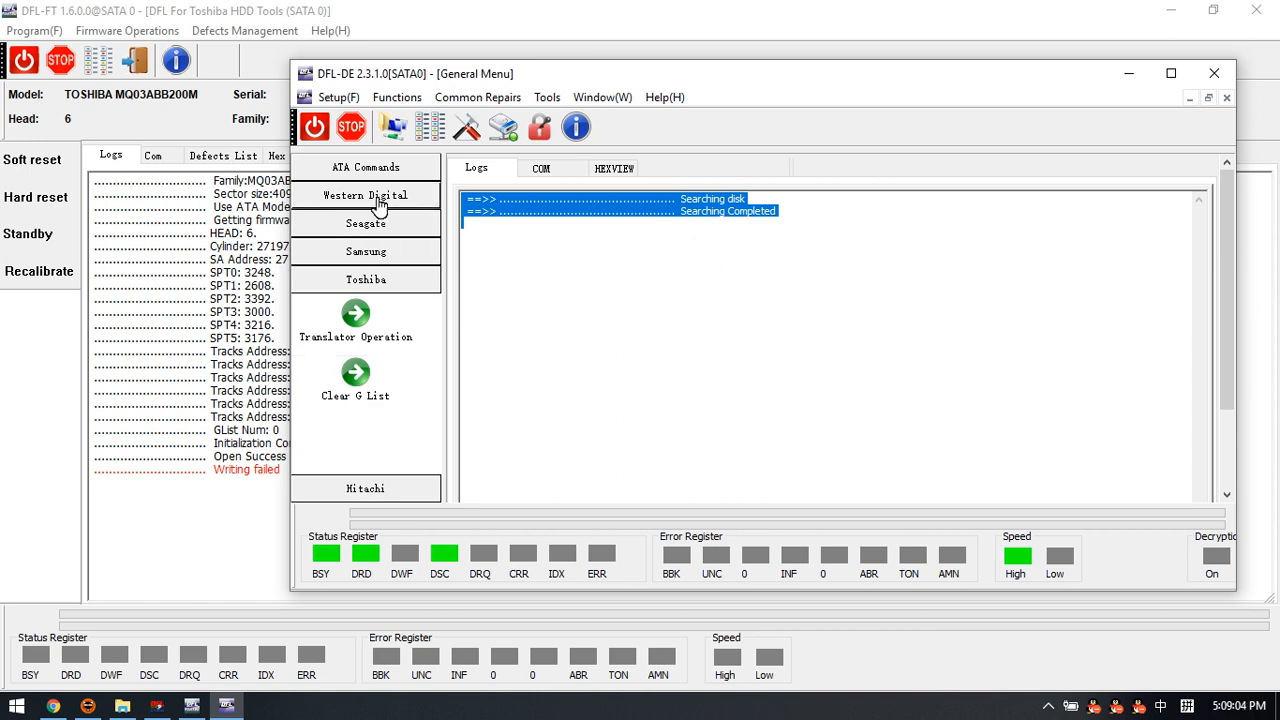
{"action": "mouse_move", "coordinate": [372, 258]}
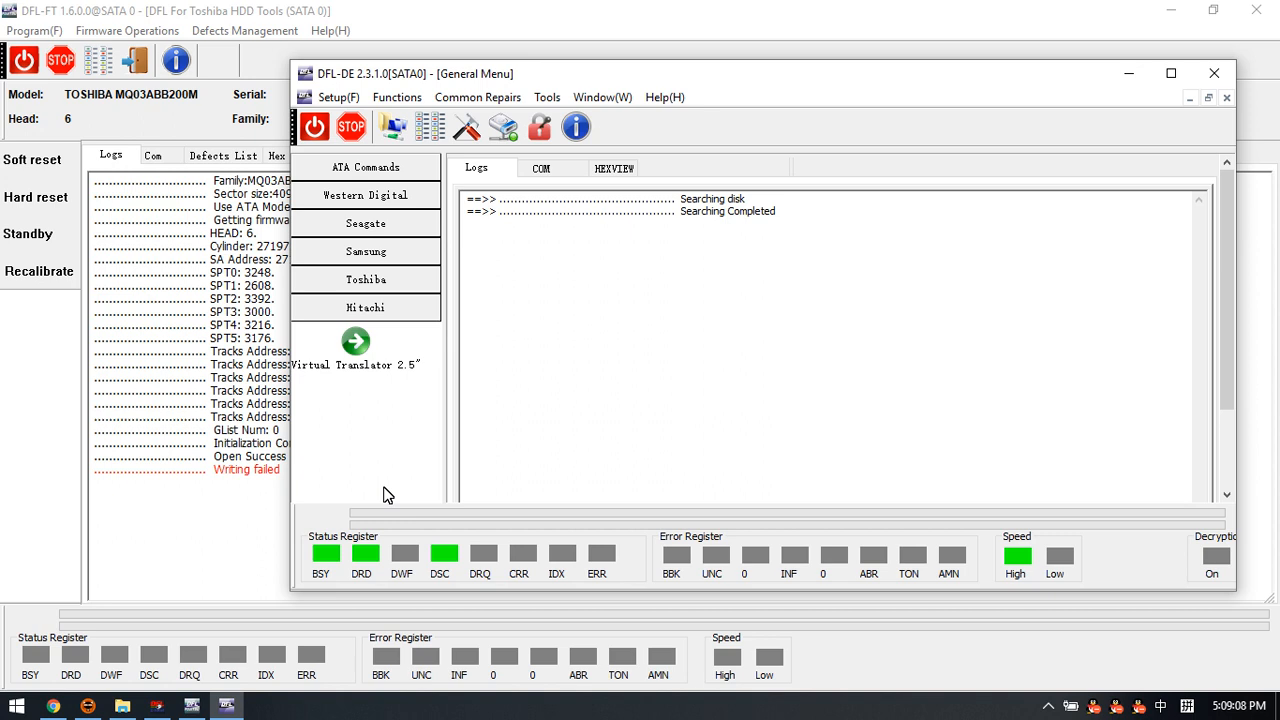
{"action": "mouse_move", "coordinate": [384, 380]}
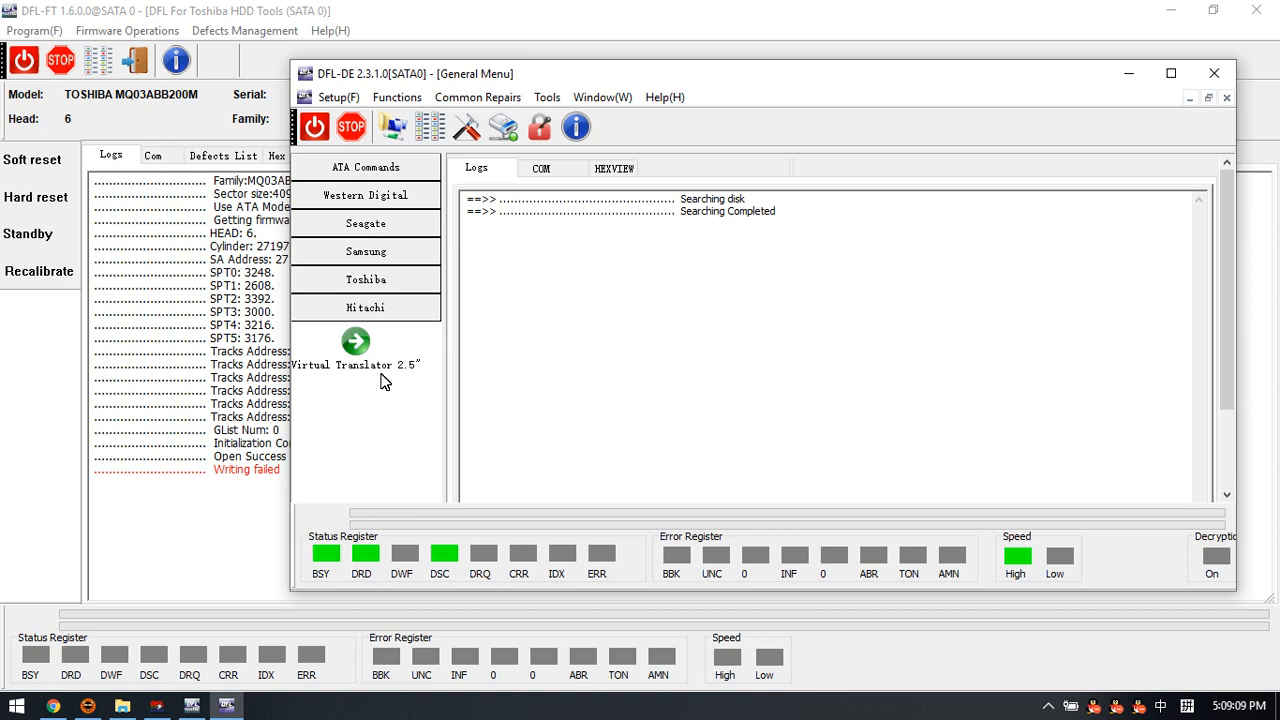
{"action": "left_click", "coordinate": [366, 252]}
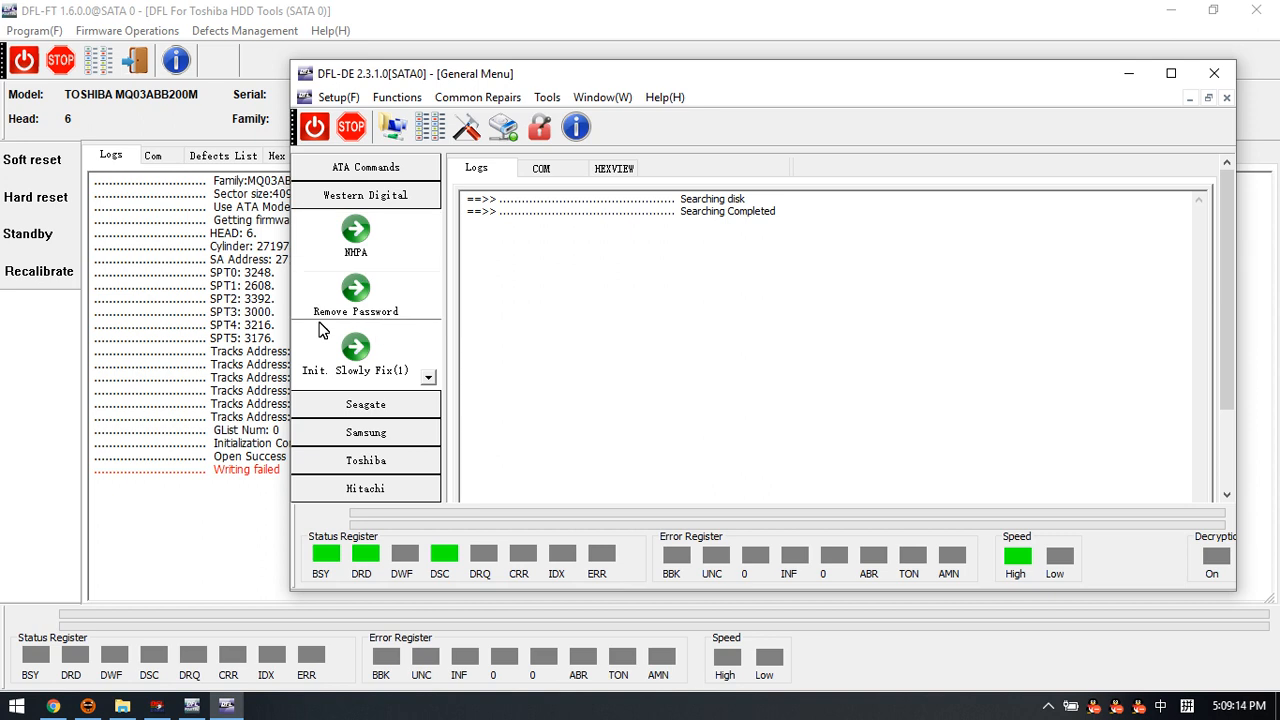
{"action": "mouse_move", "coordinate": [656, 480]}
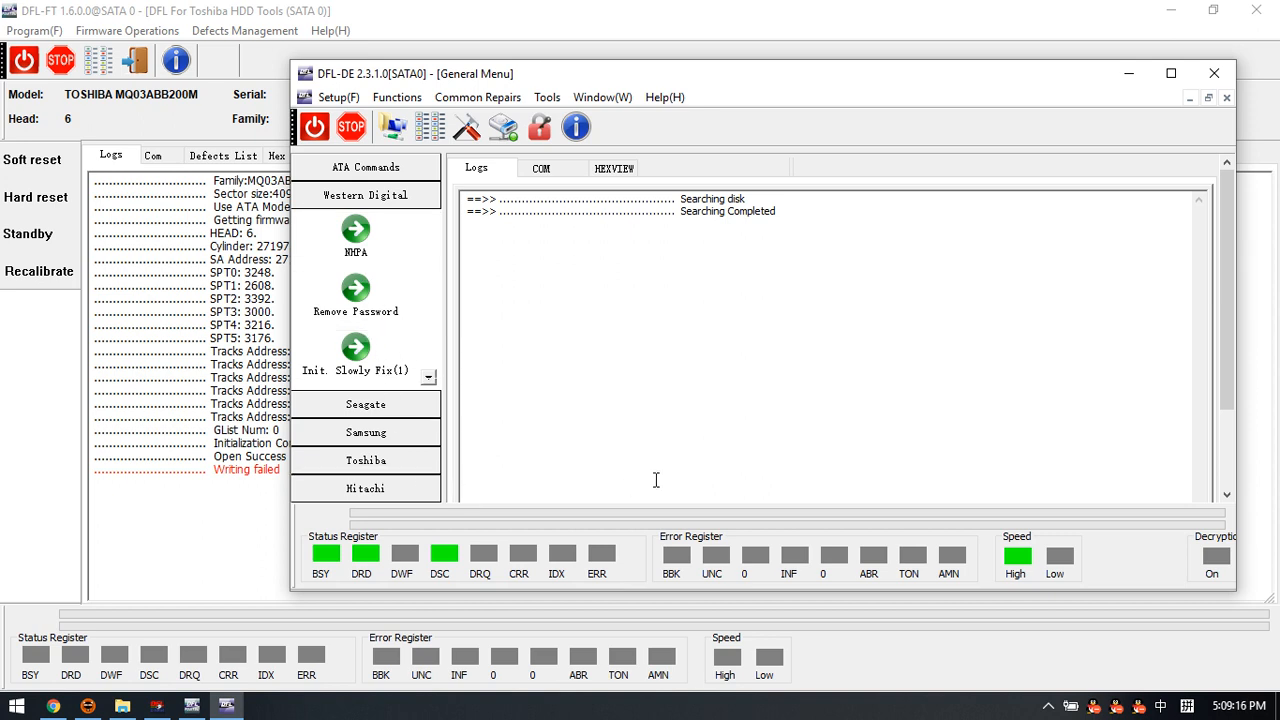